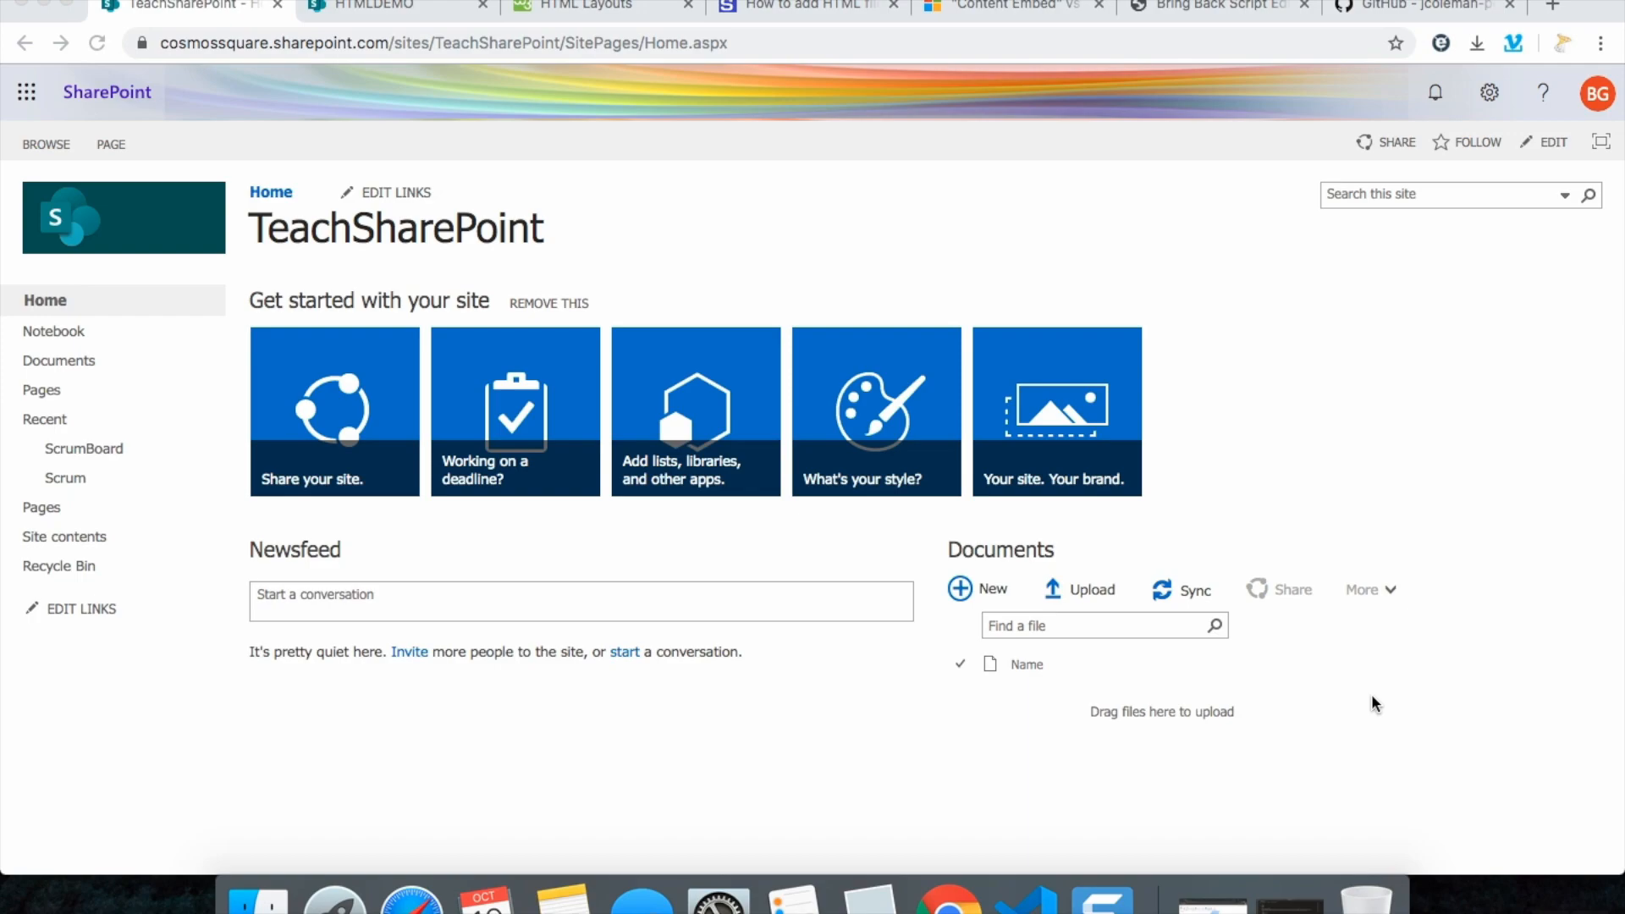
pyautogui.moveTo(1502, 79)
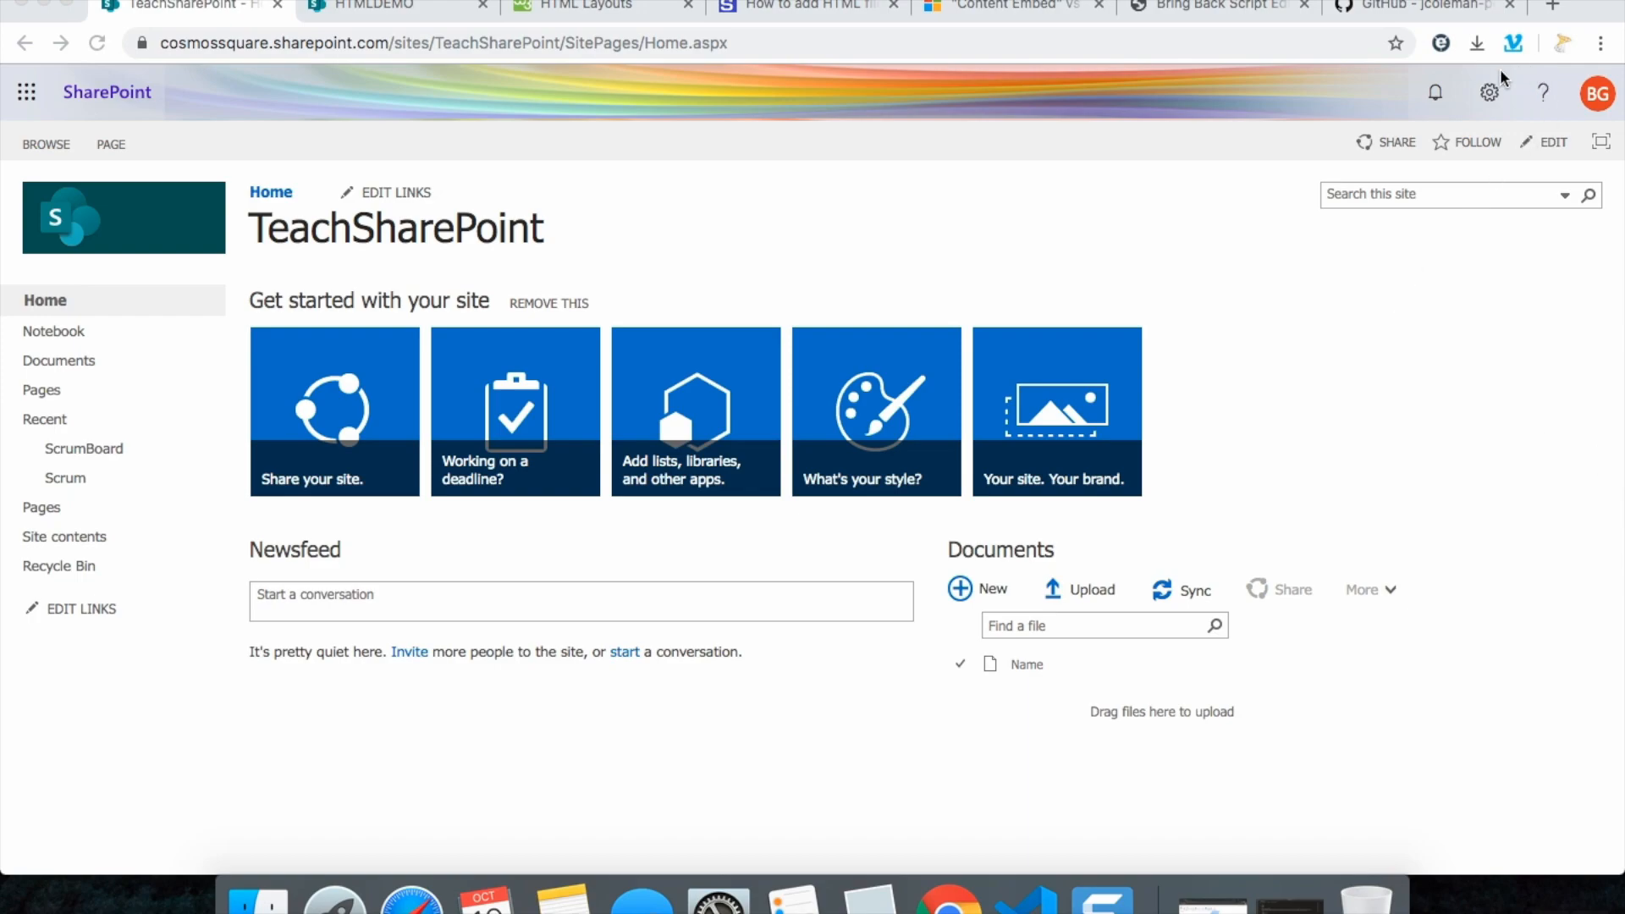
# Reach the Pages library of the TeachSharePoint site via Site contents
pyautogui.click(1490, 92)
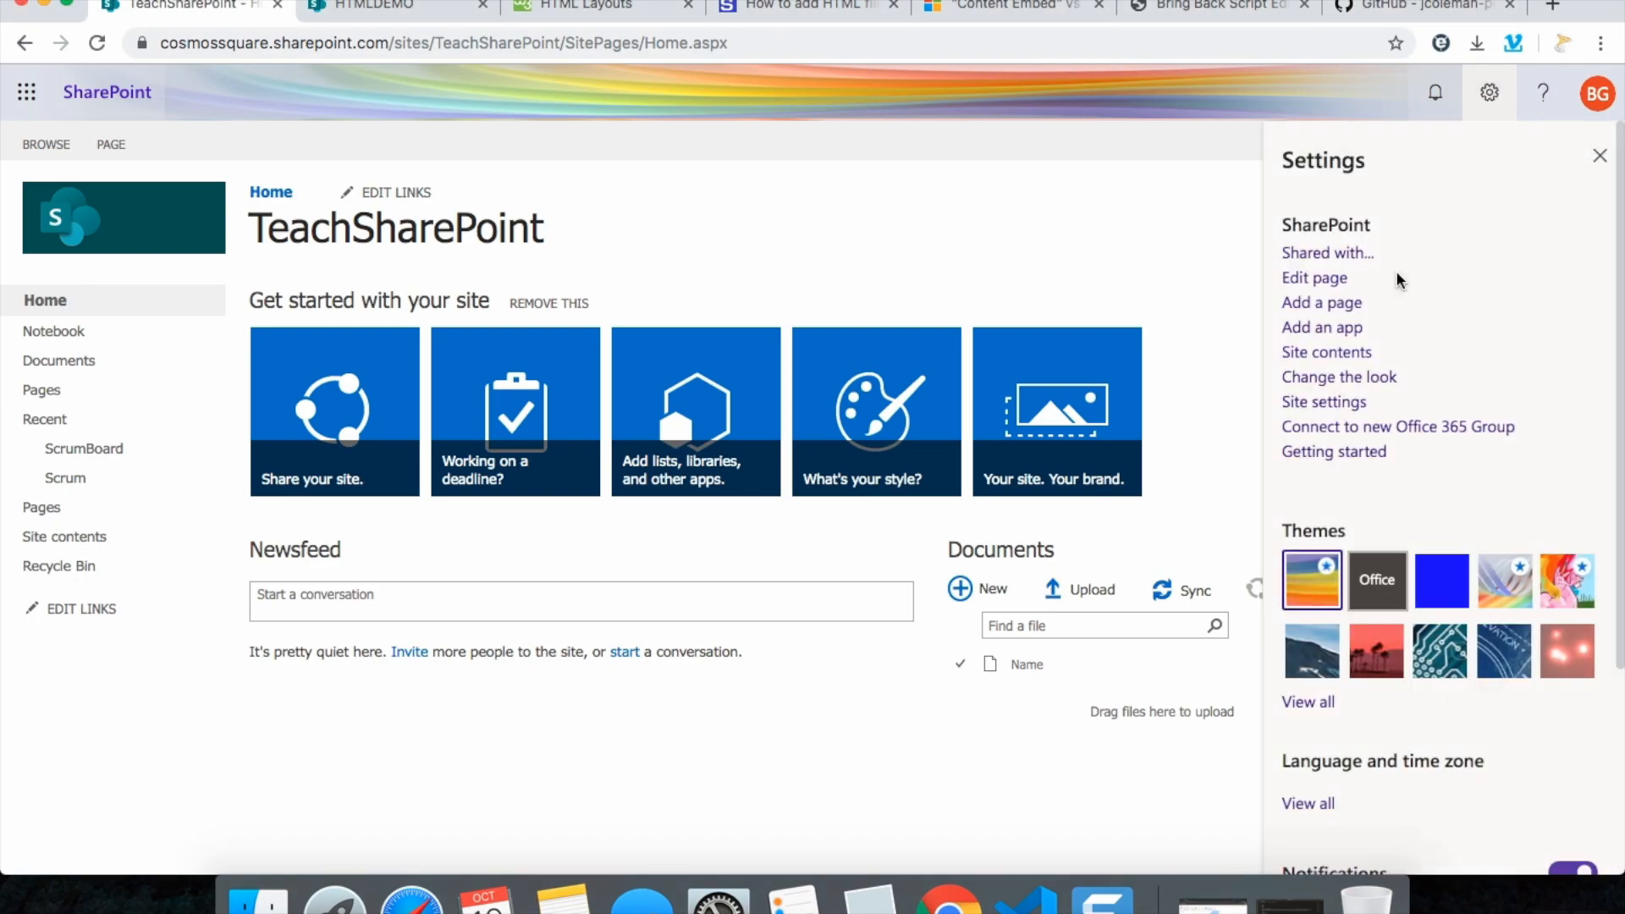
pyautogui.click(1325, 352)
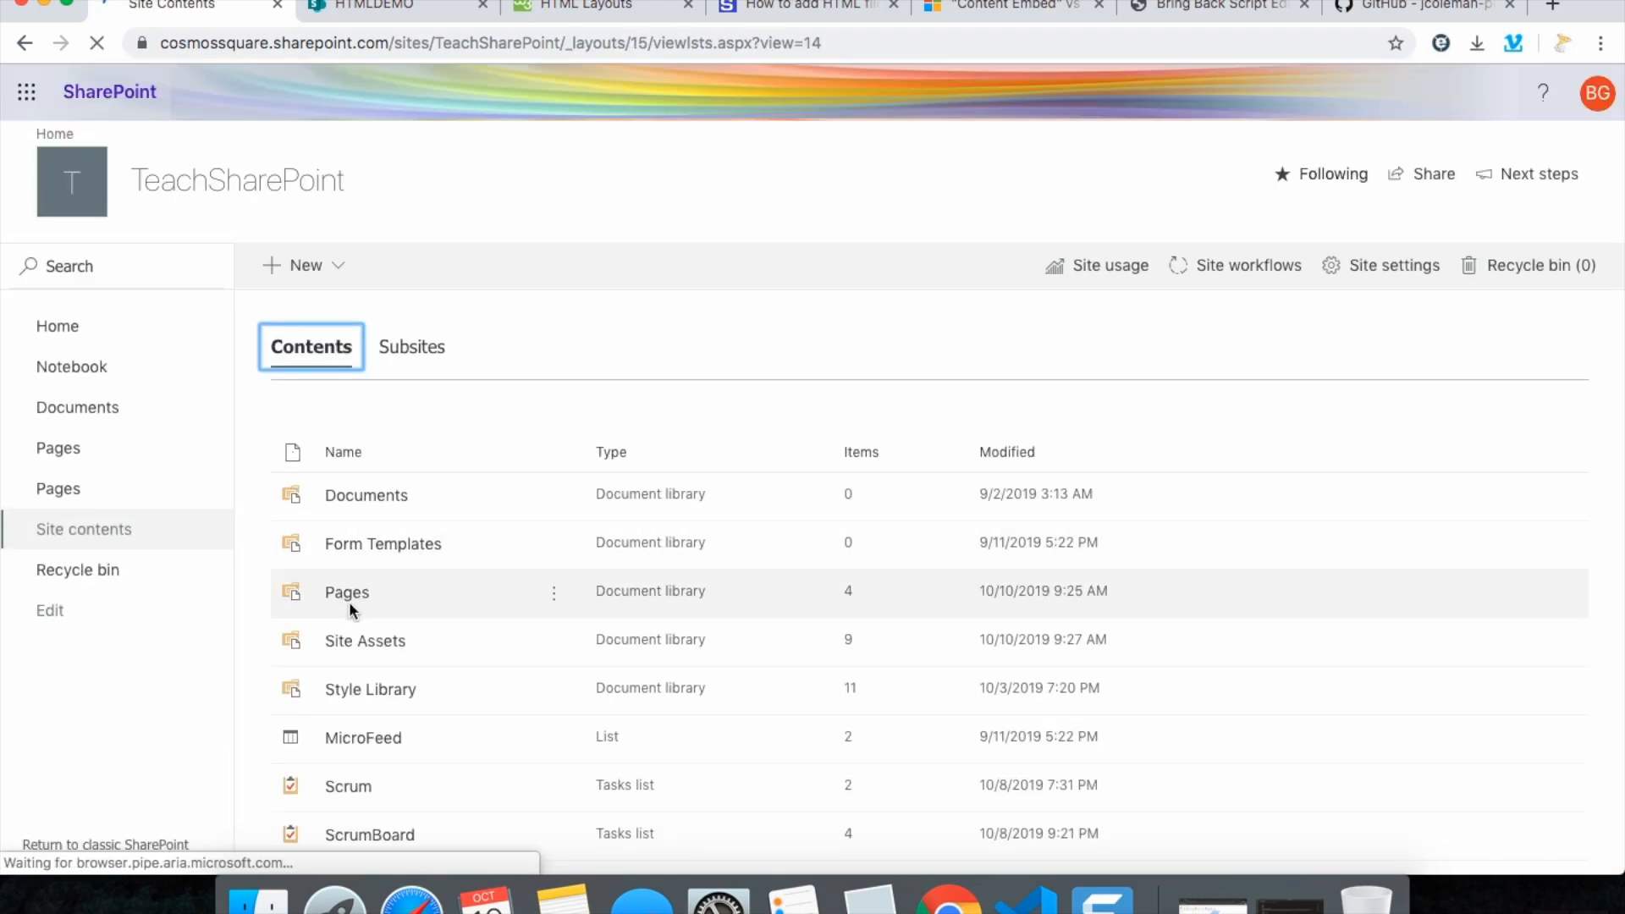
pyautogui.click(345, 593)
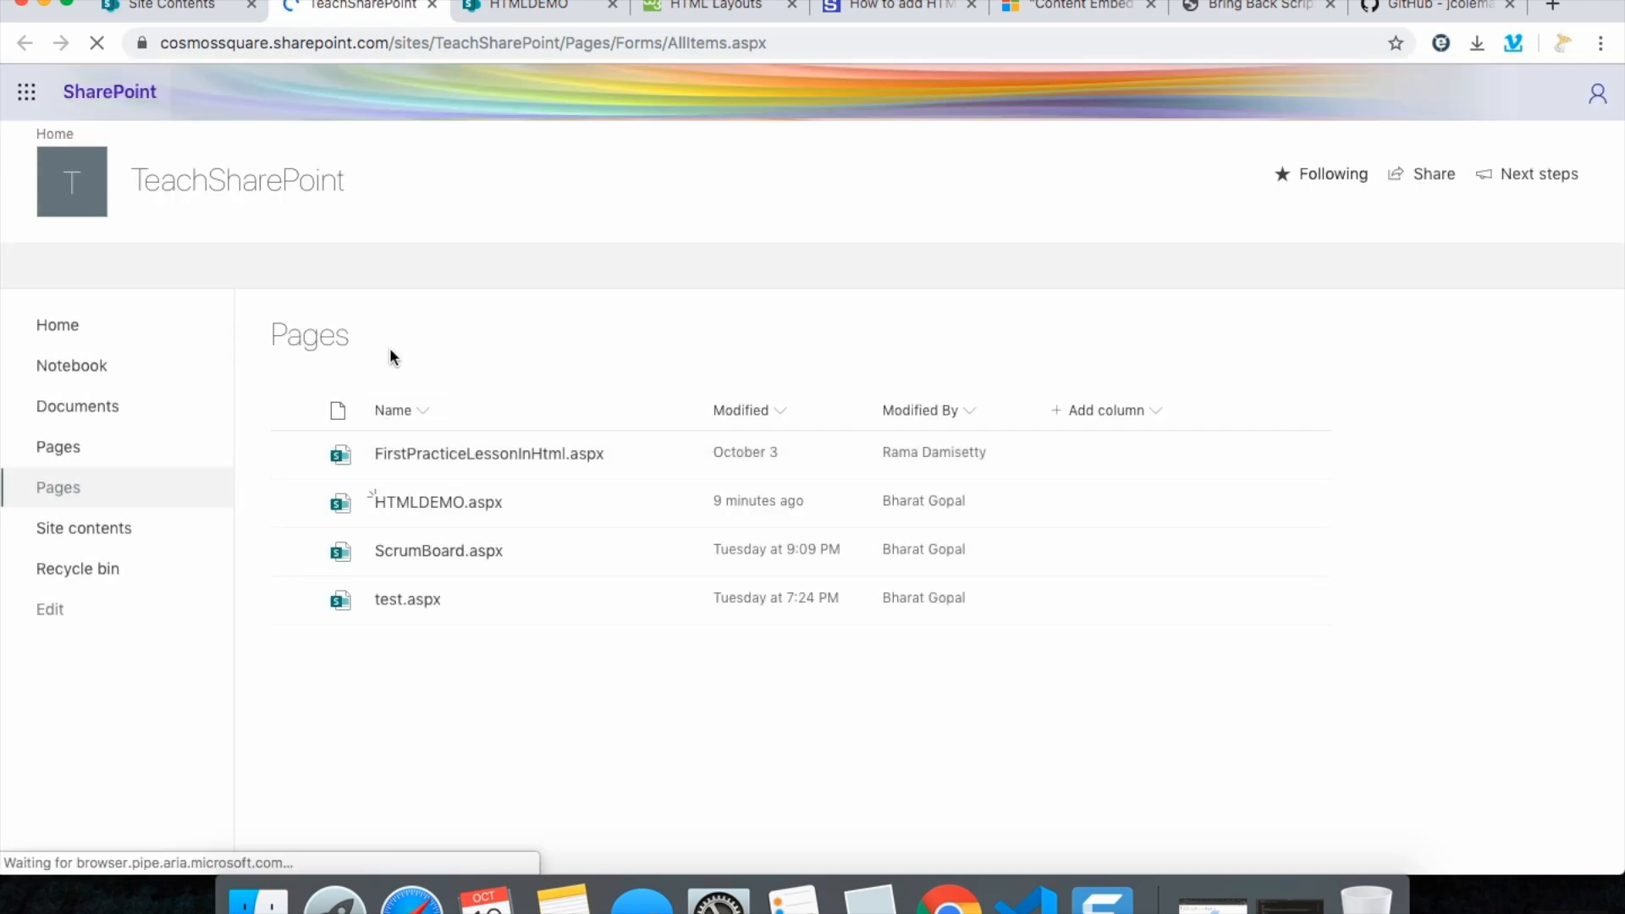
# Create a web part page named htmlcssdemopage with the 'Header, Footer, 3 Columns' layout
pyautogui.click(305, 266)
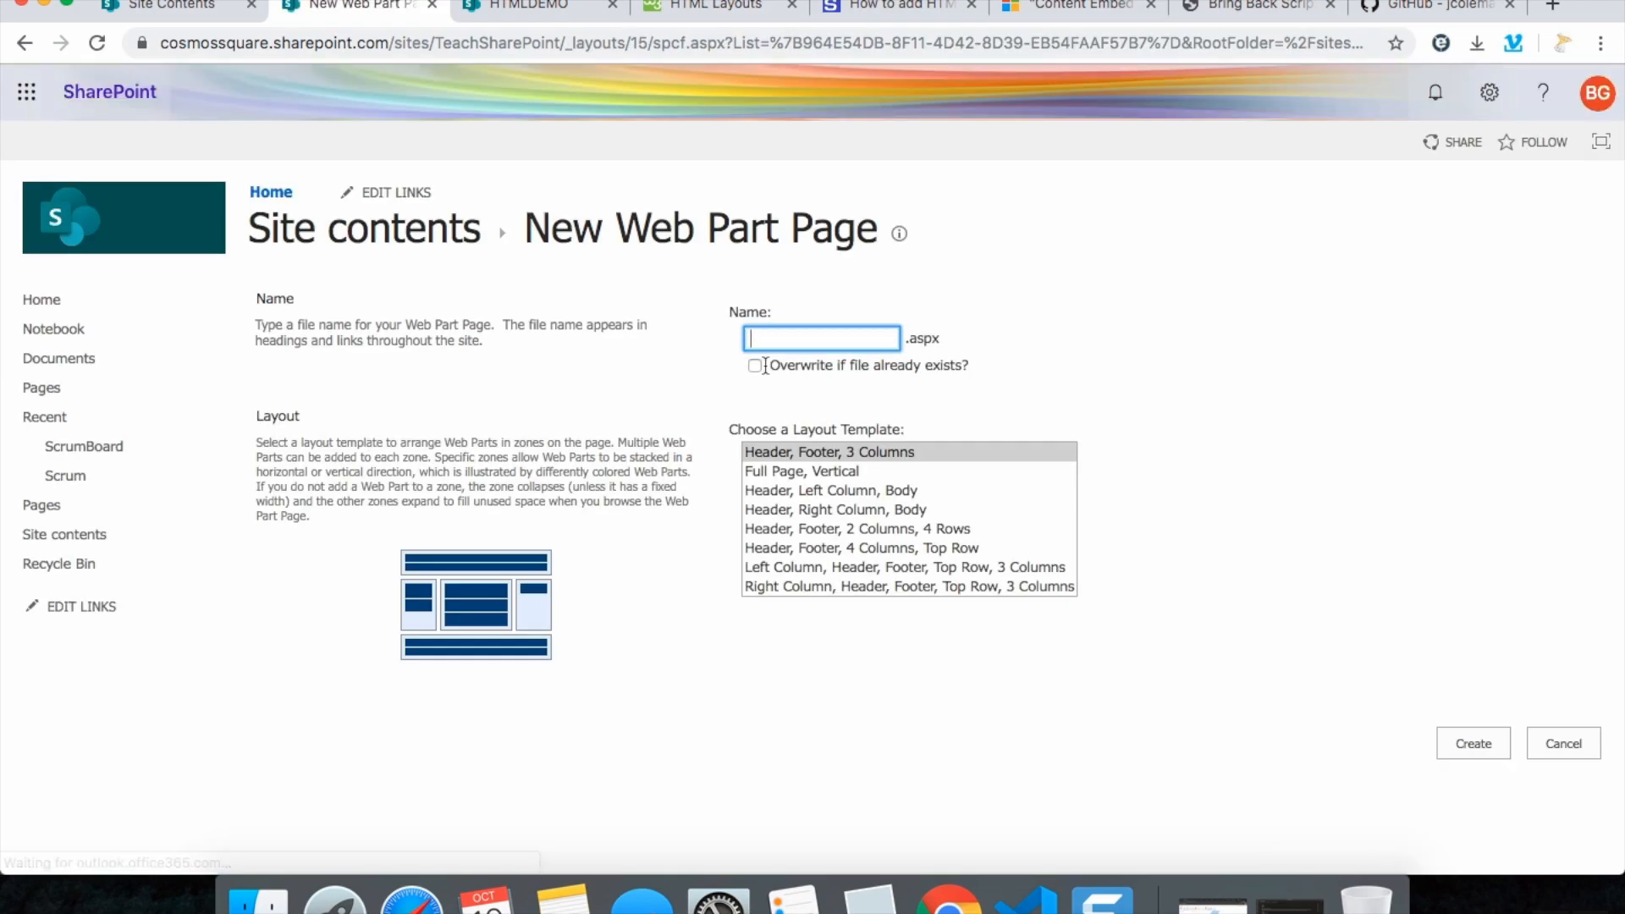
pyautogui.write('htmlcss')
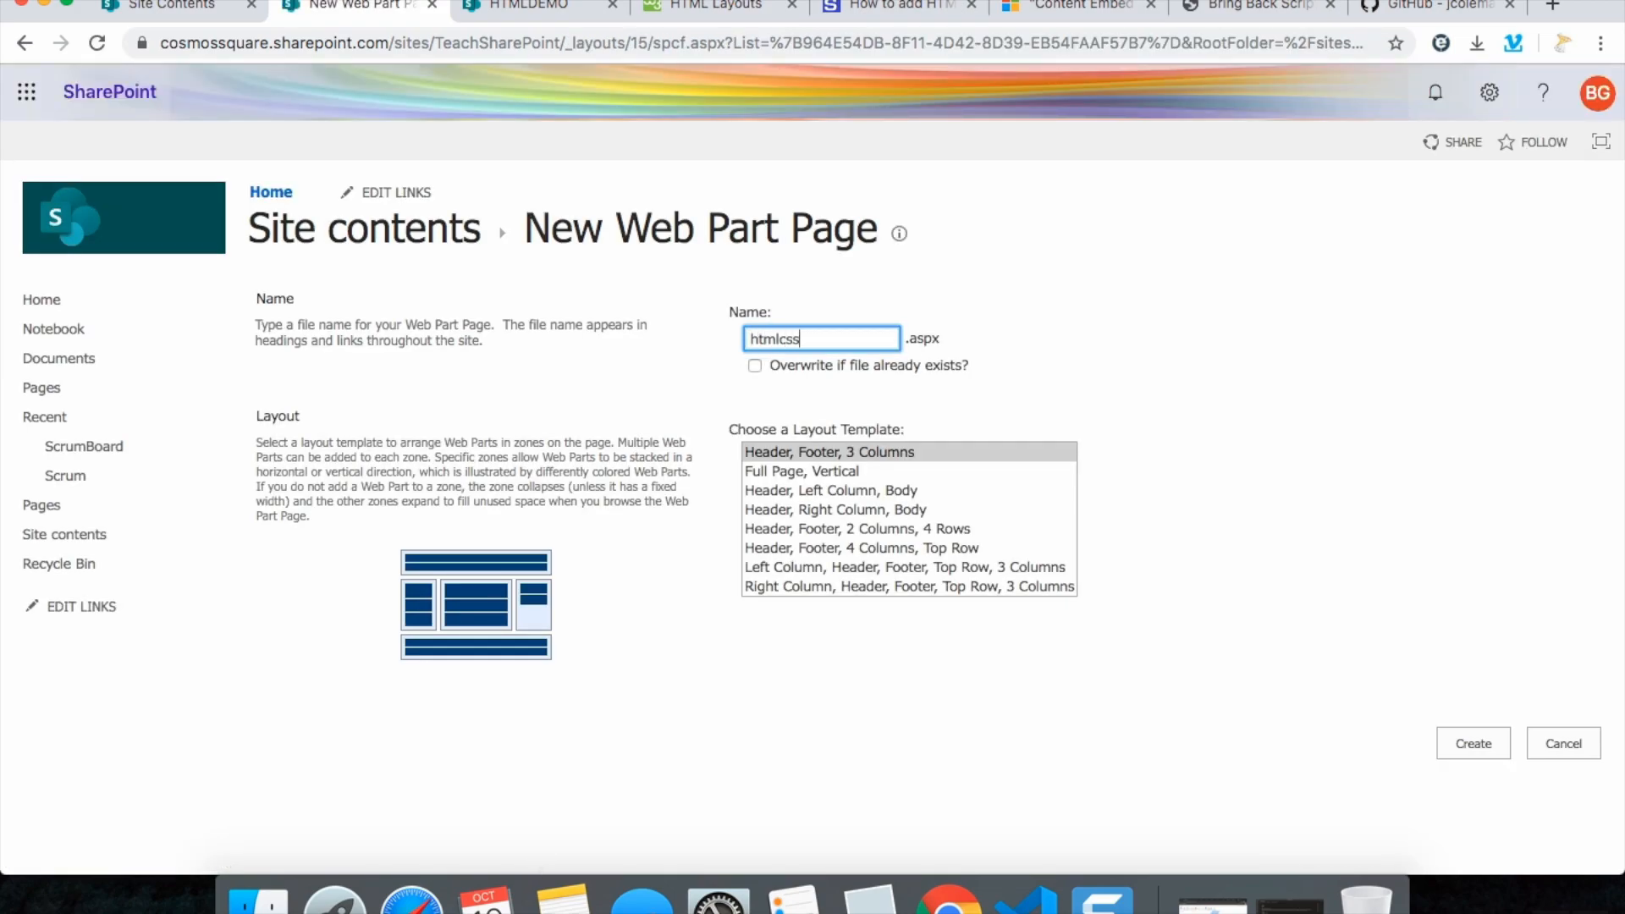
pyautogui.write('demopa')
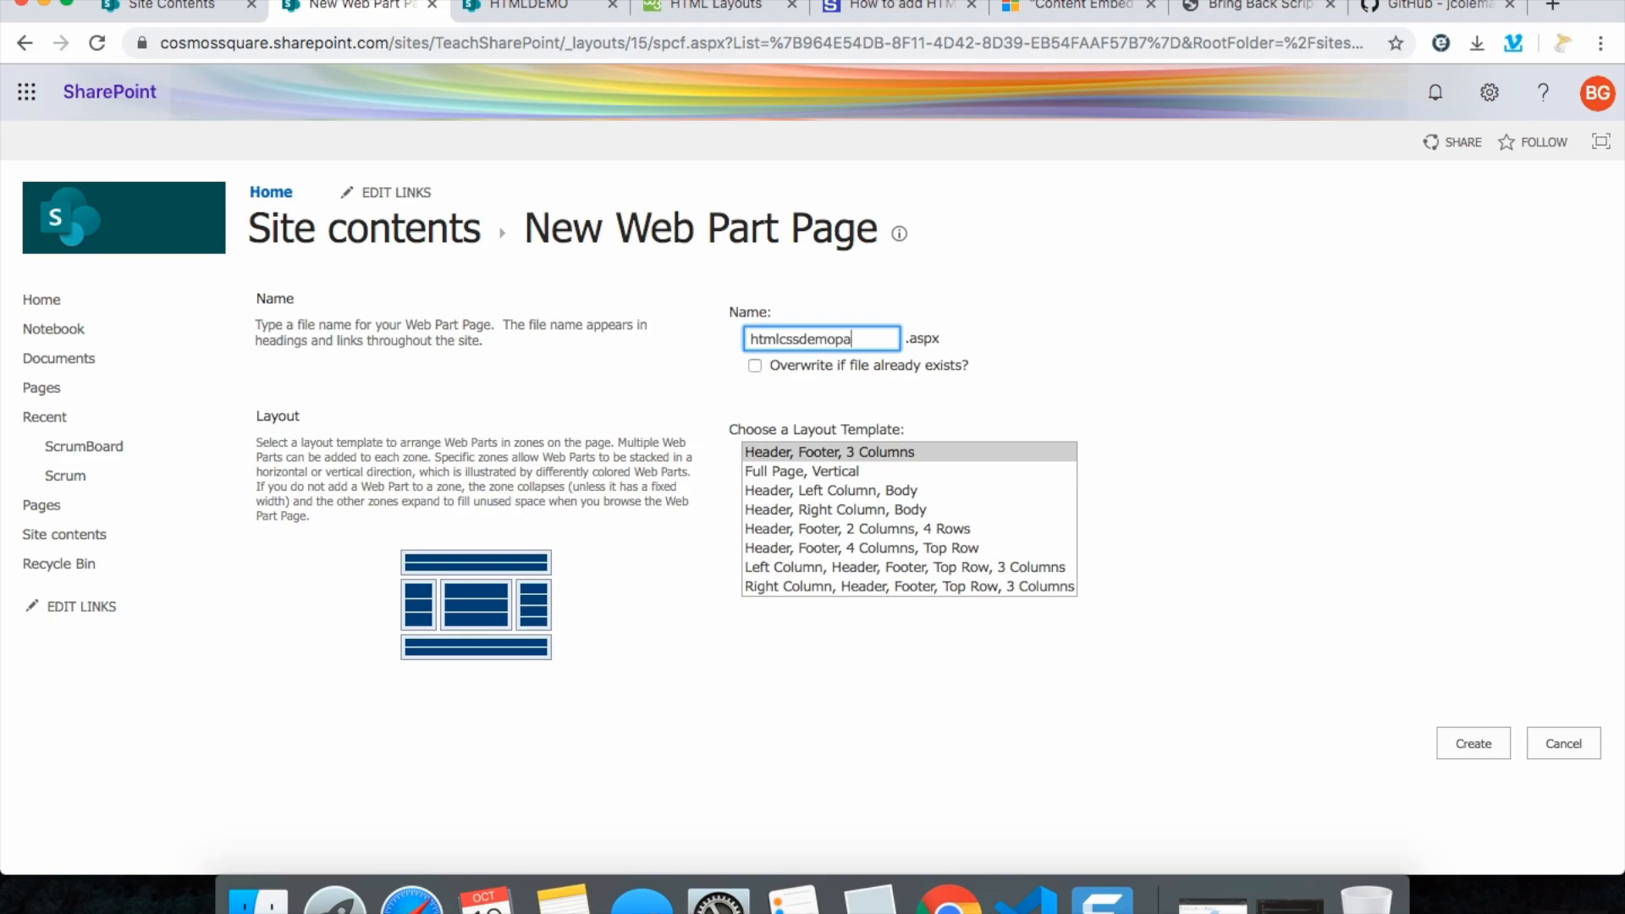
pyautogui.write('ge')
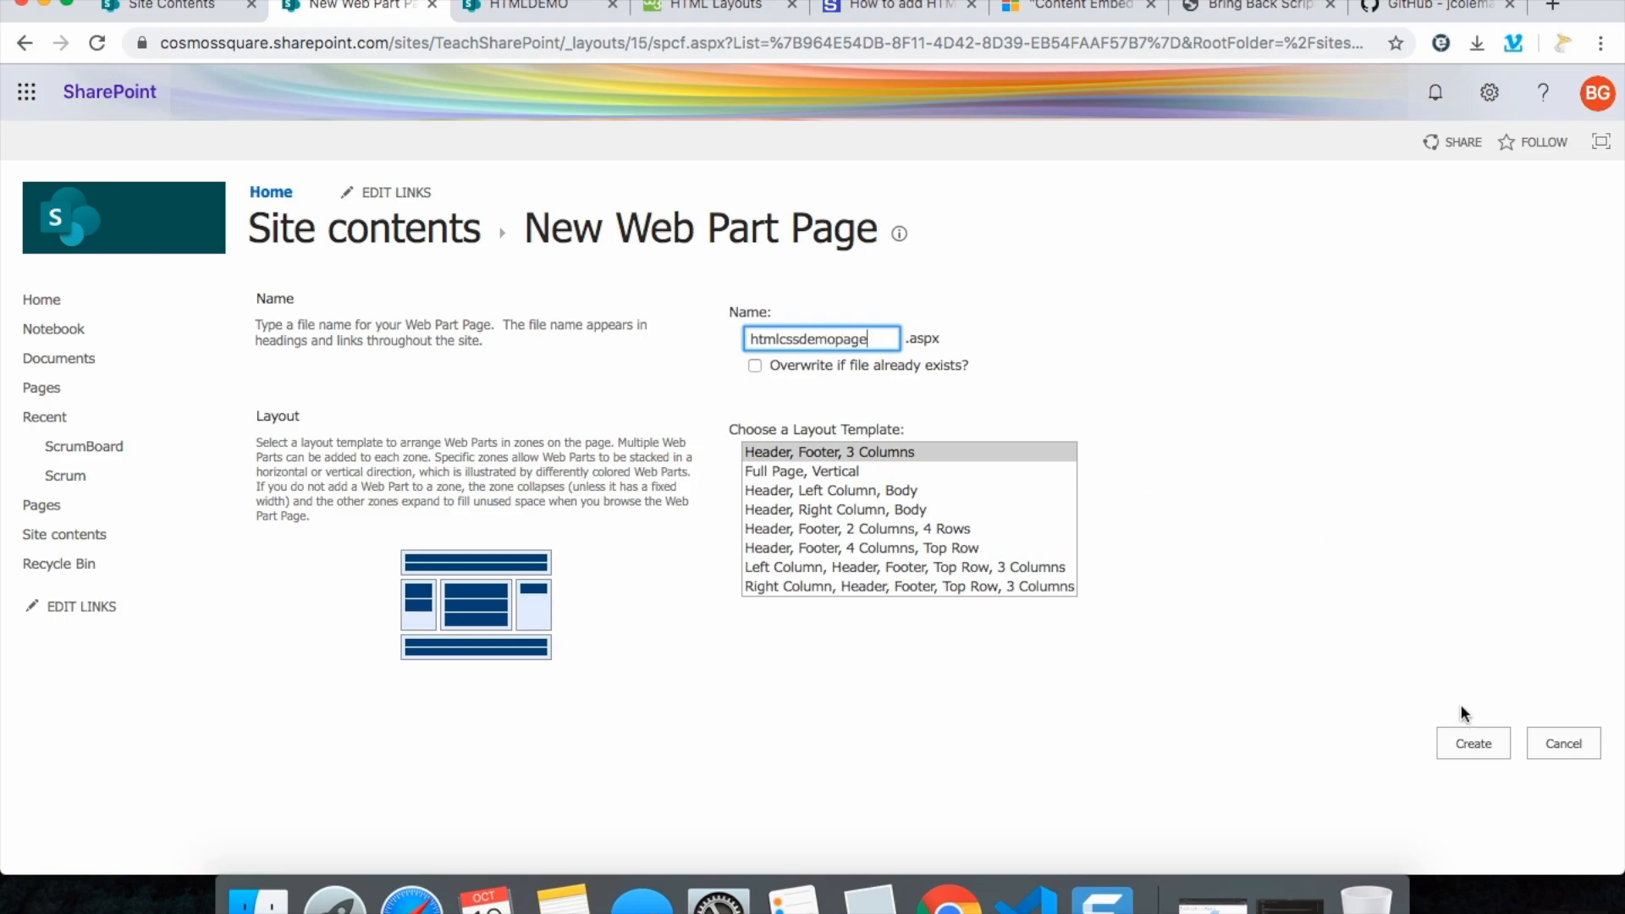
pyautogui.click(1472, 744)
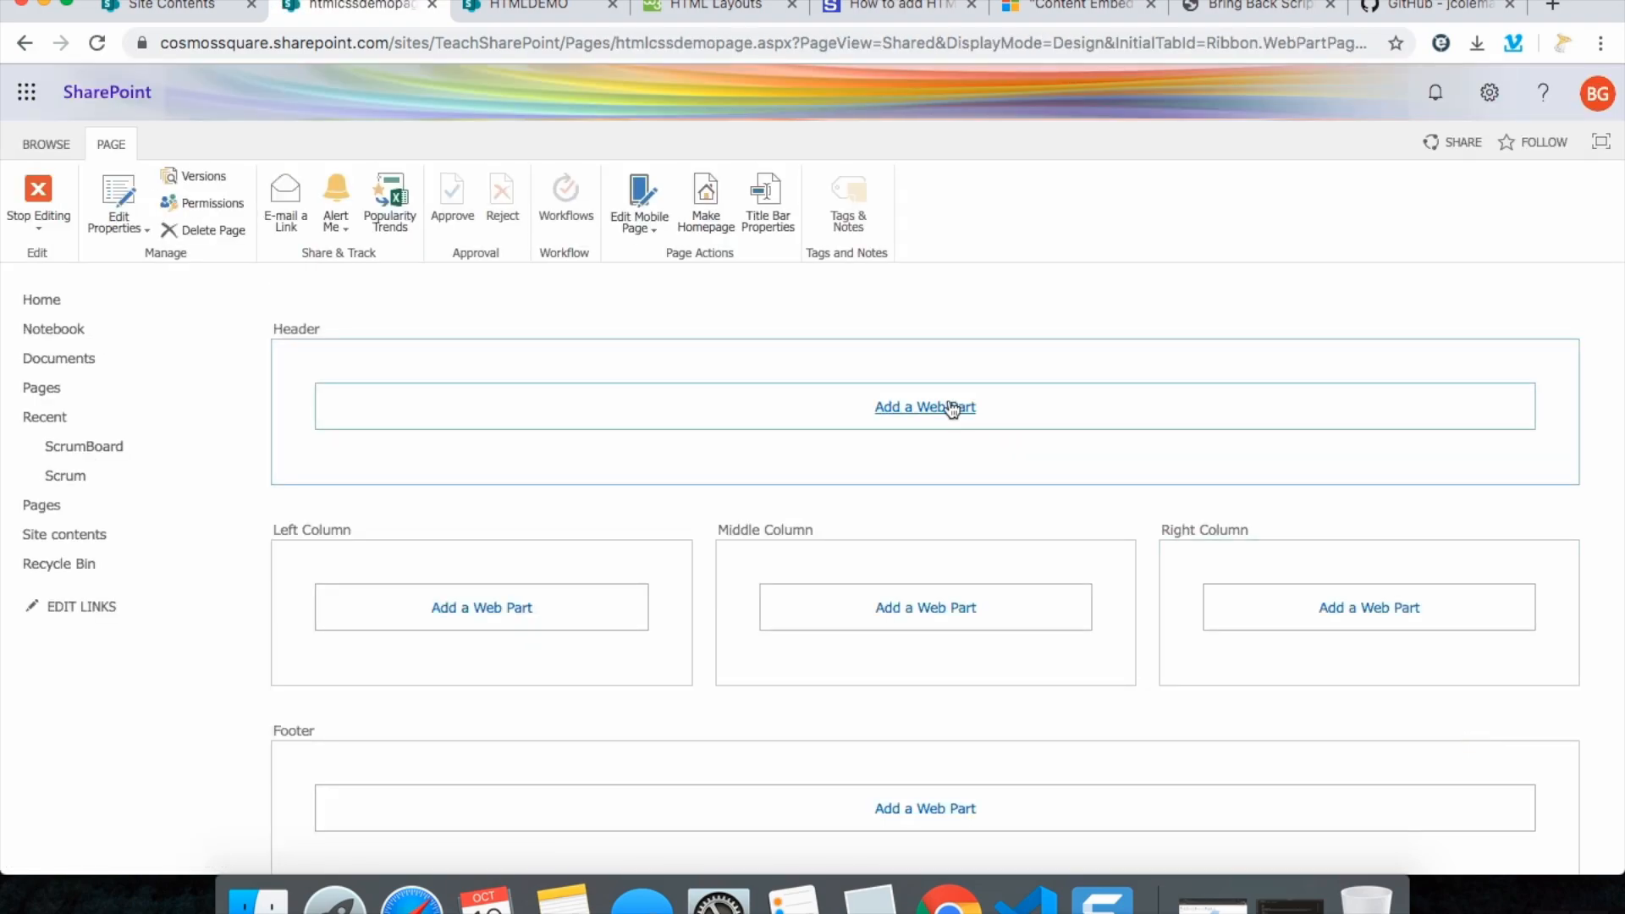
# Add a Content Editor web part from Media and Content to the Header zone and start its content
pyautogui.click(924, 406)
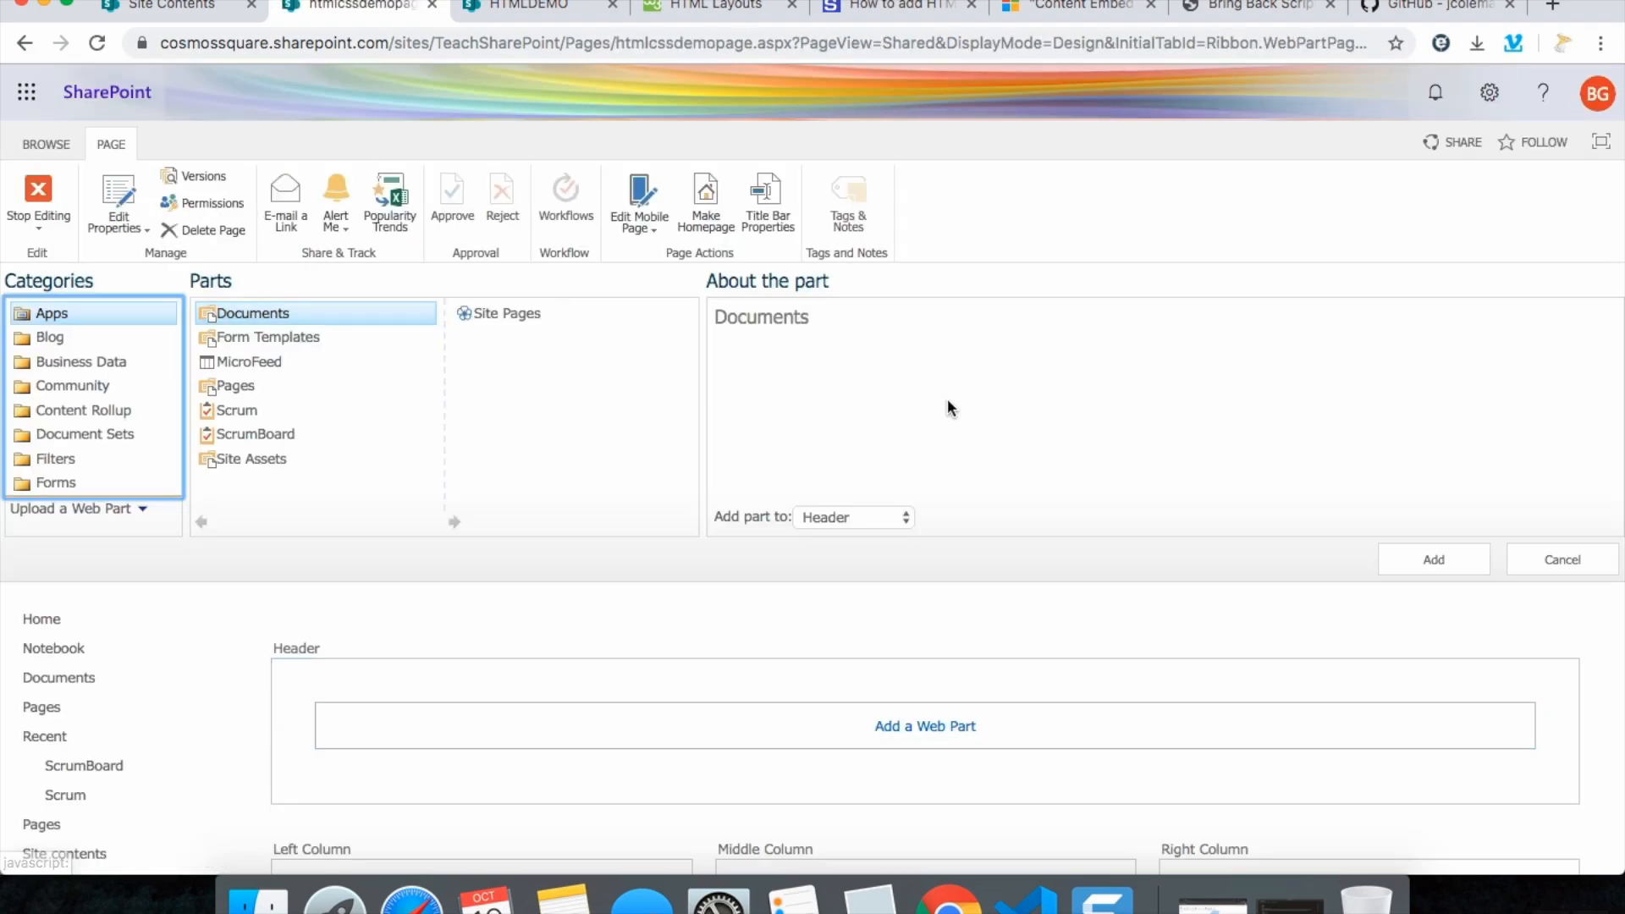
pyautogui.scroll(-3)
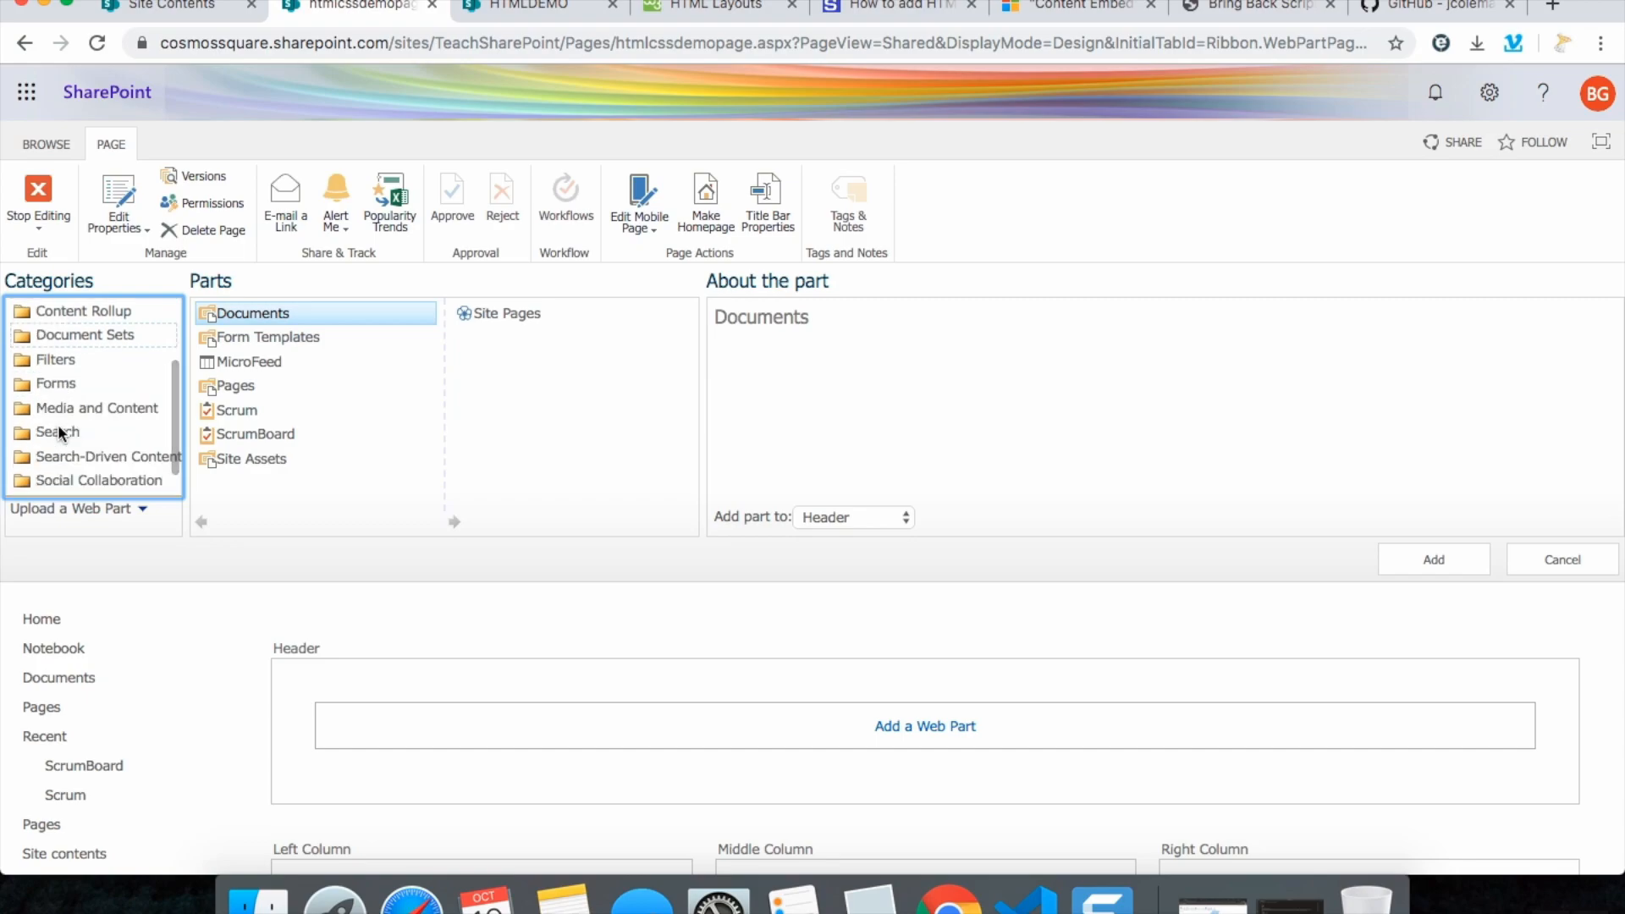
pyautogui.click(98, 408)
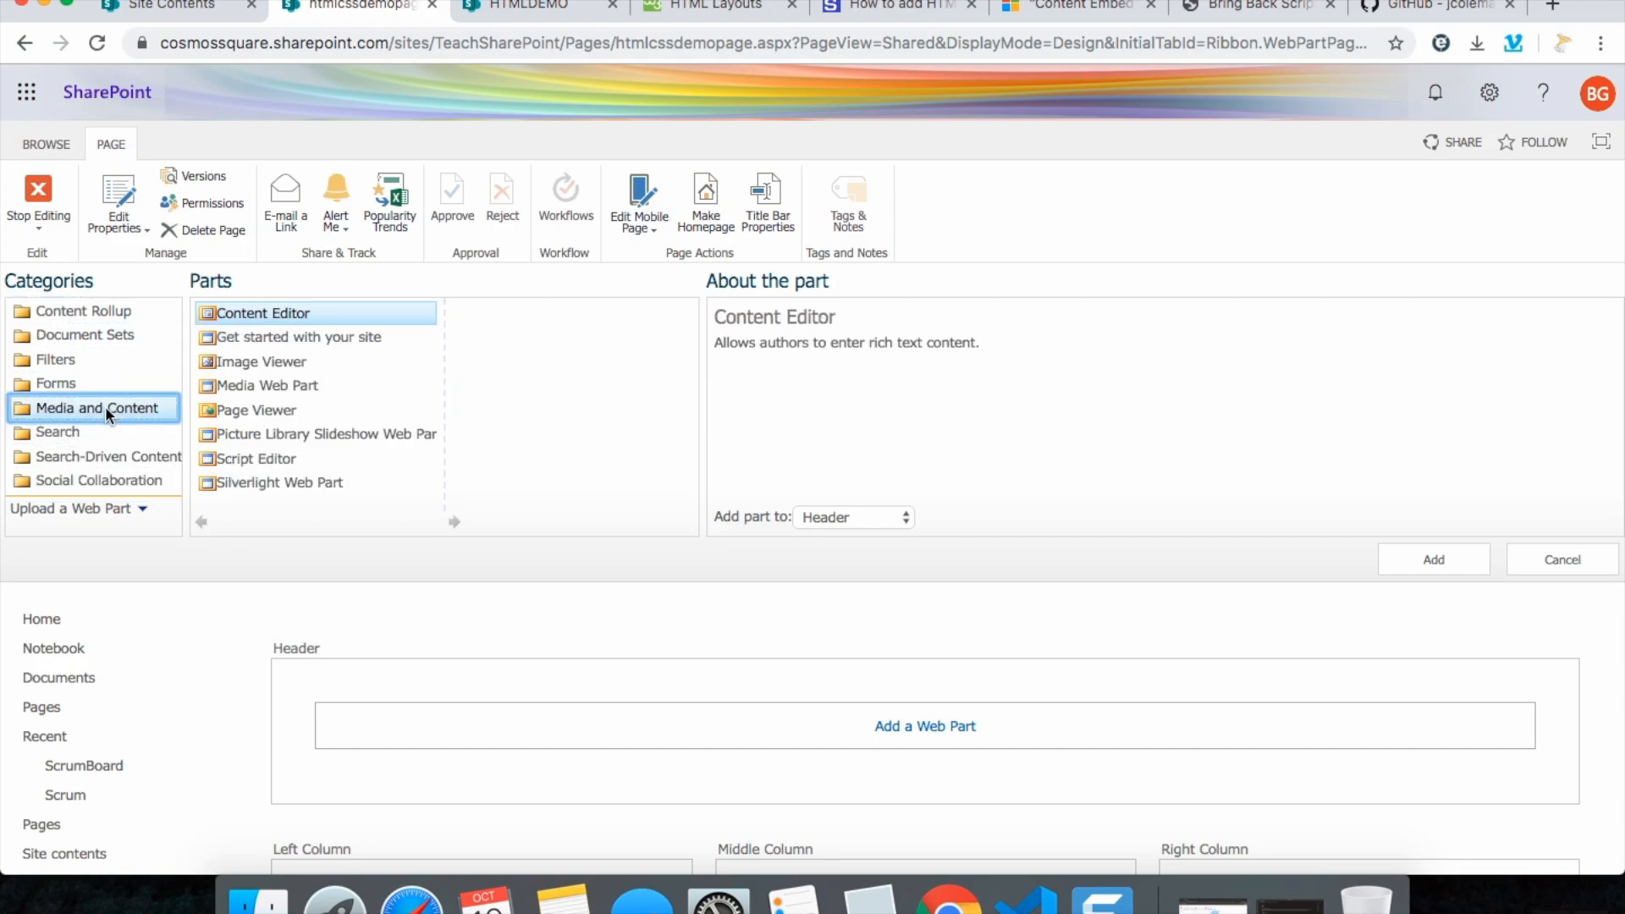
pyautogui.moveTo(1453, 582)
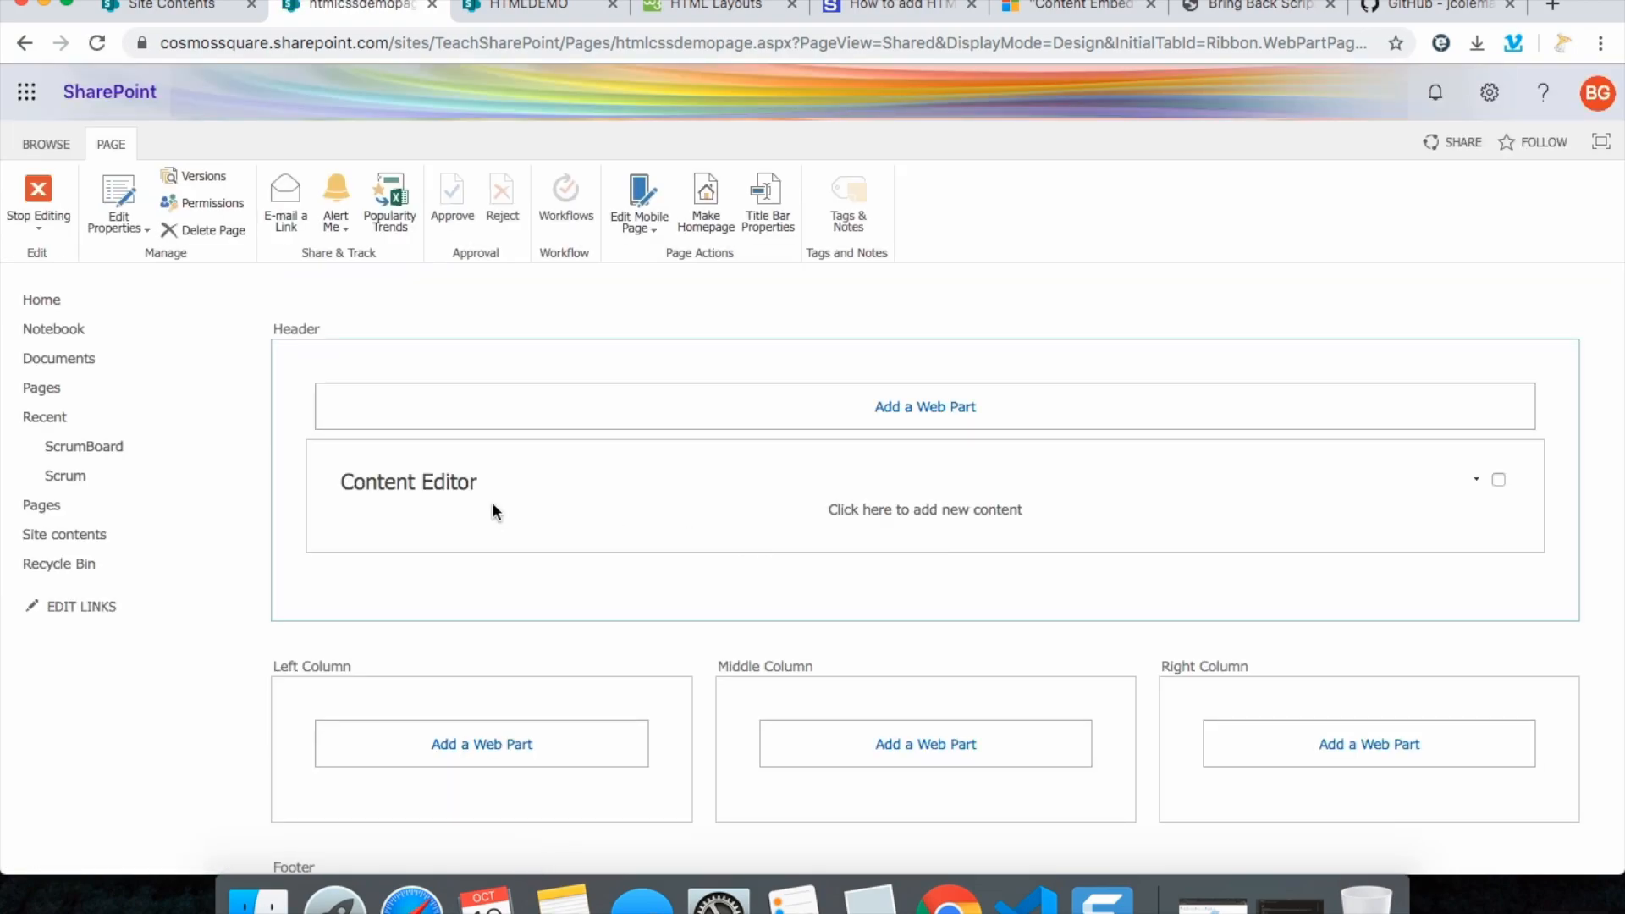
pyautogui.moveTo(925, 510)
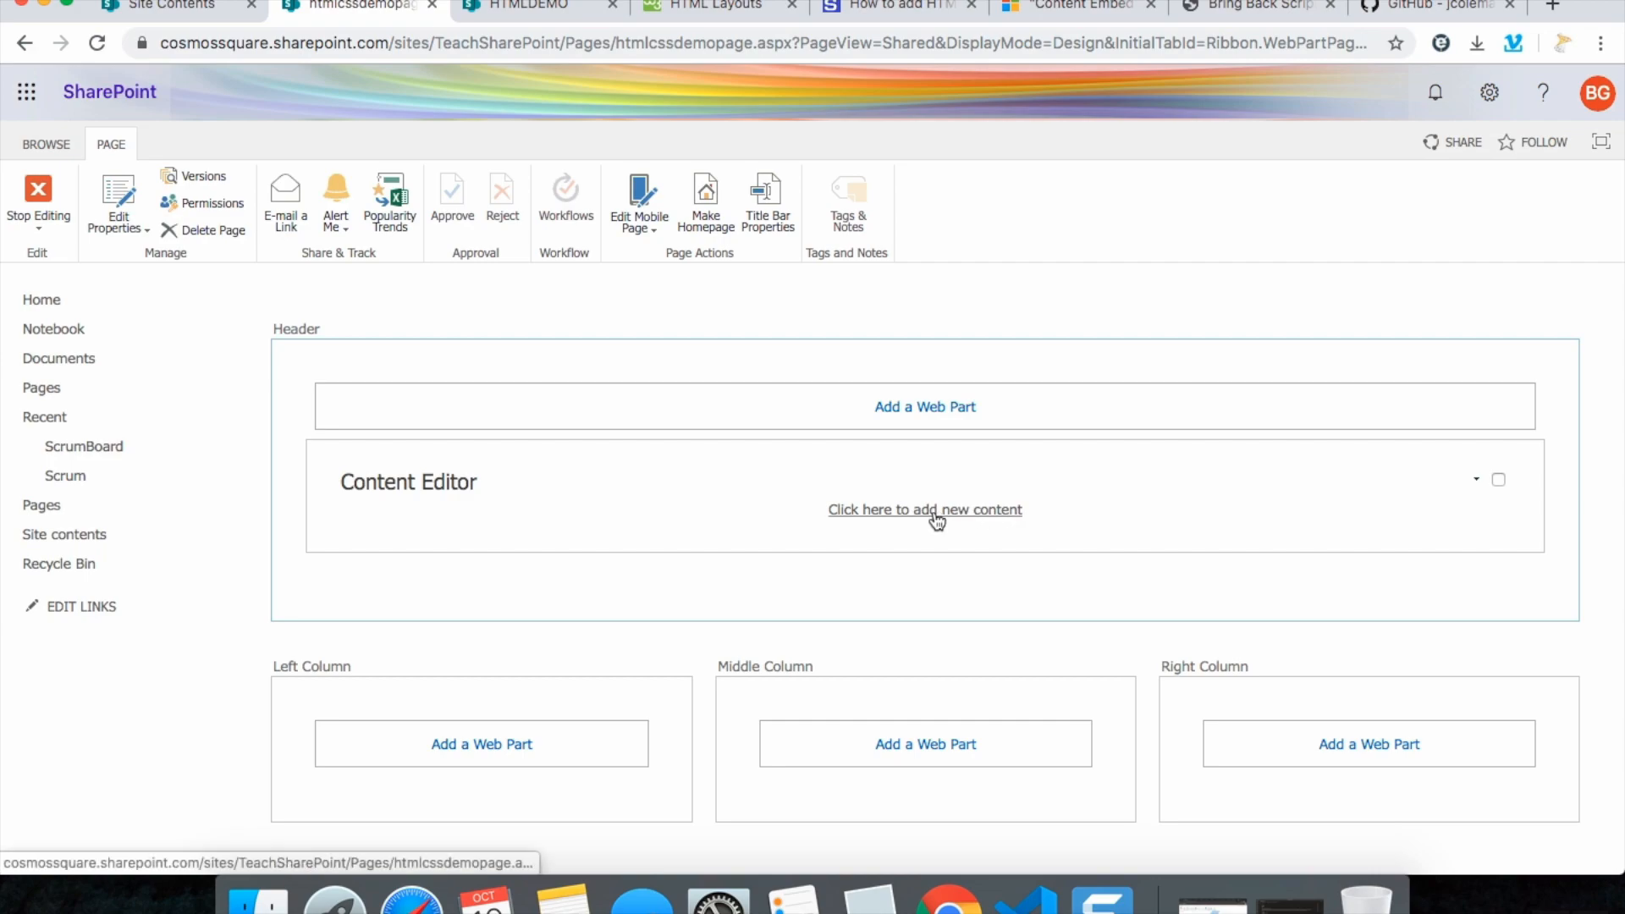
pyautogui.click(924, 510)
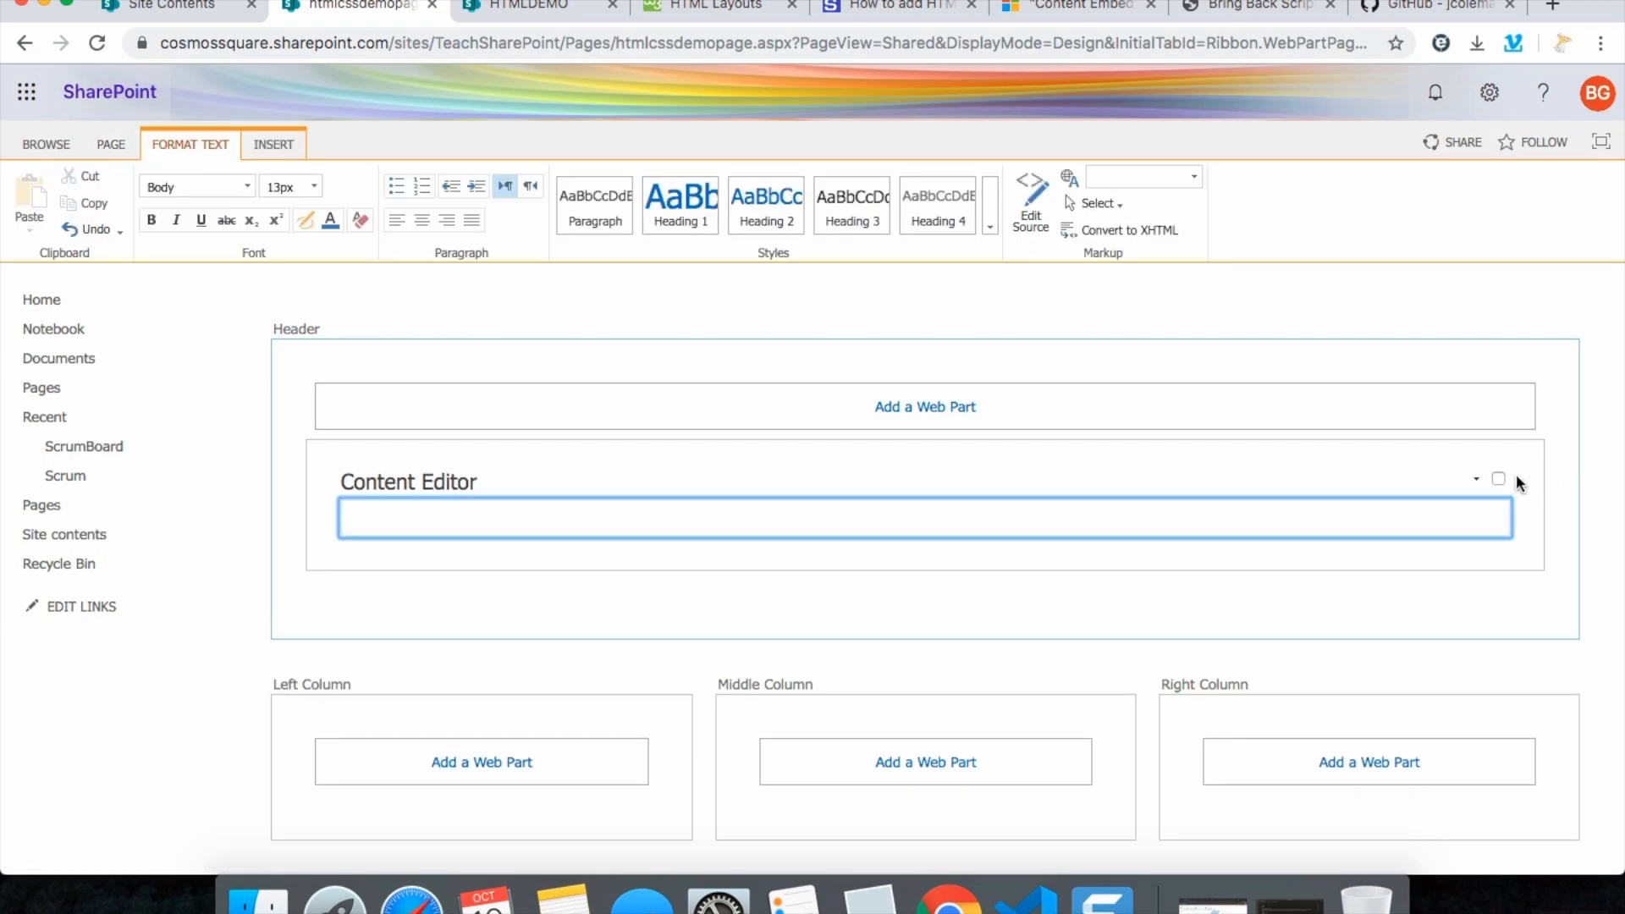
# Show the Content Editor's tool pane via Edit Web Part, then move to the W3Schools layouts page
pyautogui.click(1477, 479)
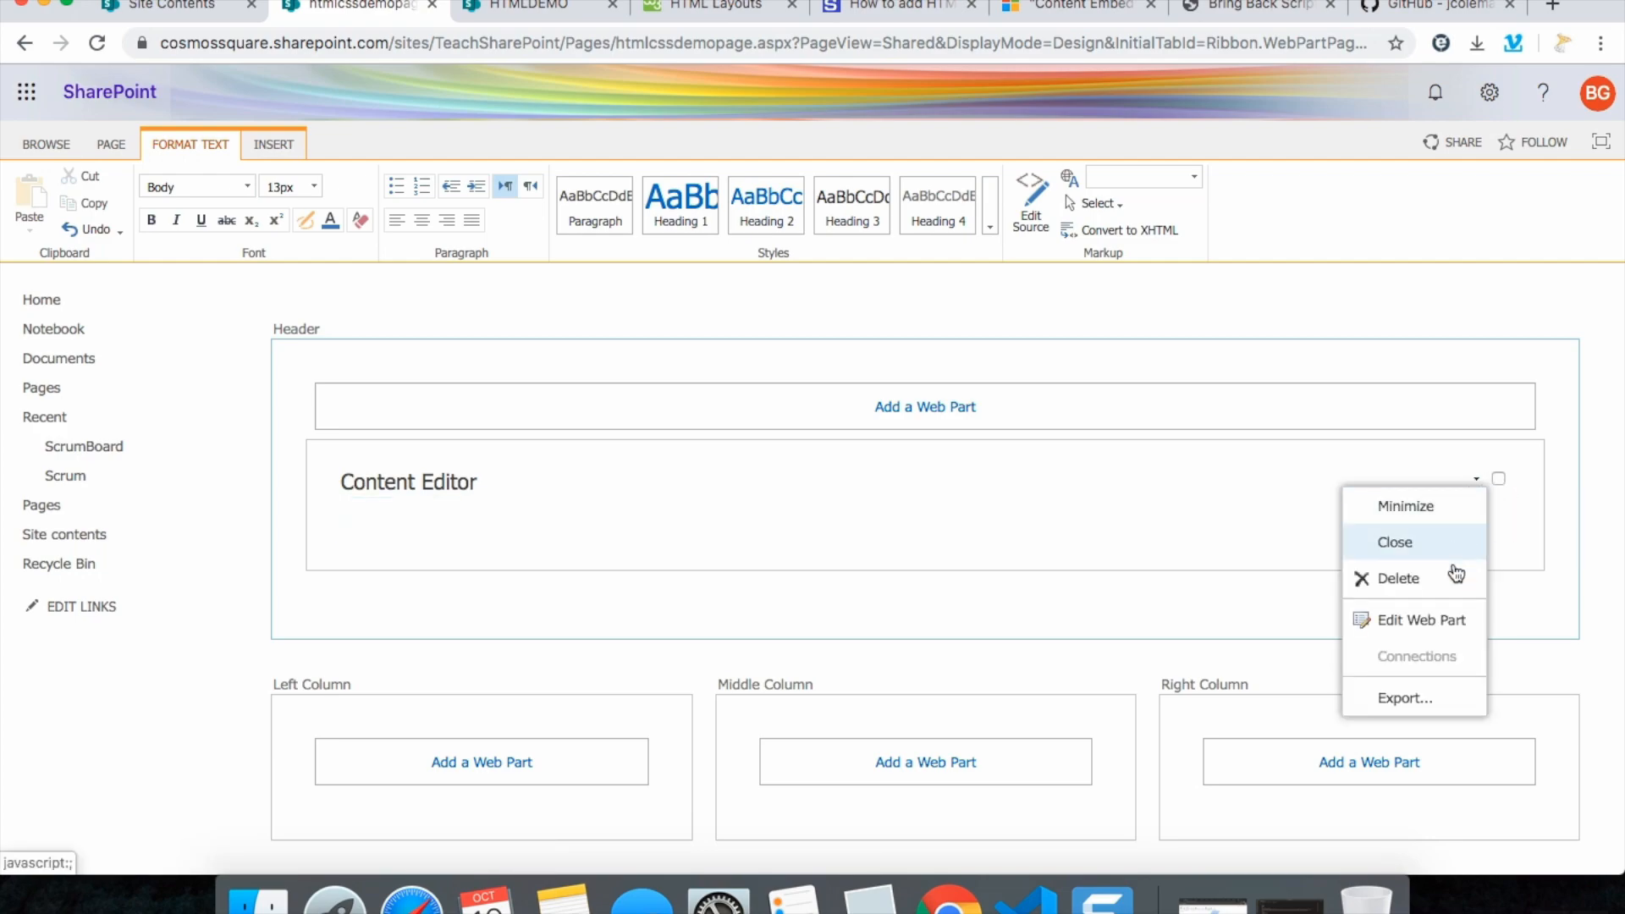
pyautogui.click(1421, 620)
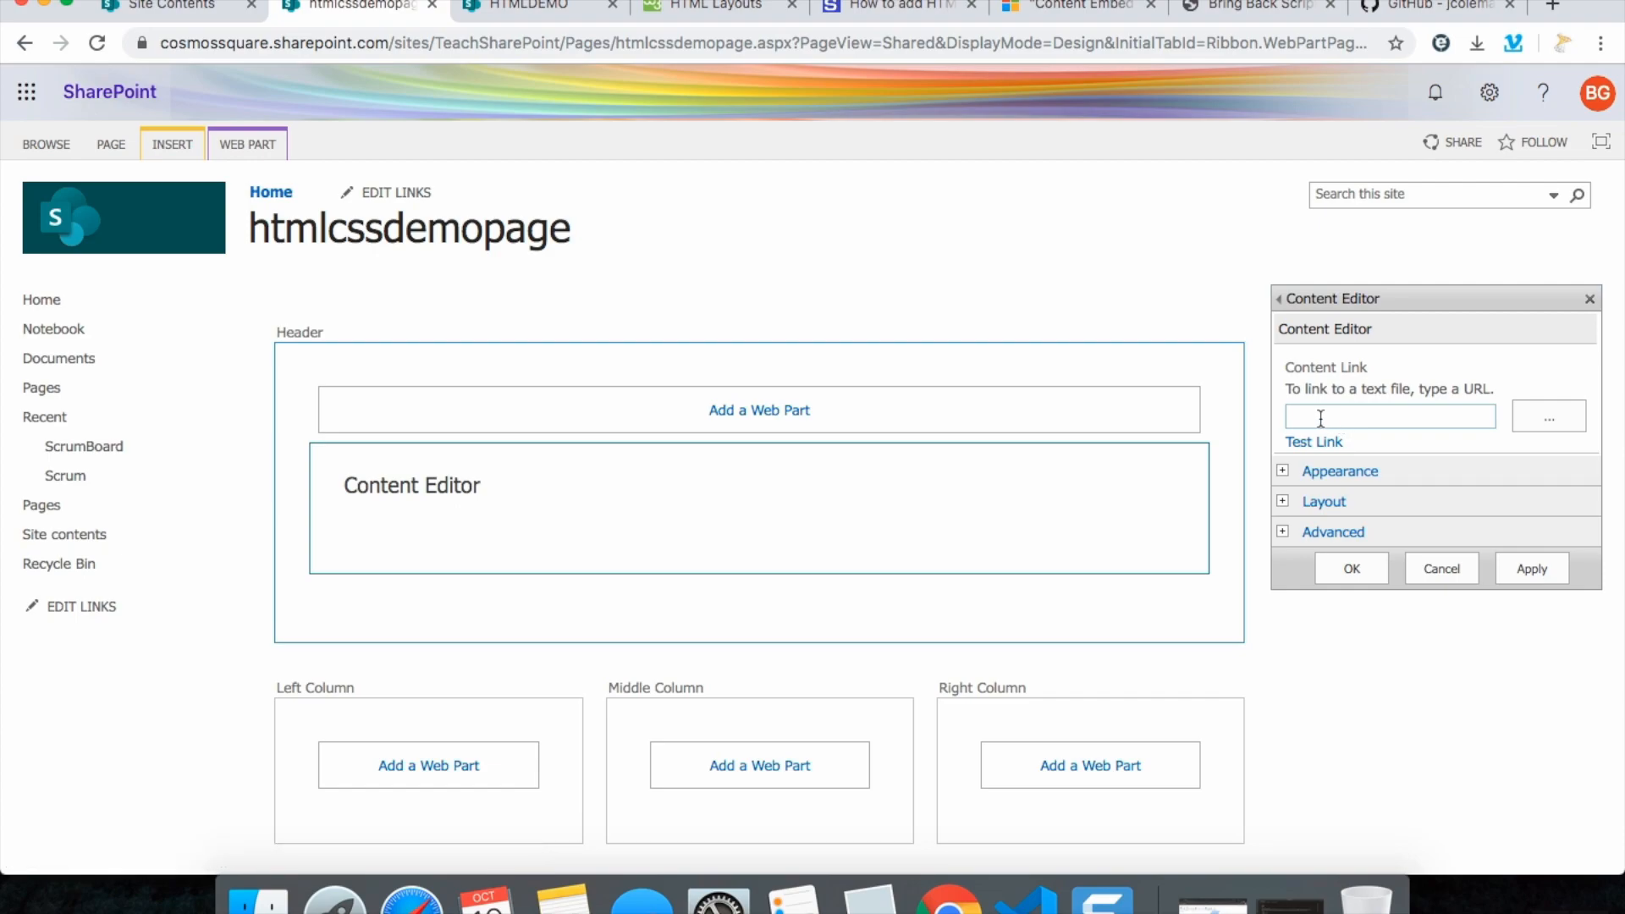
pyautogui.moveTo(1426, 389)
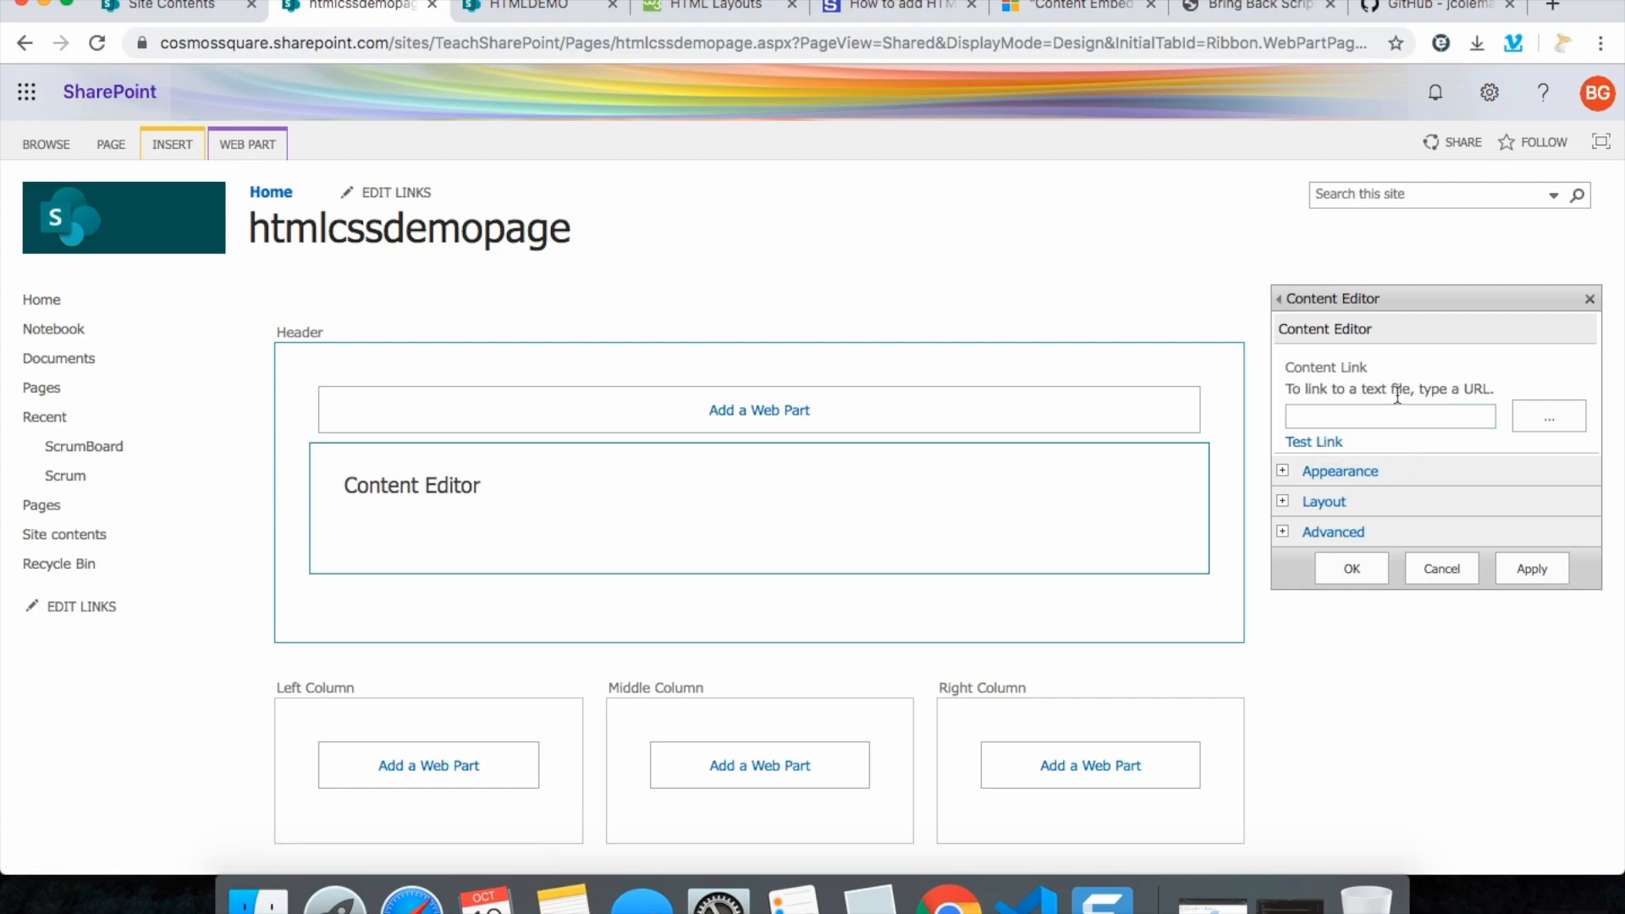
pyautogui.moveTo(725, 244)
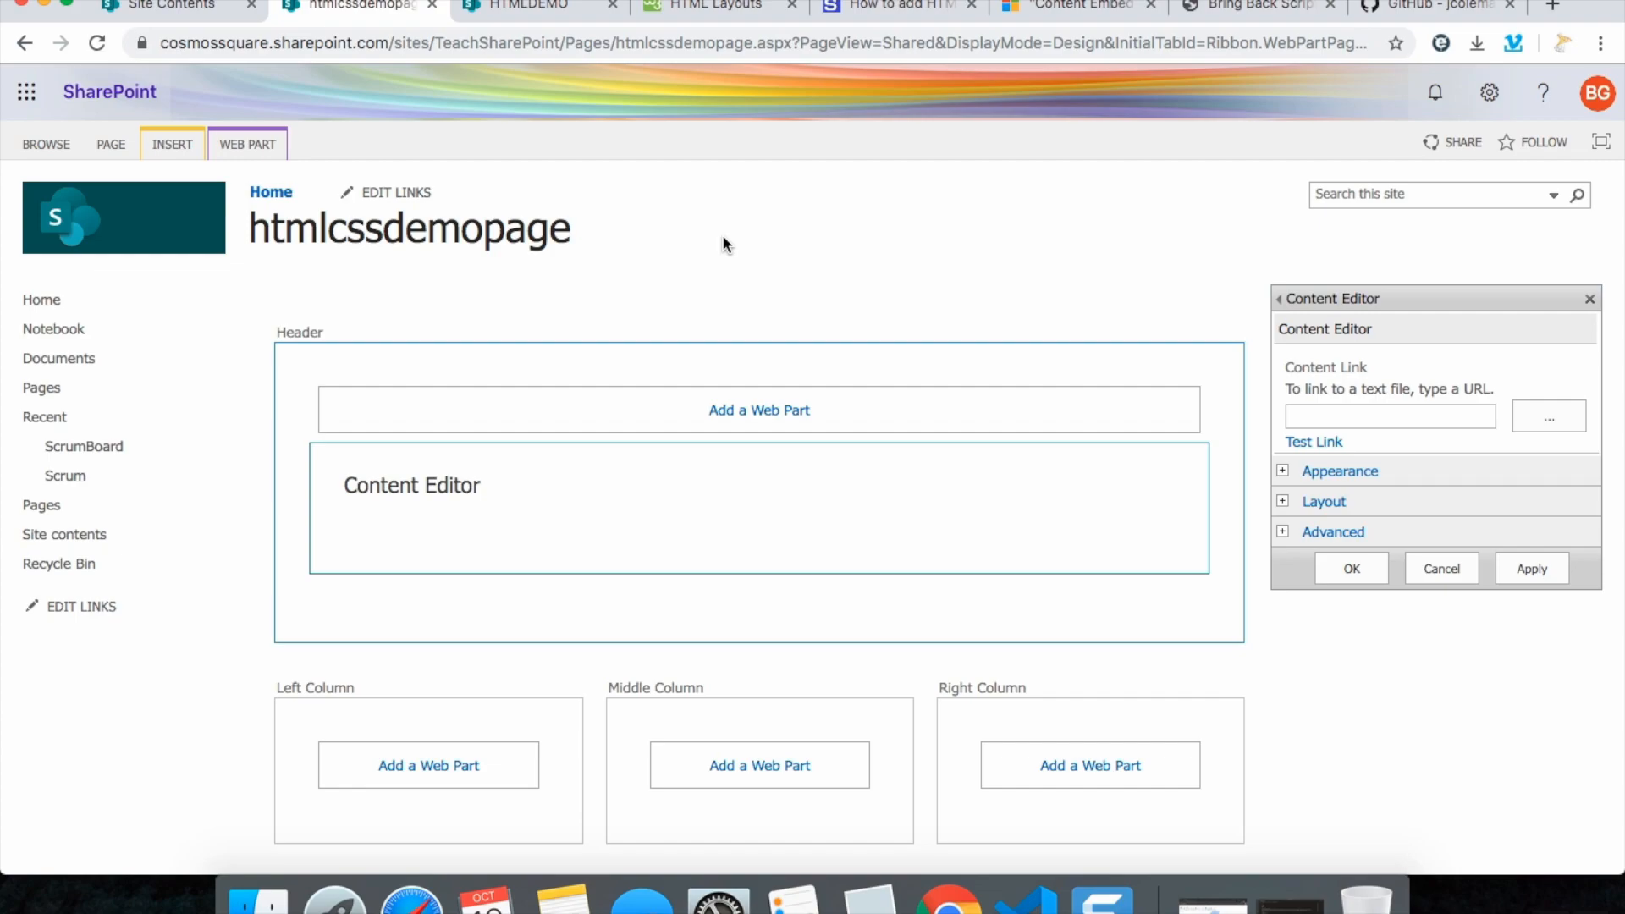
pyautogui.click(715, 7)
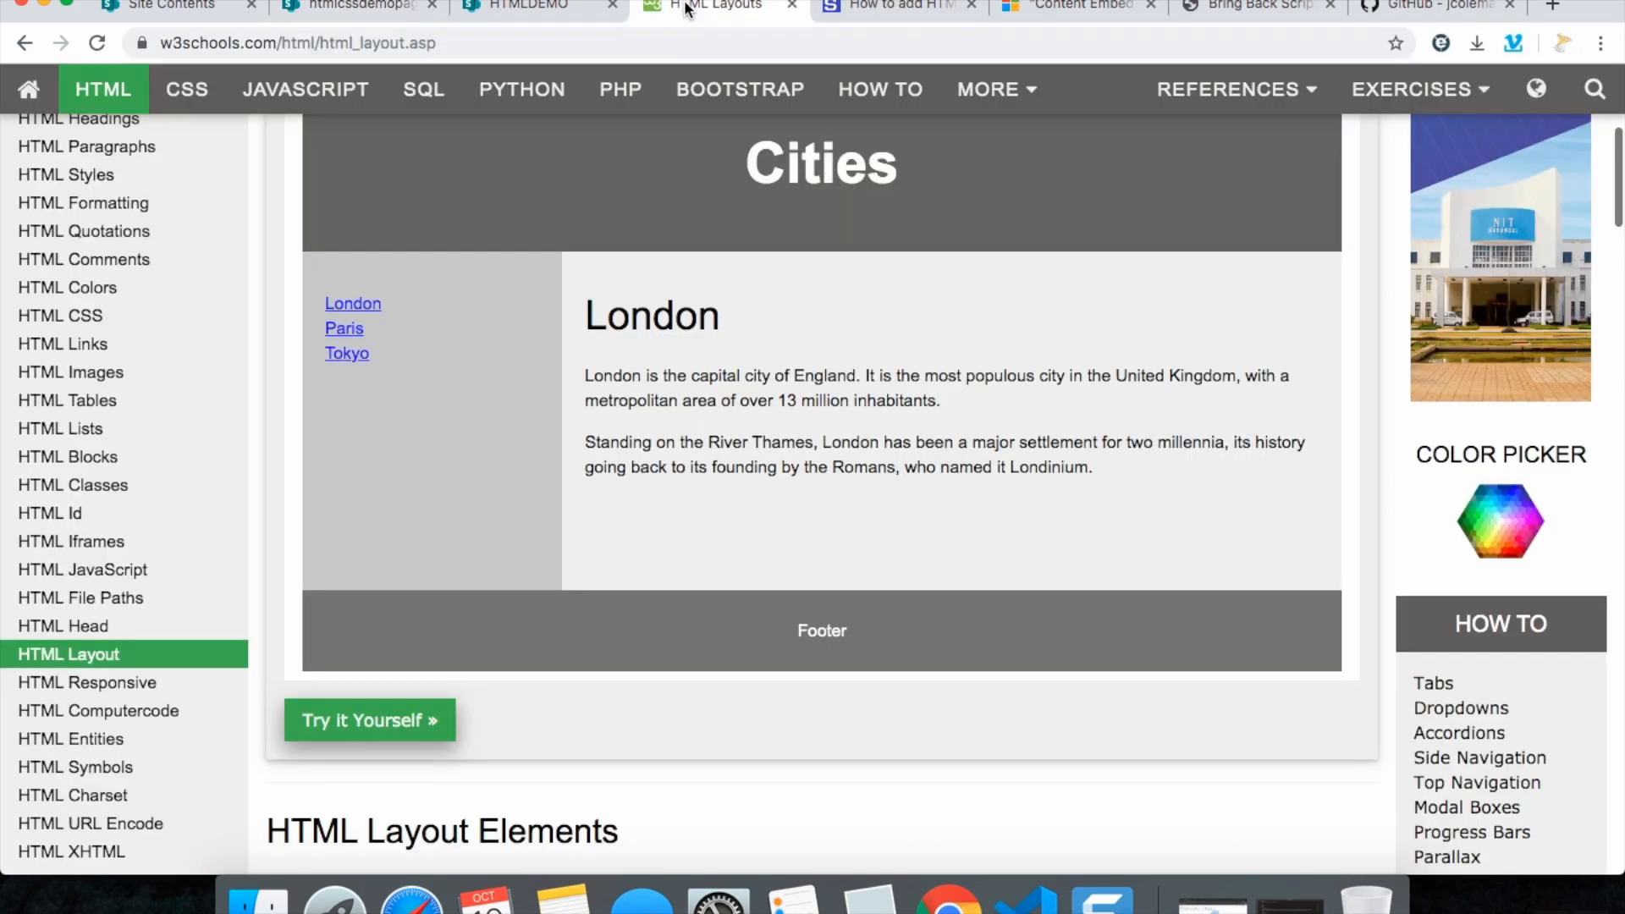
# From the HTML Layout tutorial, load the Cities example in the Tryit Editor
pyautogui.scroll(3)
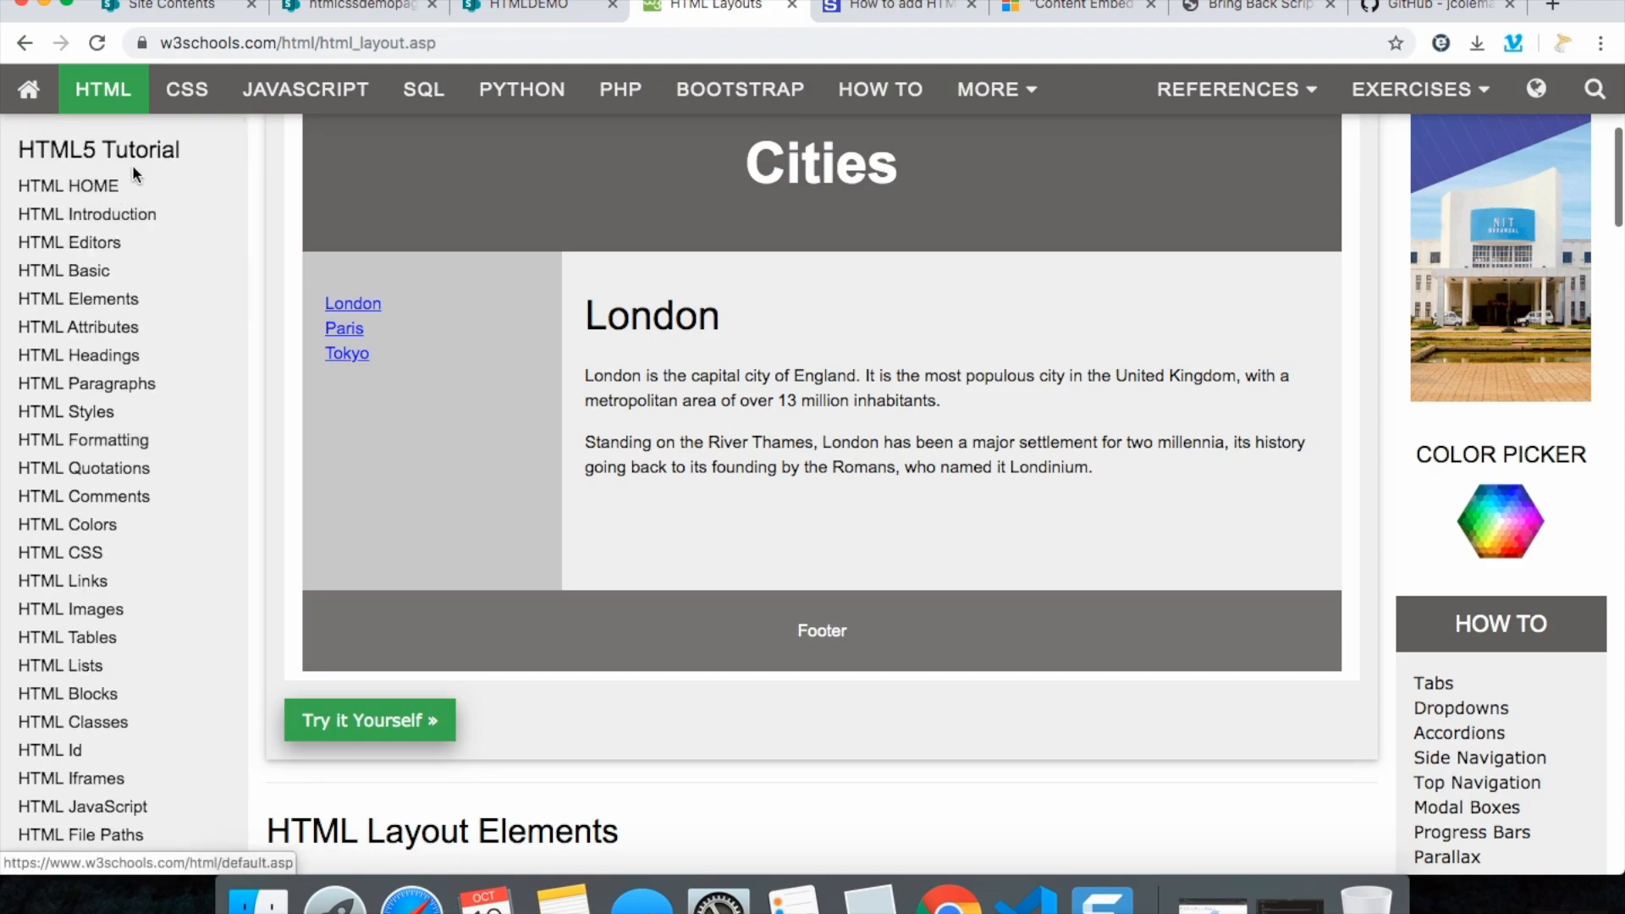
pyautogui.moveTo(145, 389)
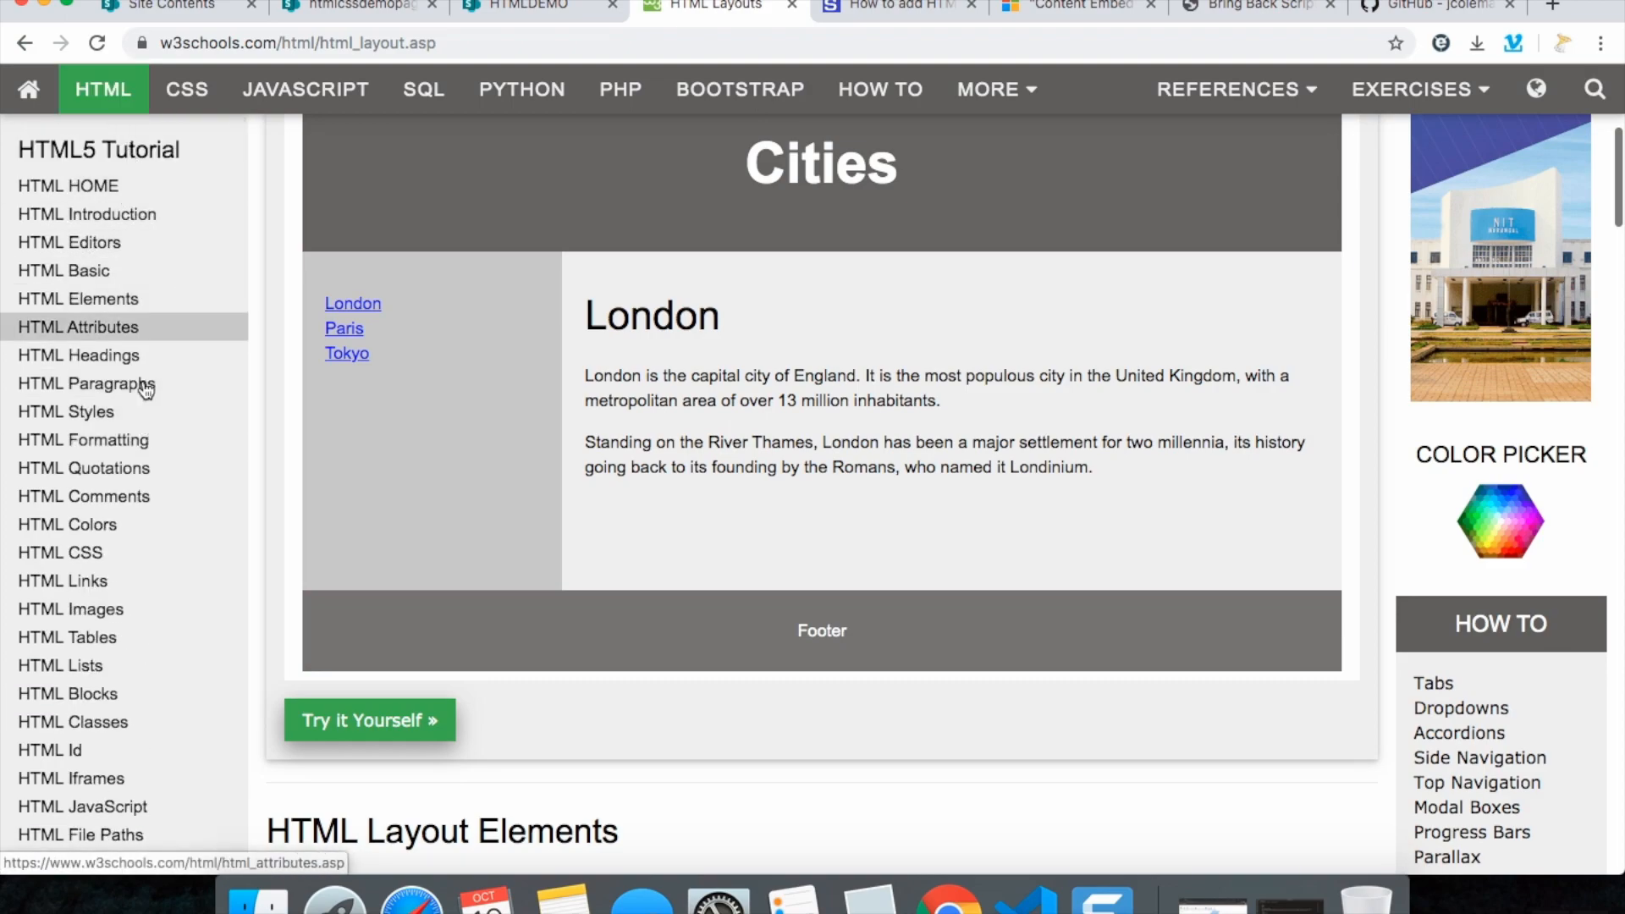
pyautogui.click(69, 528)
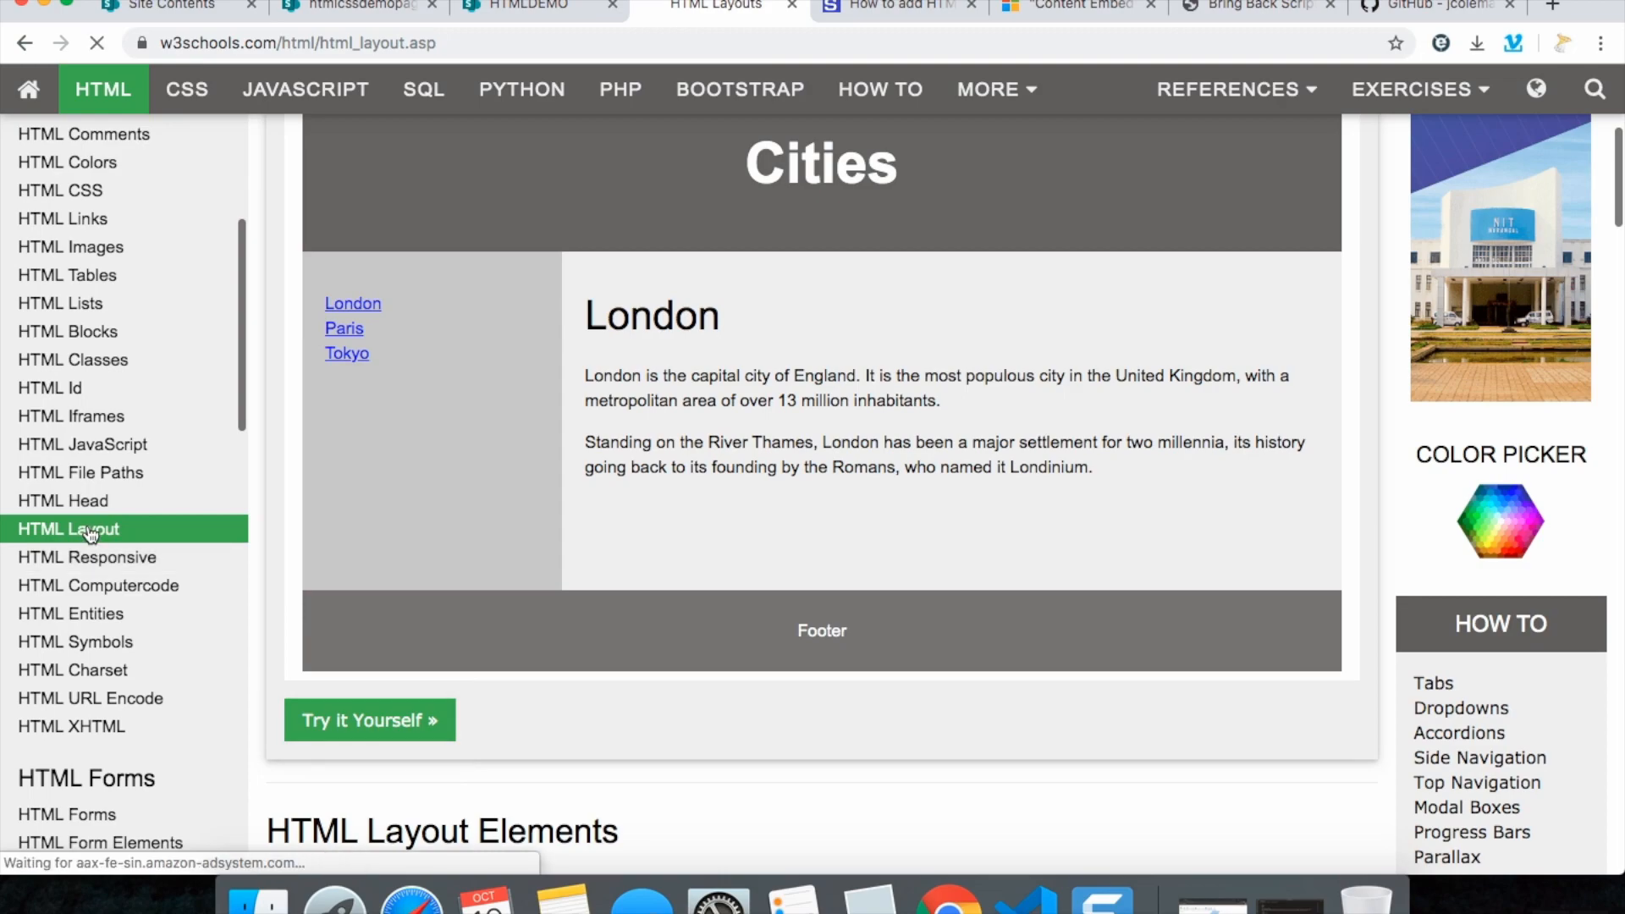
pyautogui.scroll(-3)
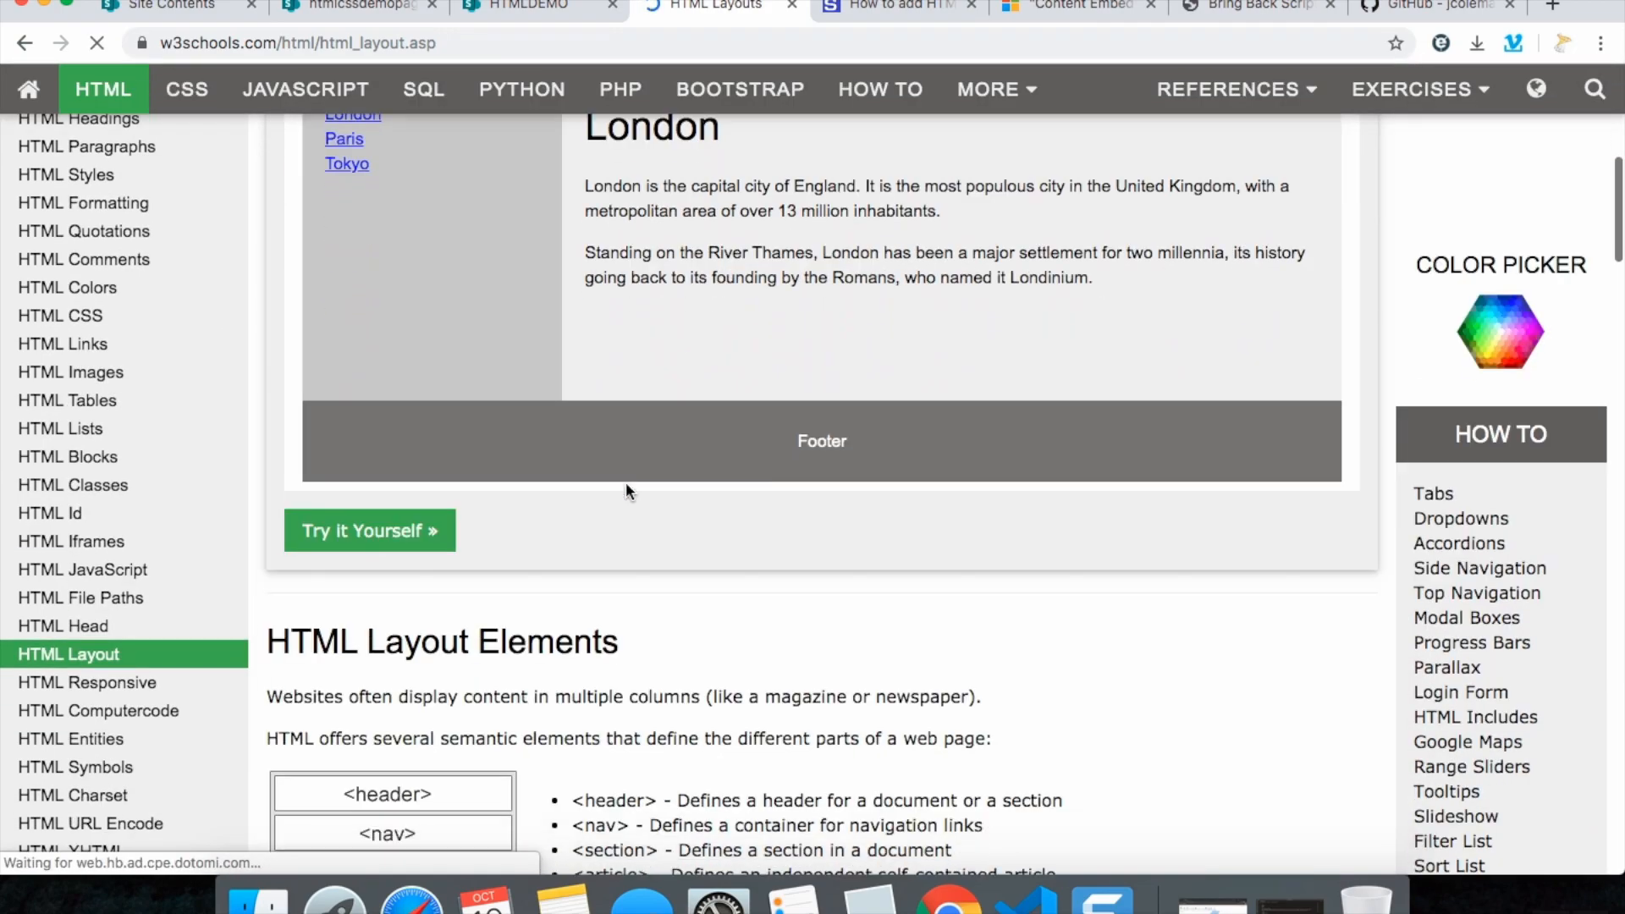
pyautogui.scroll(3)
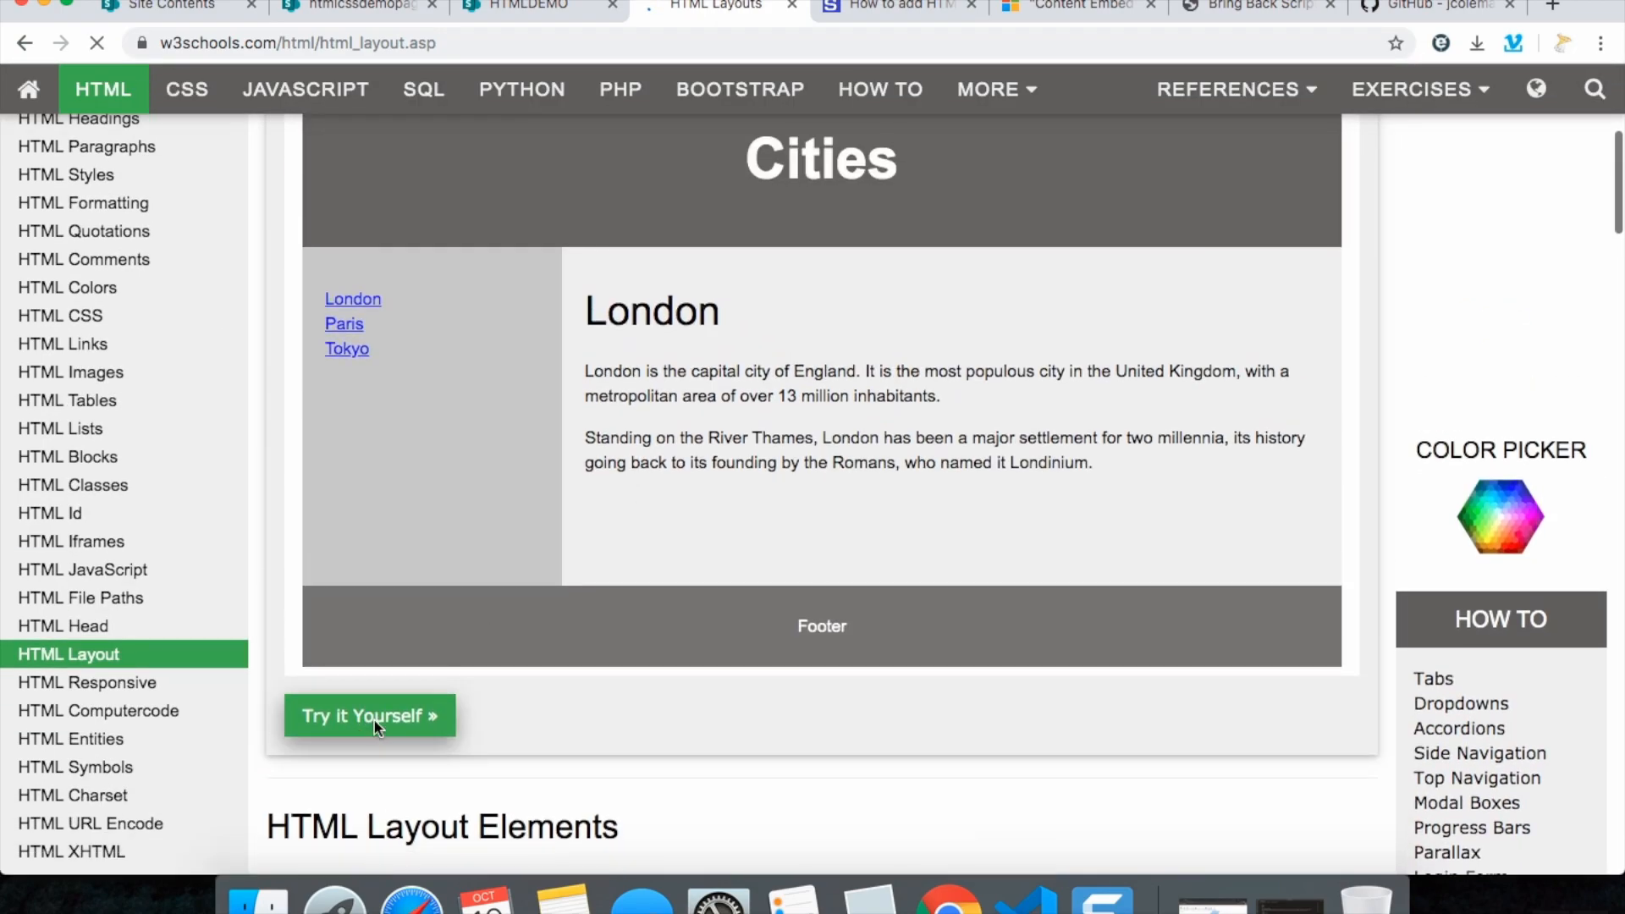
pyautogui.click(369, 715)
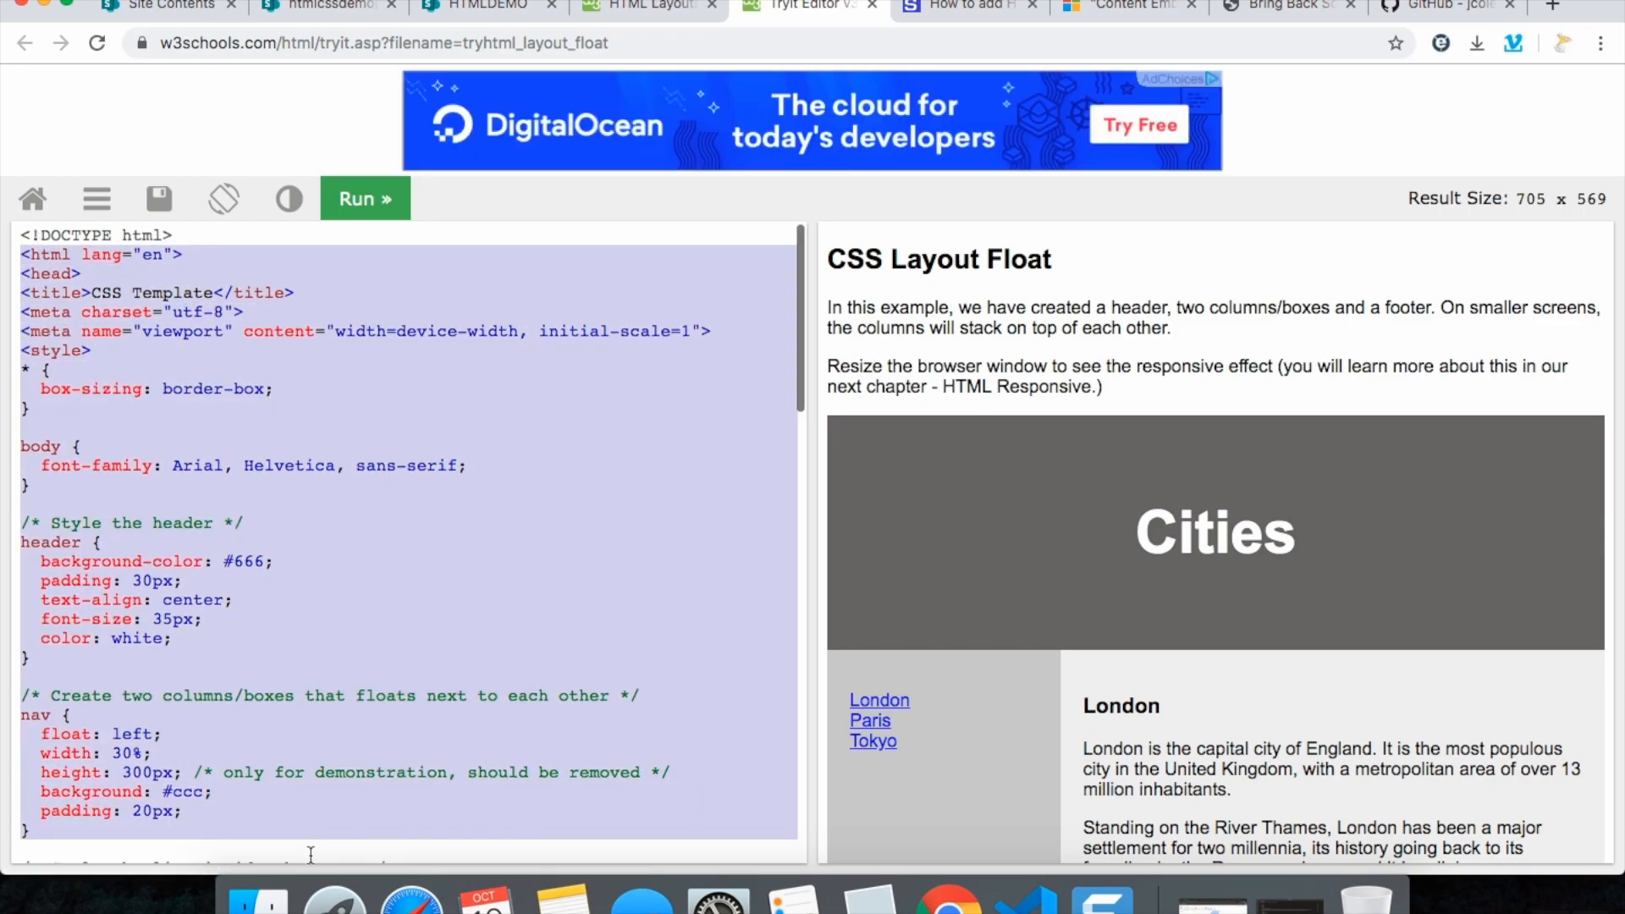
# Review the Cities layout source code, then return to the htmlcssdemopage editing page
pyautogui.scroll(-3)
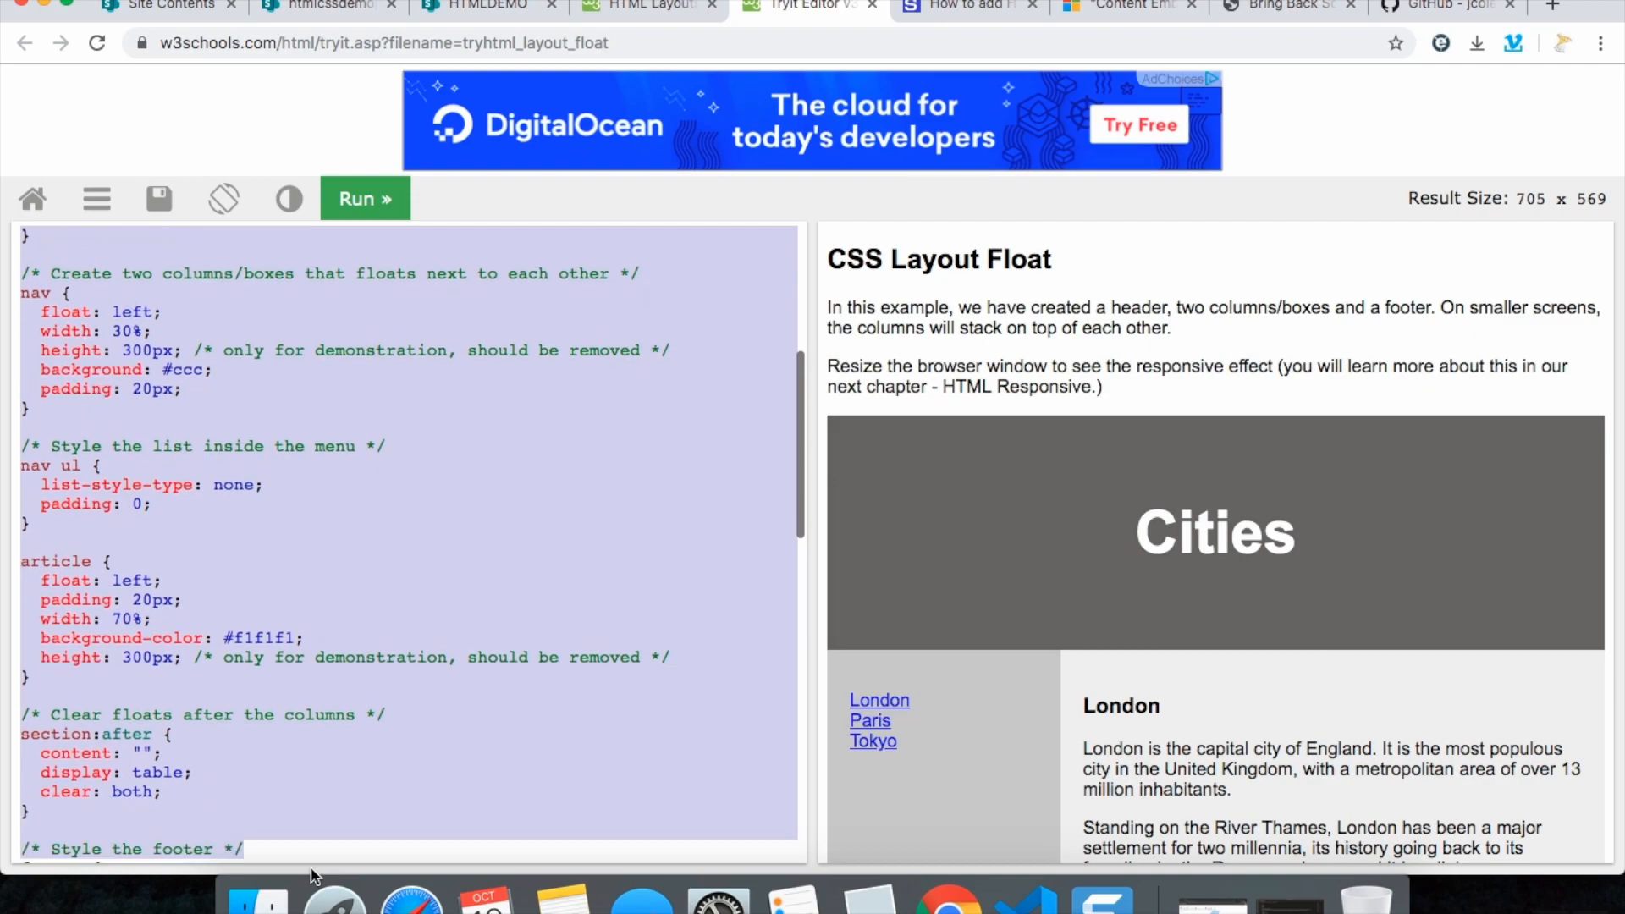
pyautogui.scroll(-3)
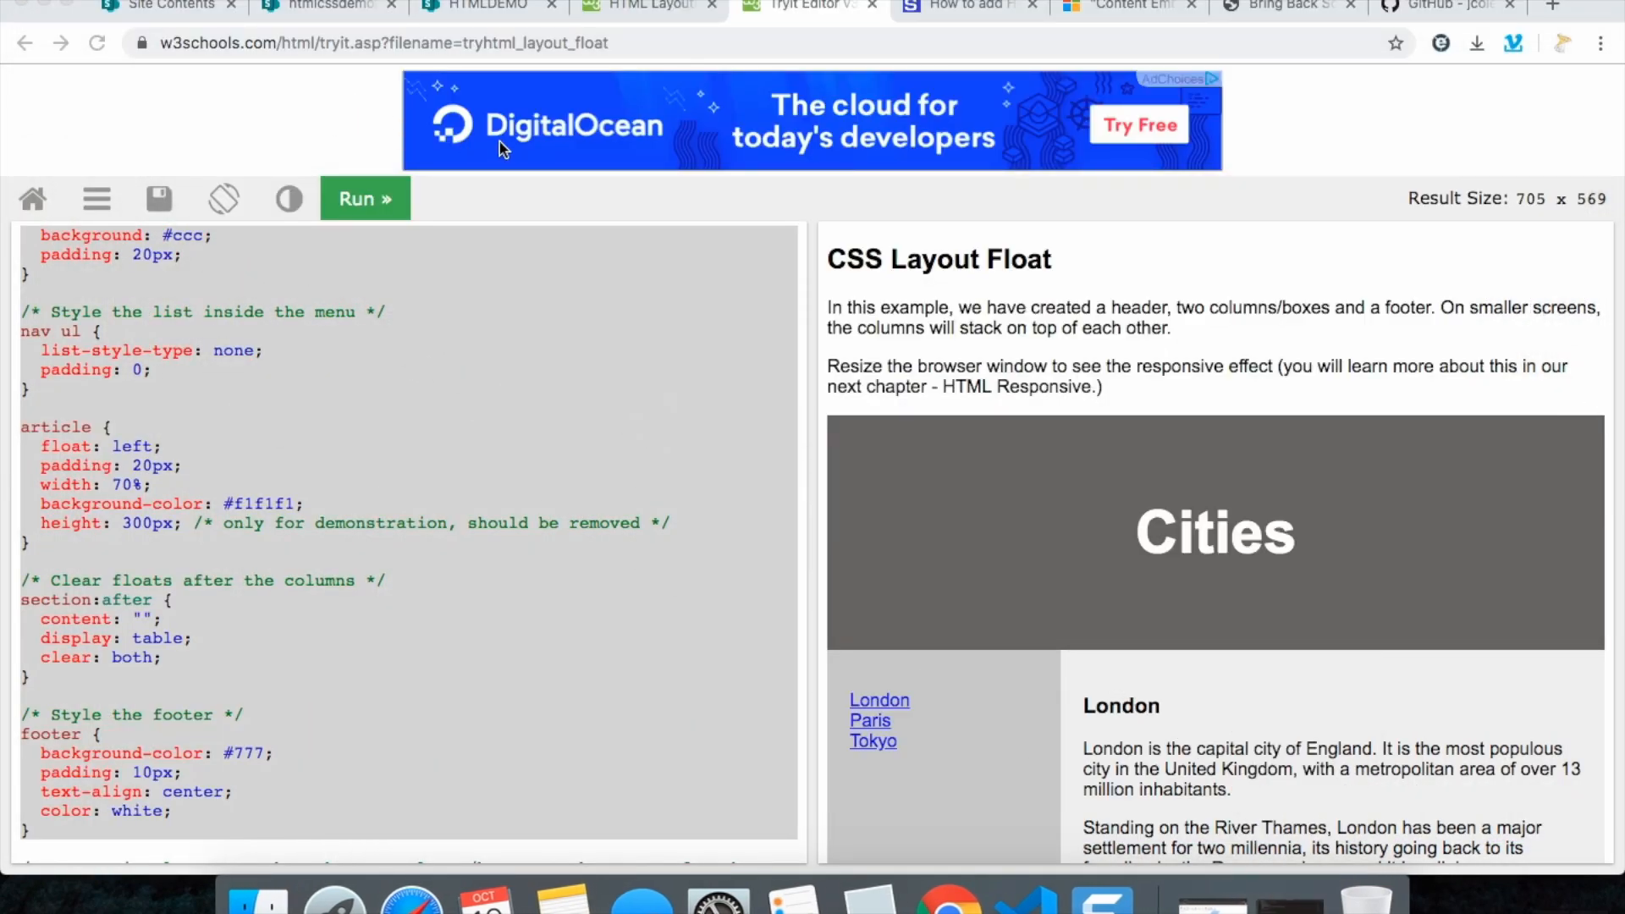
pyautogui.moveTo(302, 7)
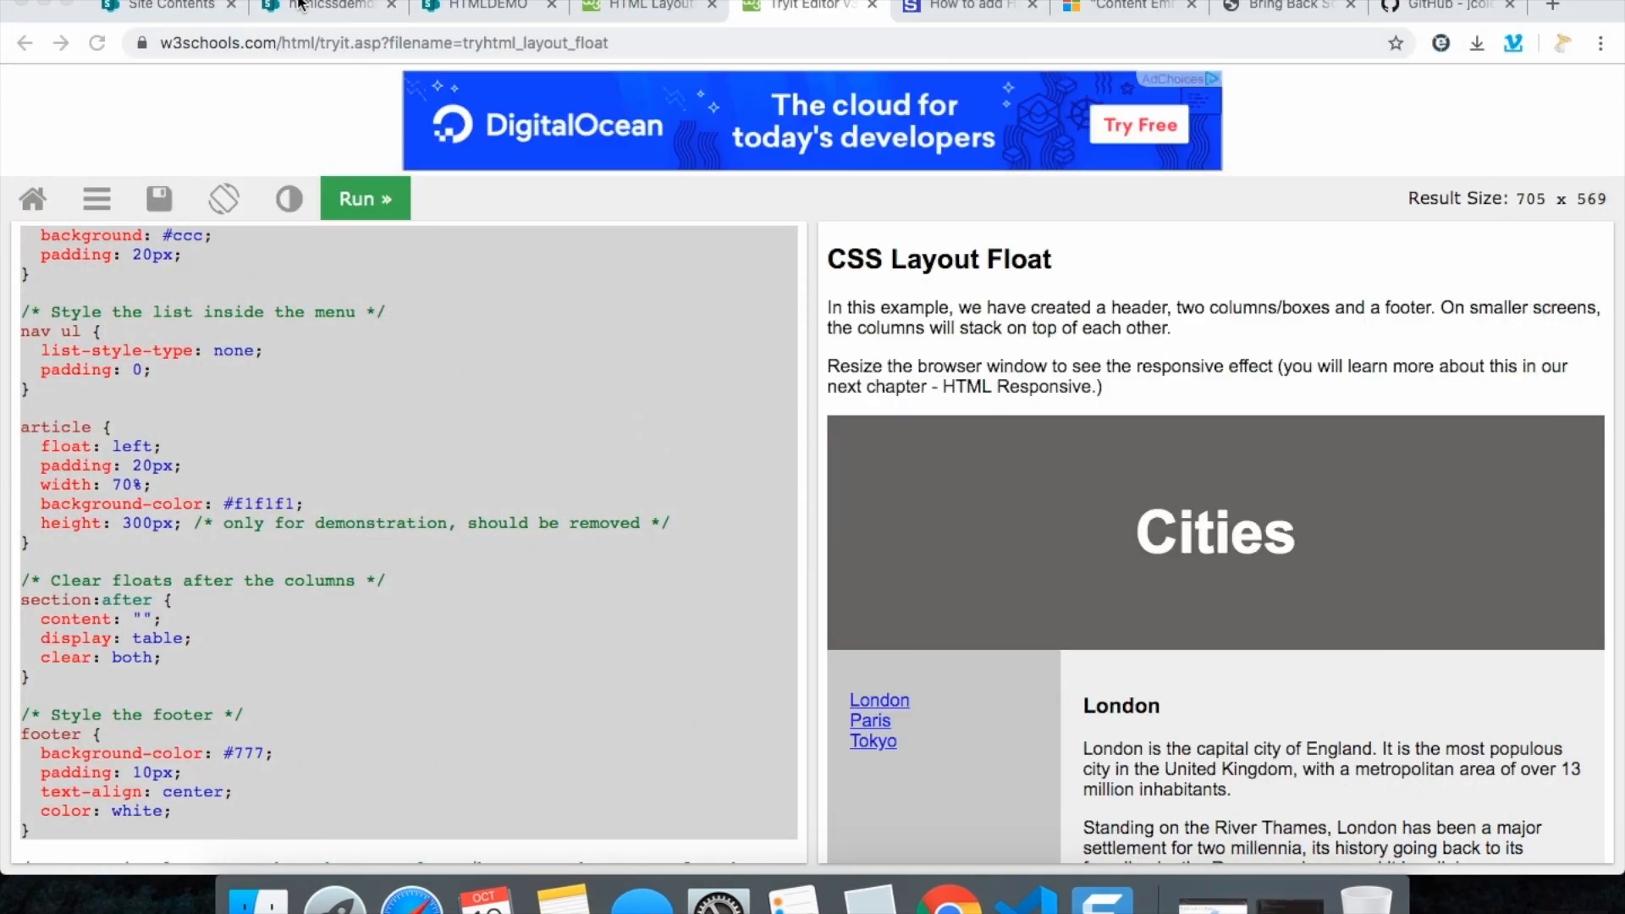
pyautogui.click(325, 7)
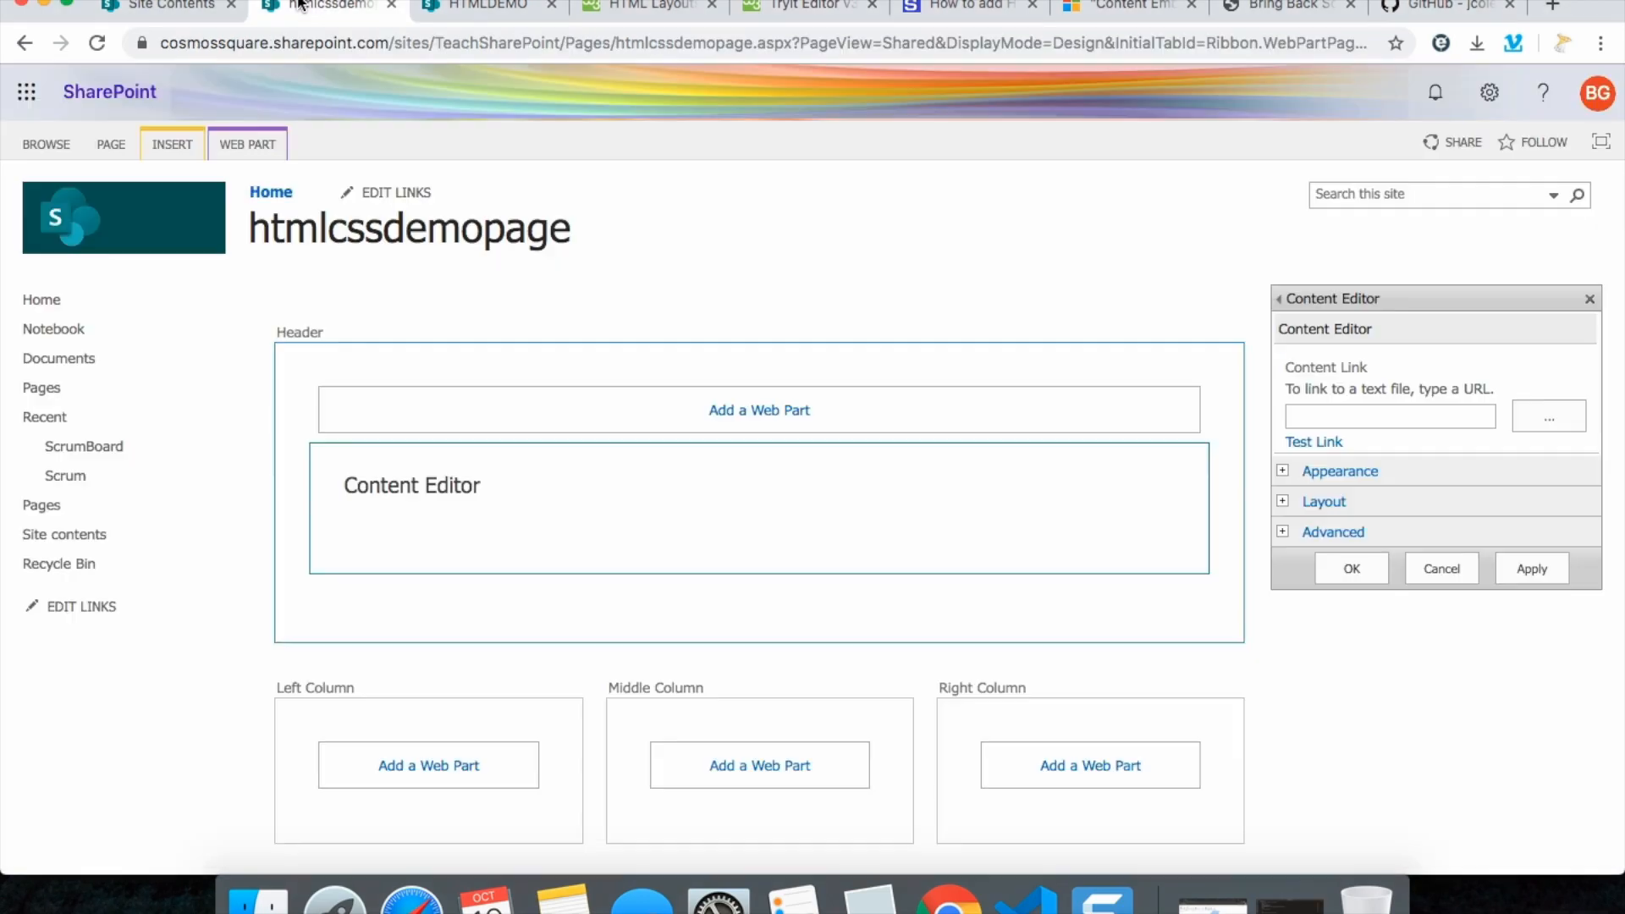
# Reach Site Assets in classic SharePoint view and bring up its Add a document dialog
pyautogui.click(166, 6)
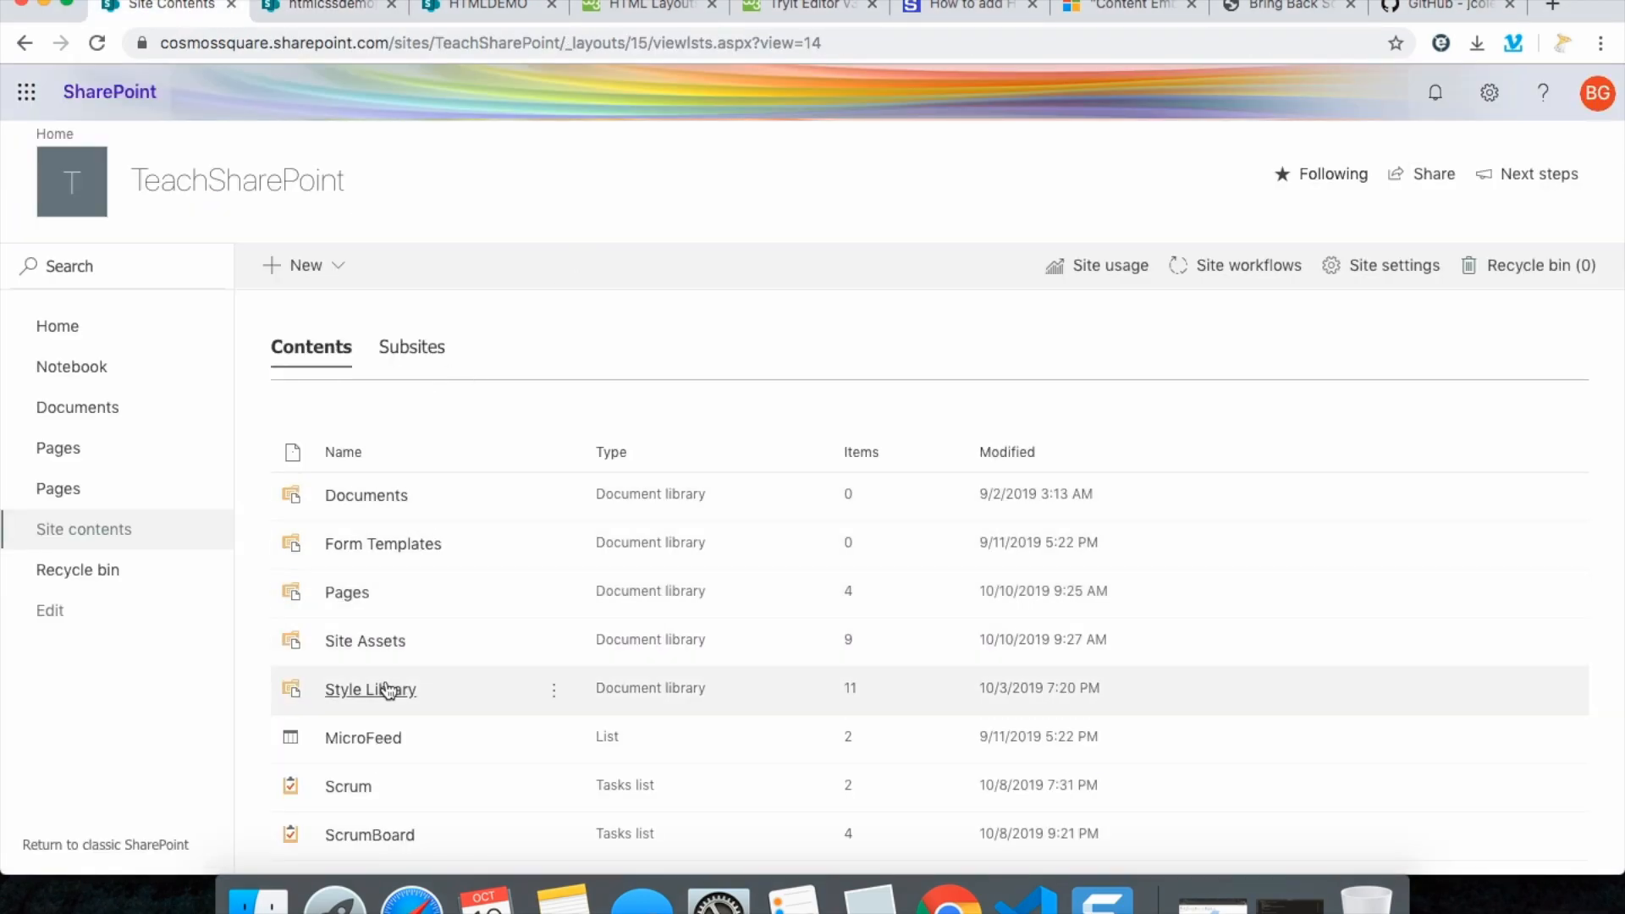
pyautogui.click(366, 640)
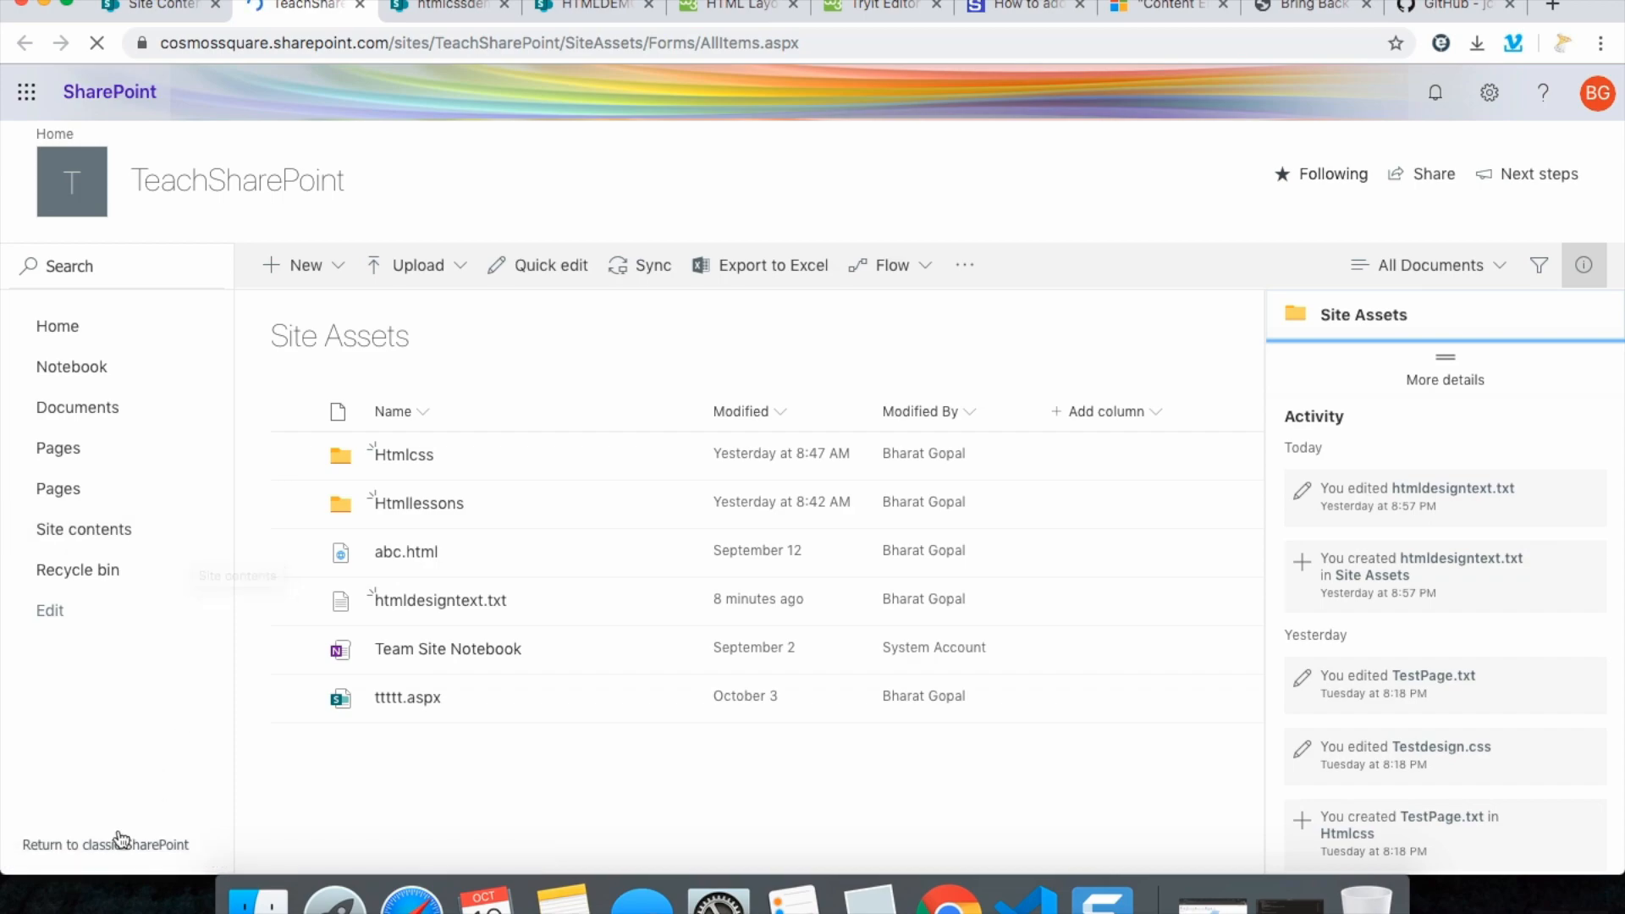
pyautogui.click(105, 843)
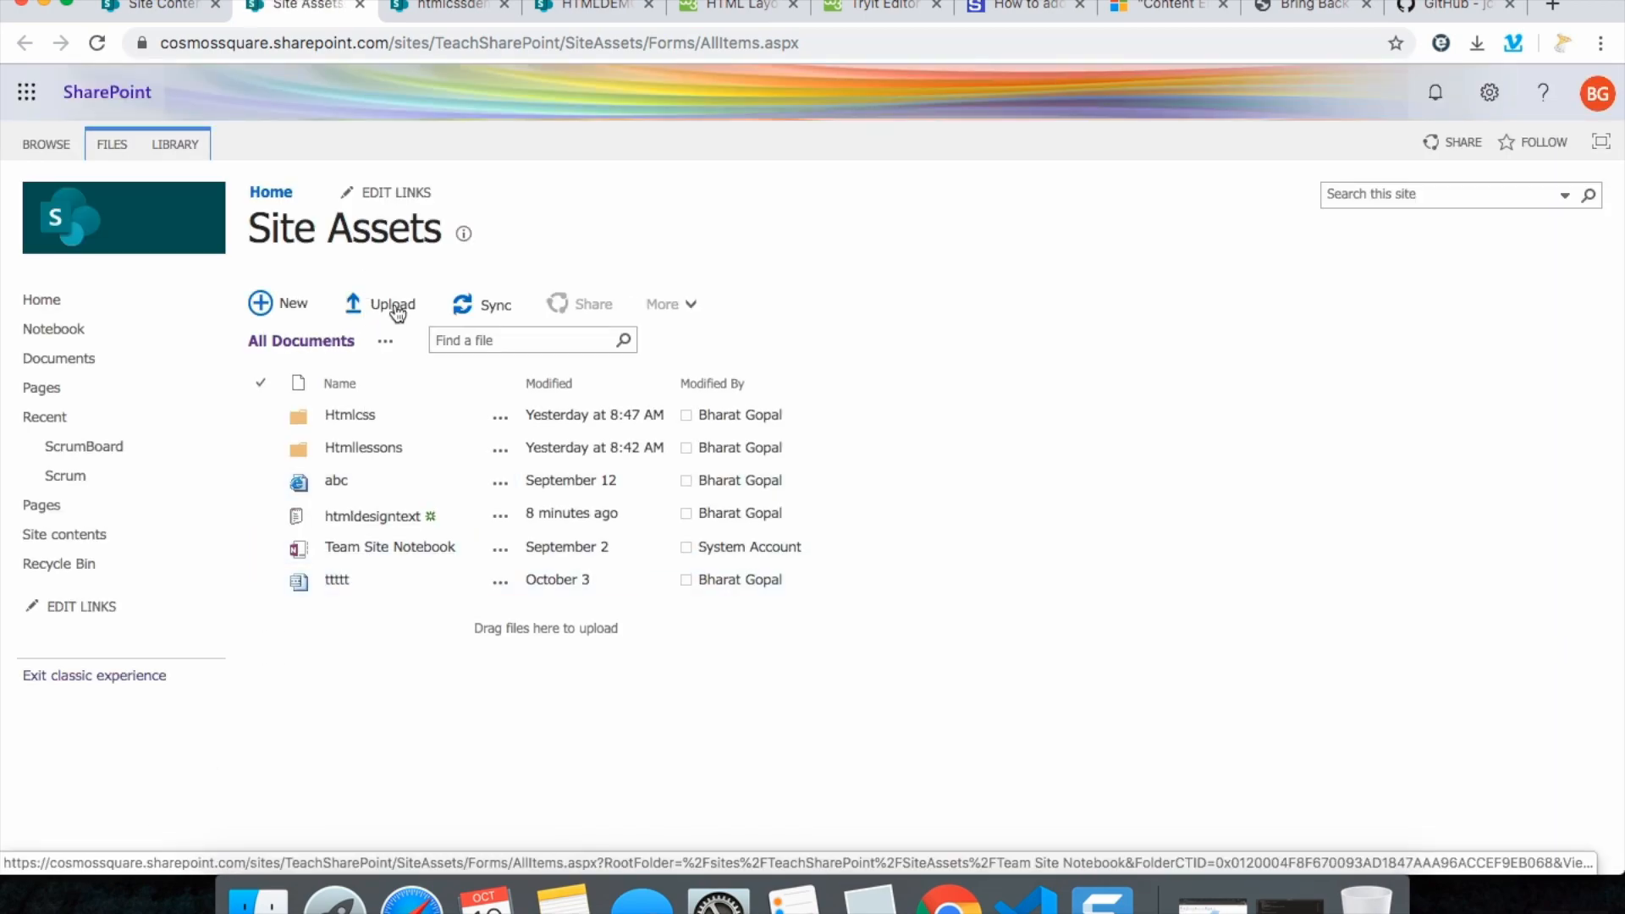
pyautogui.click(391, 303)
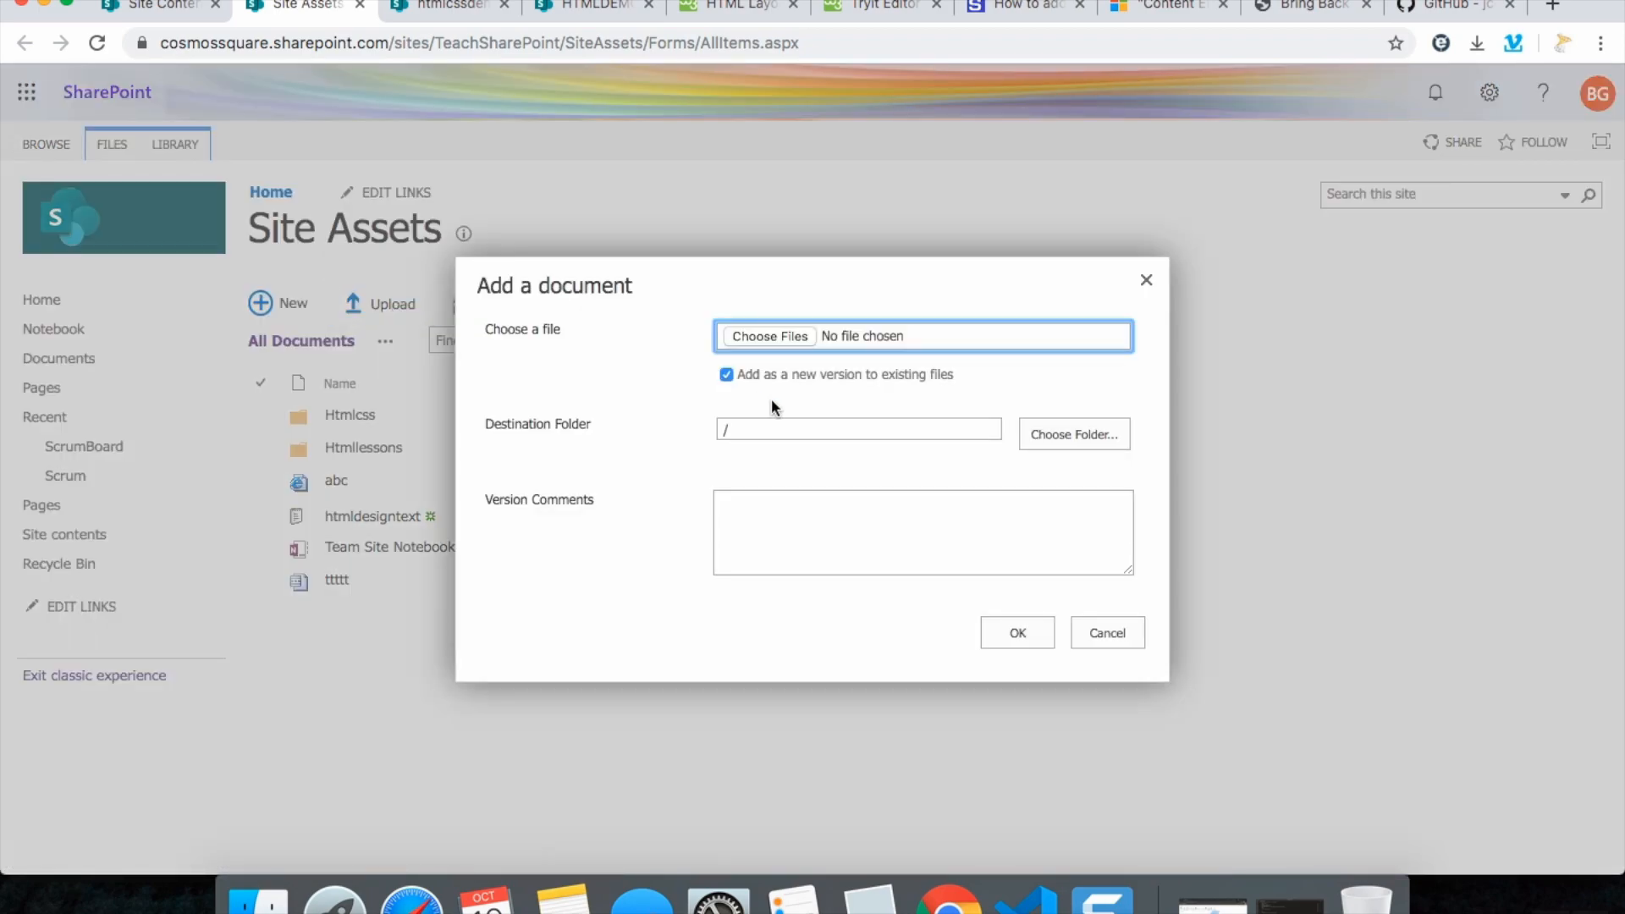
# Upload htmldesigntext.txt from Downloads into Site Assets
pyautogui.click(769, 335)
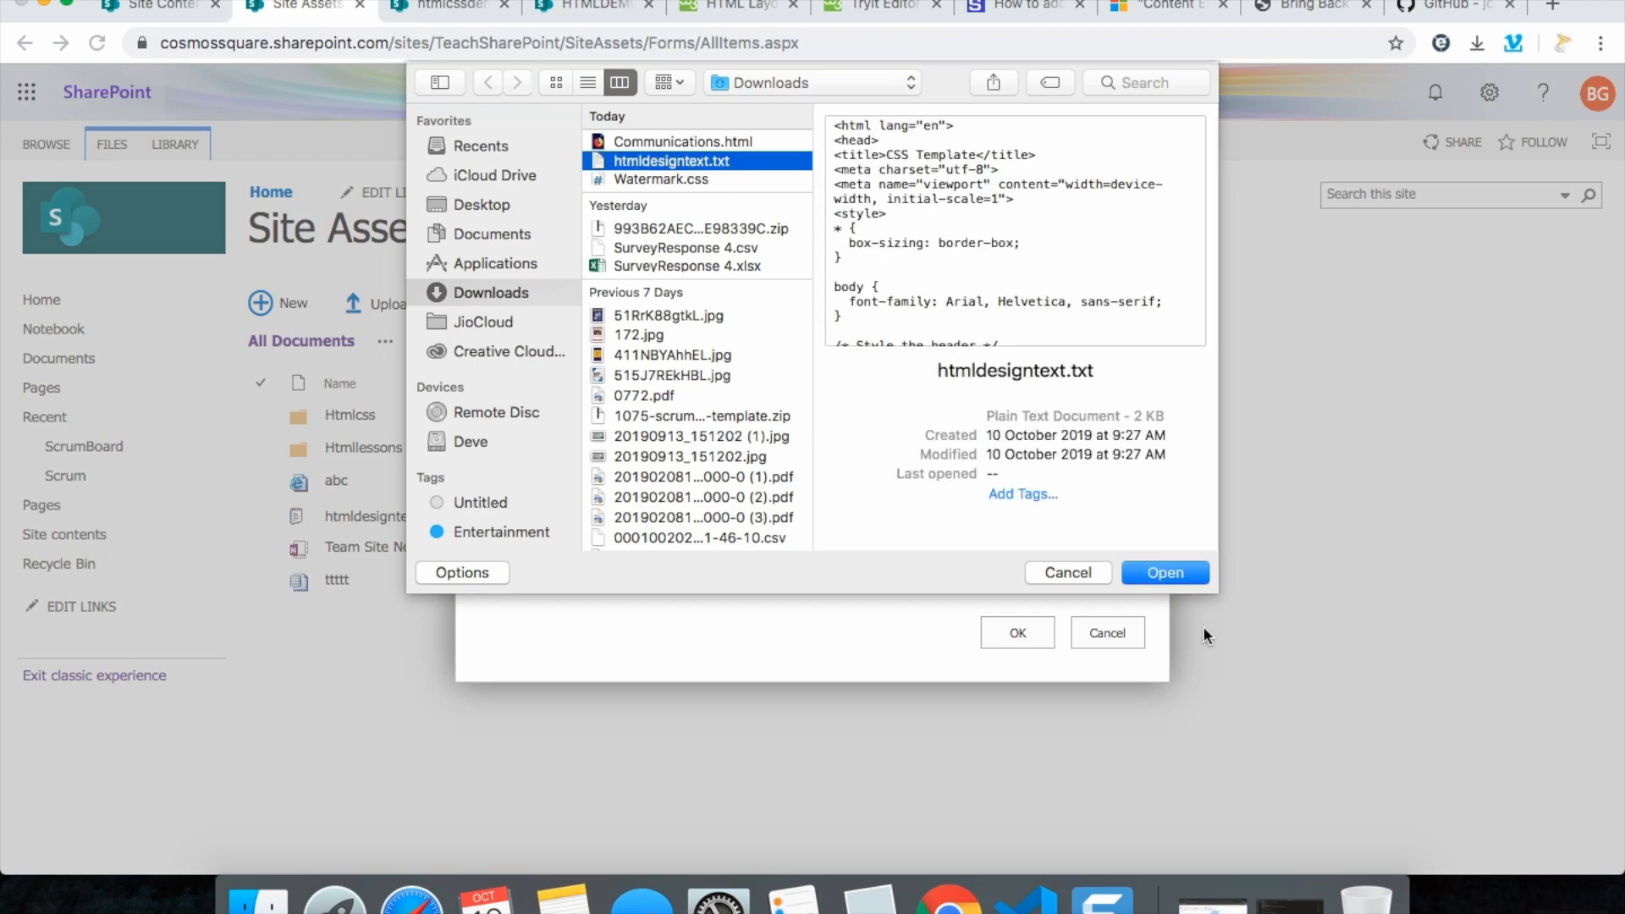
pyautogui.click(1165, 572)
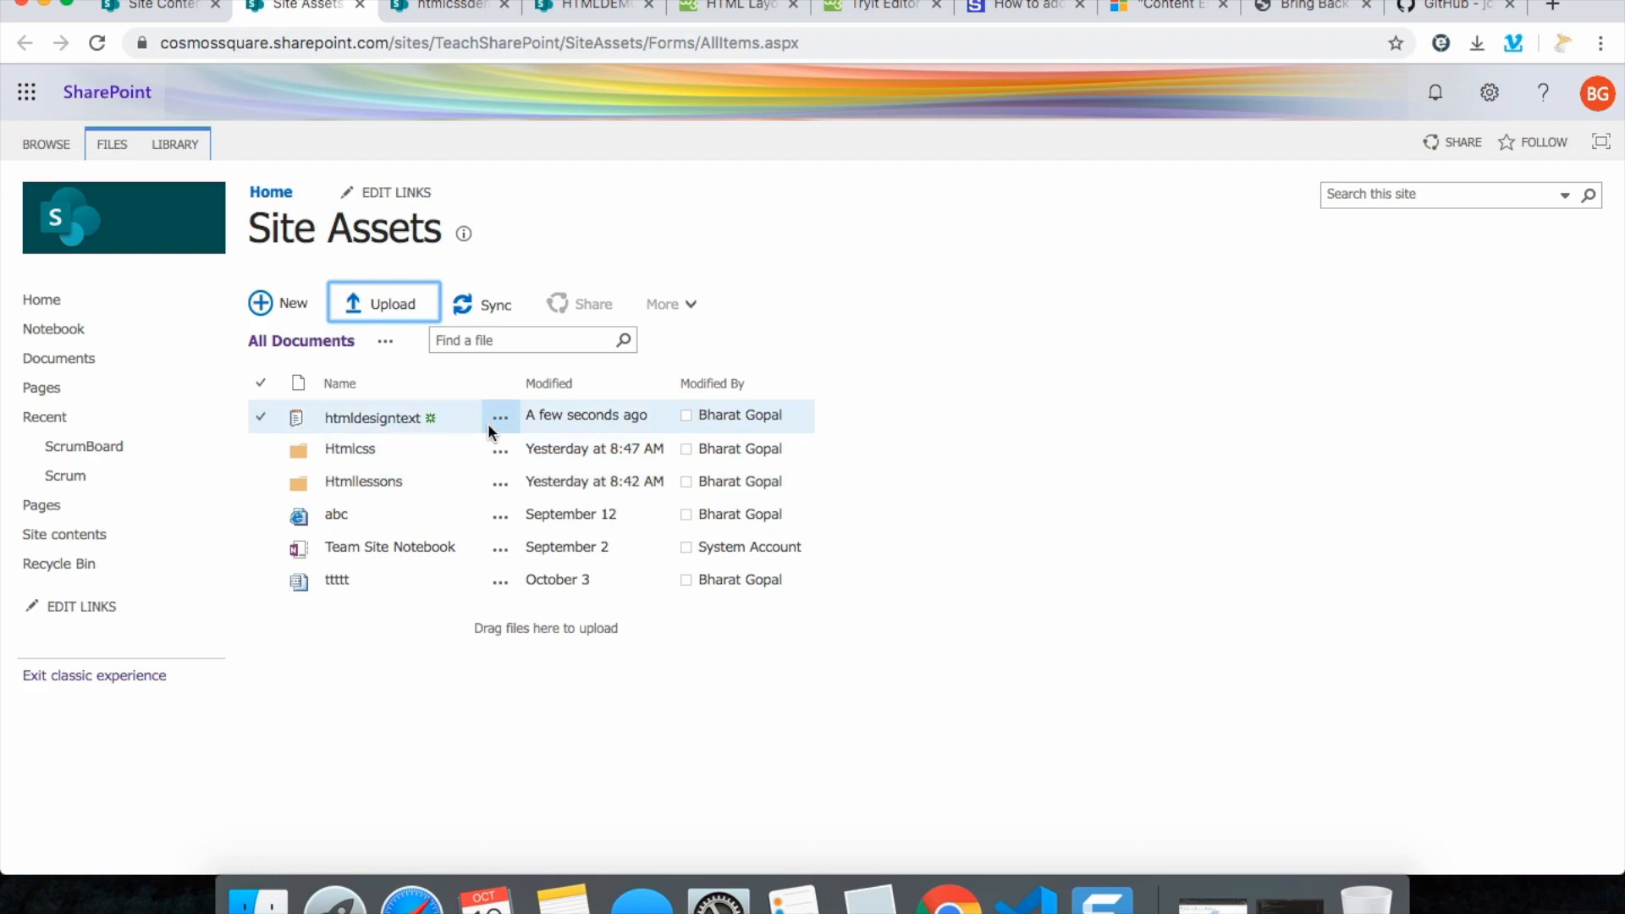
pyautogui.click(501, 418)
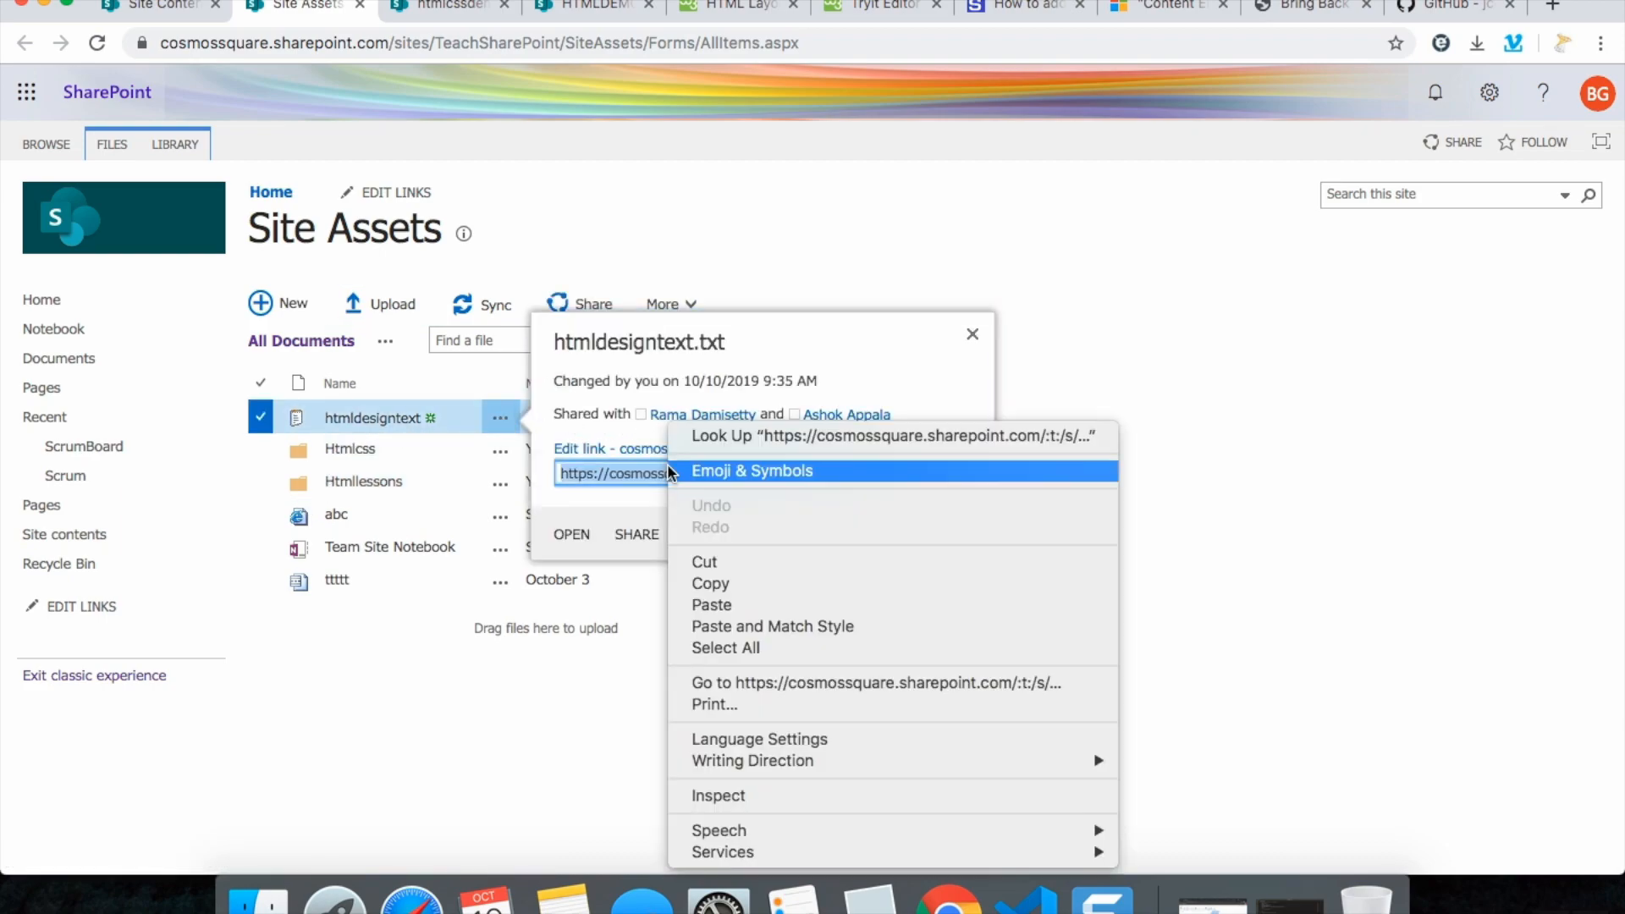
pyautogui.click(754, 244)
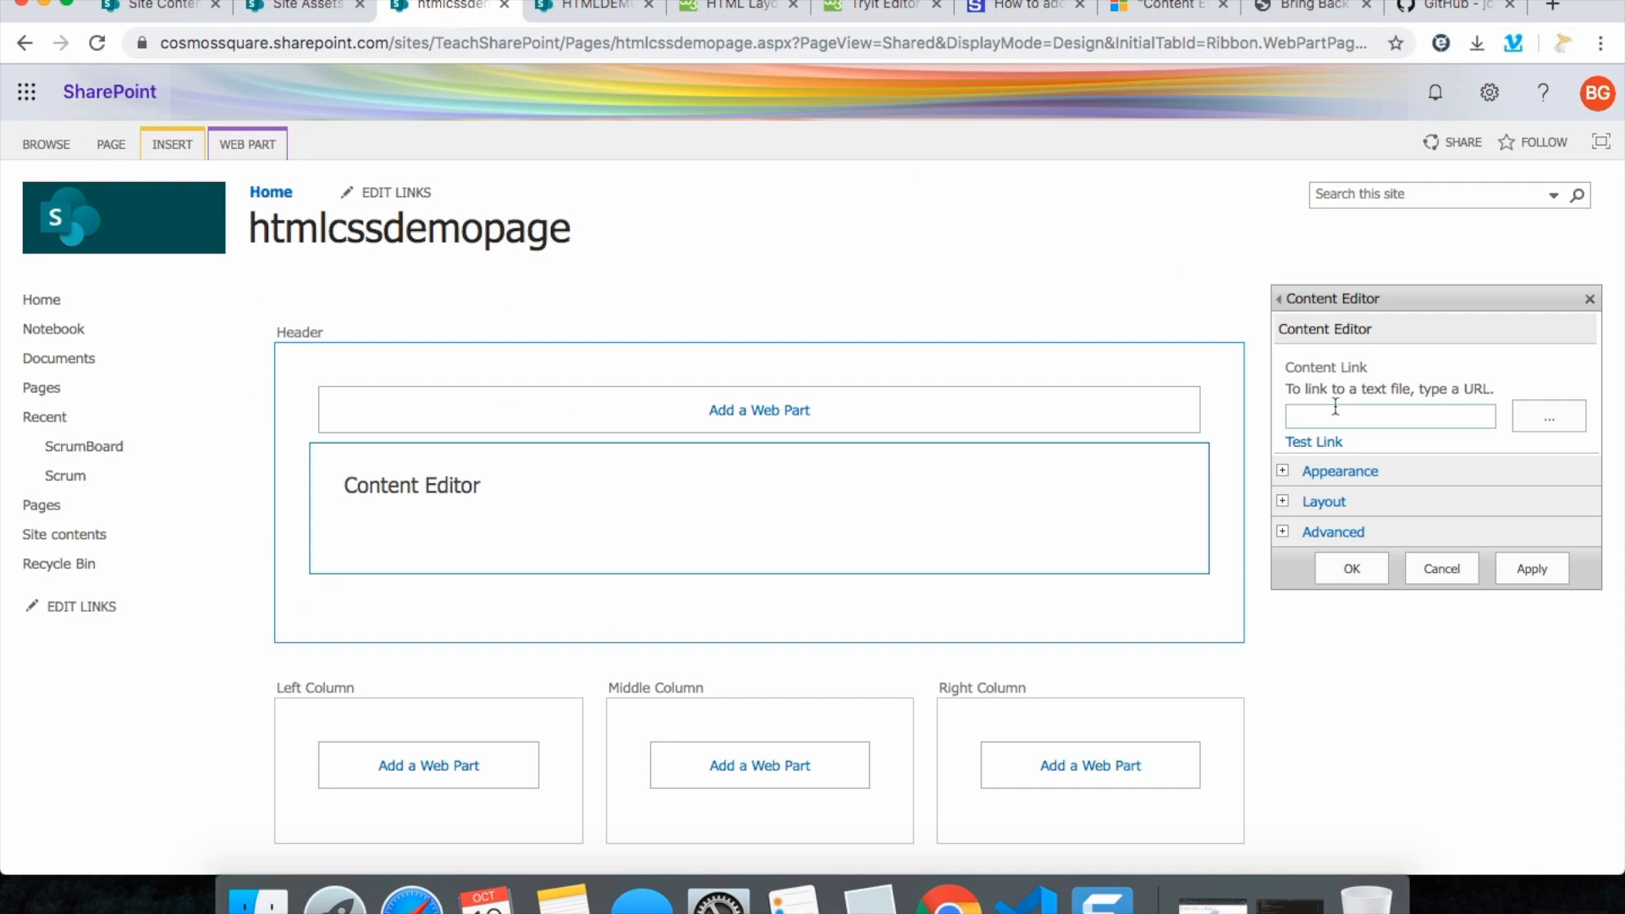
pyautogui.write('usBKiLrdLvXEP1uD8wlhP2hWg')
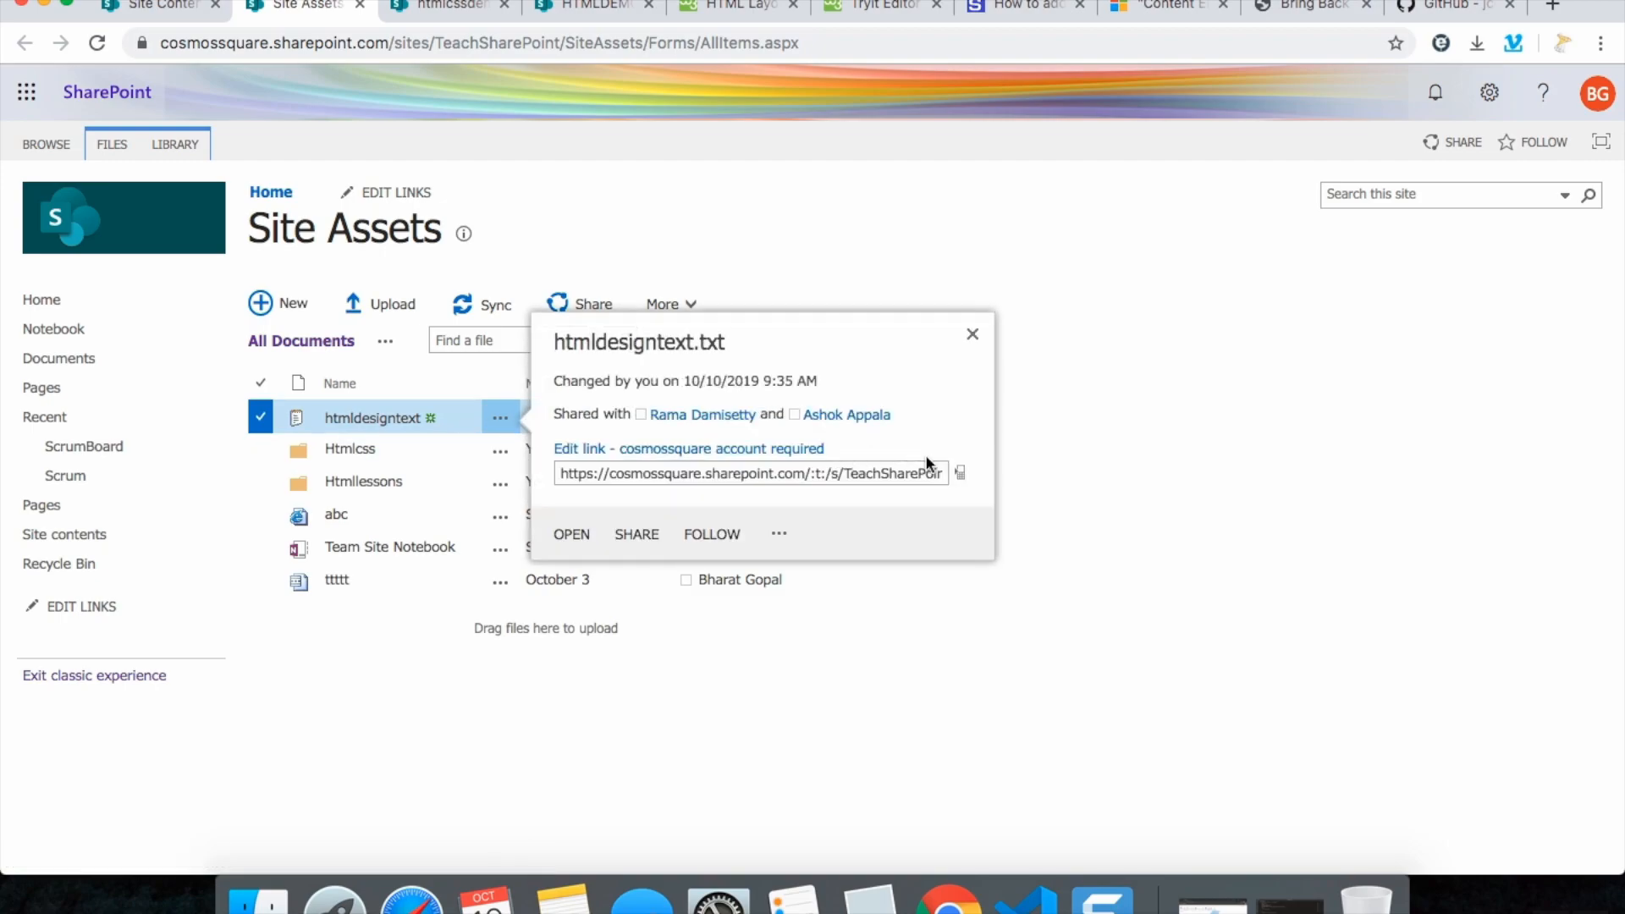
pyautogui.moveTo(913, 472)
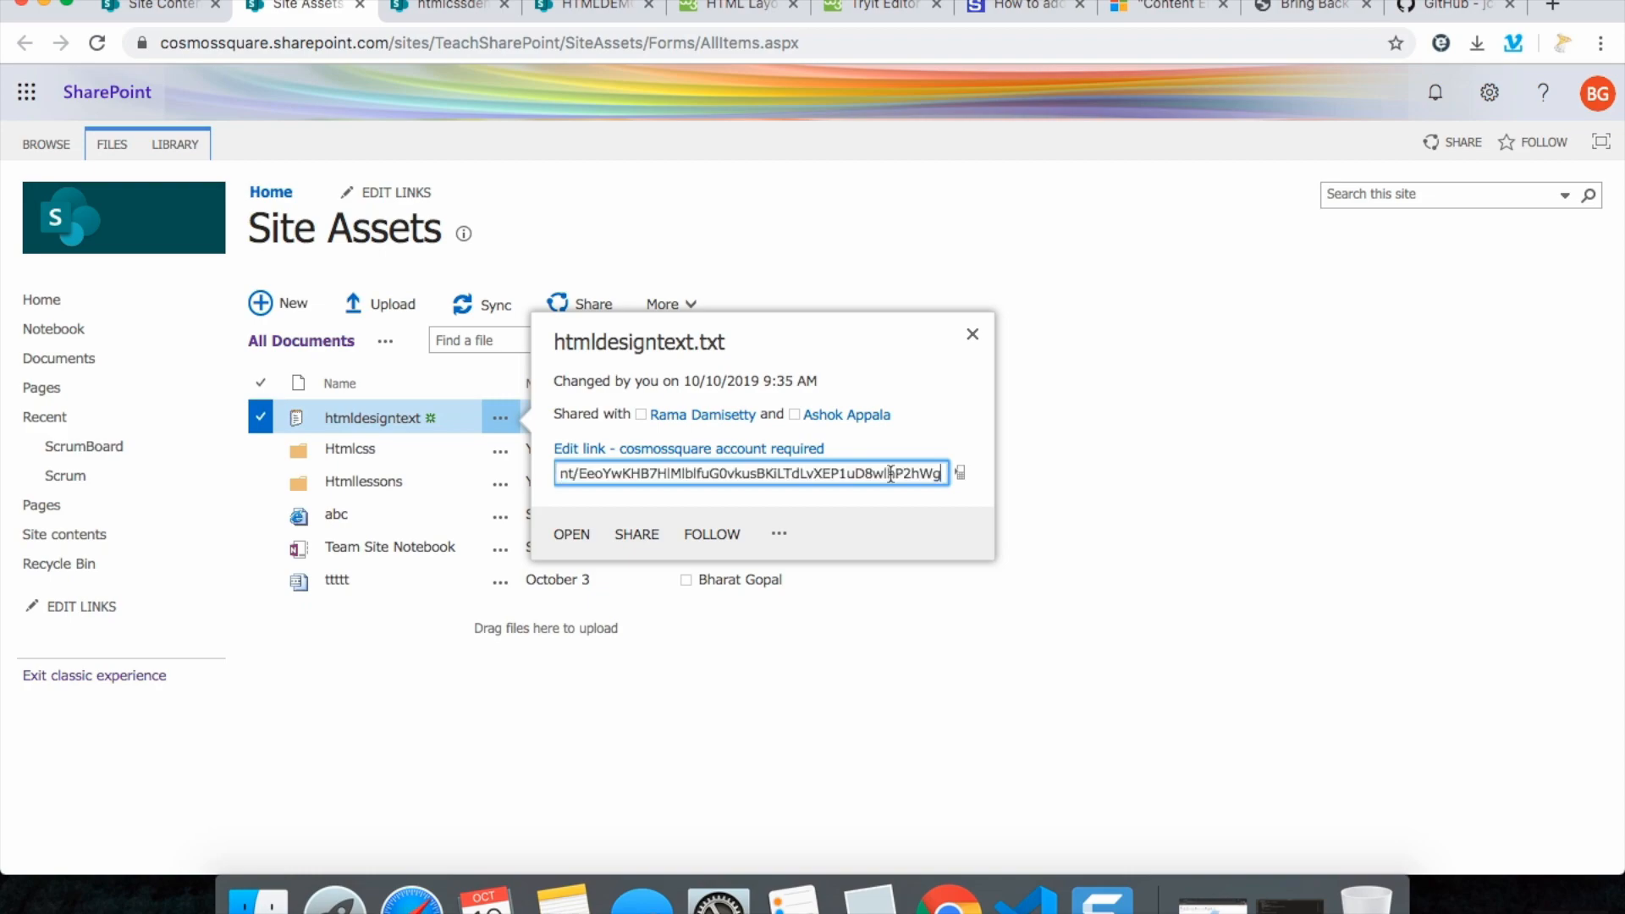
pyautogui.moveTo(434, 418)
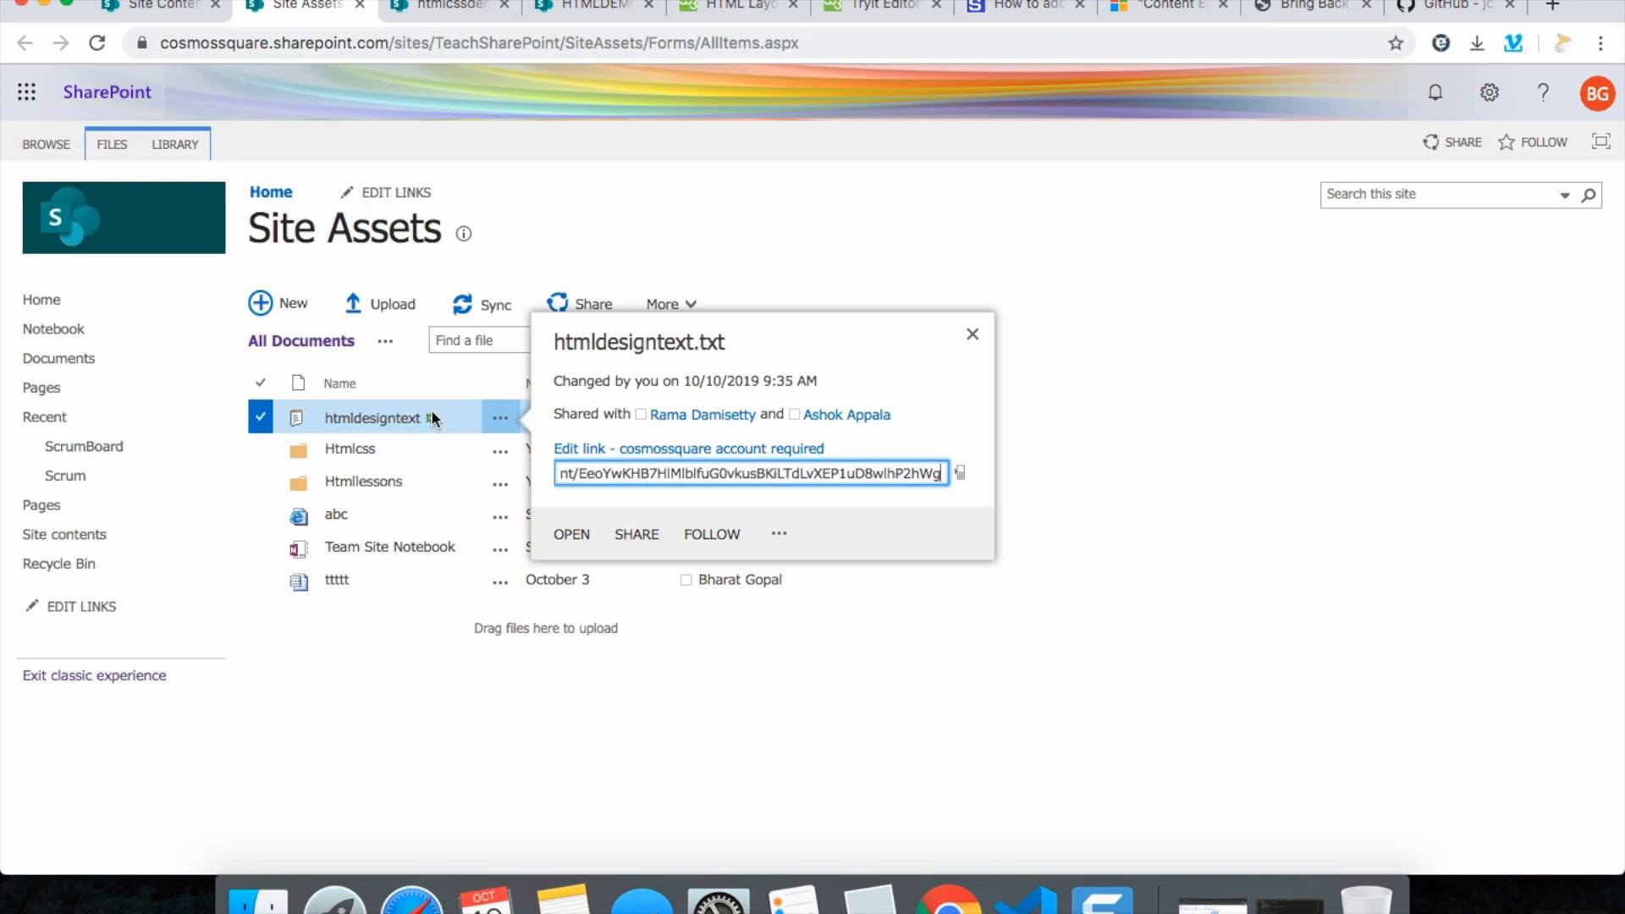
pyautogui.moveTo(631, 472)
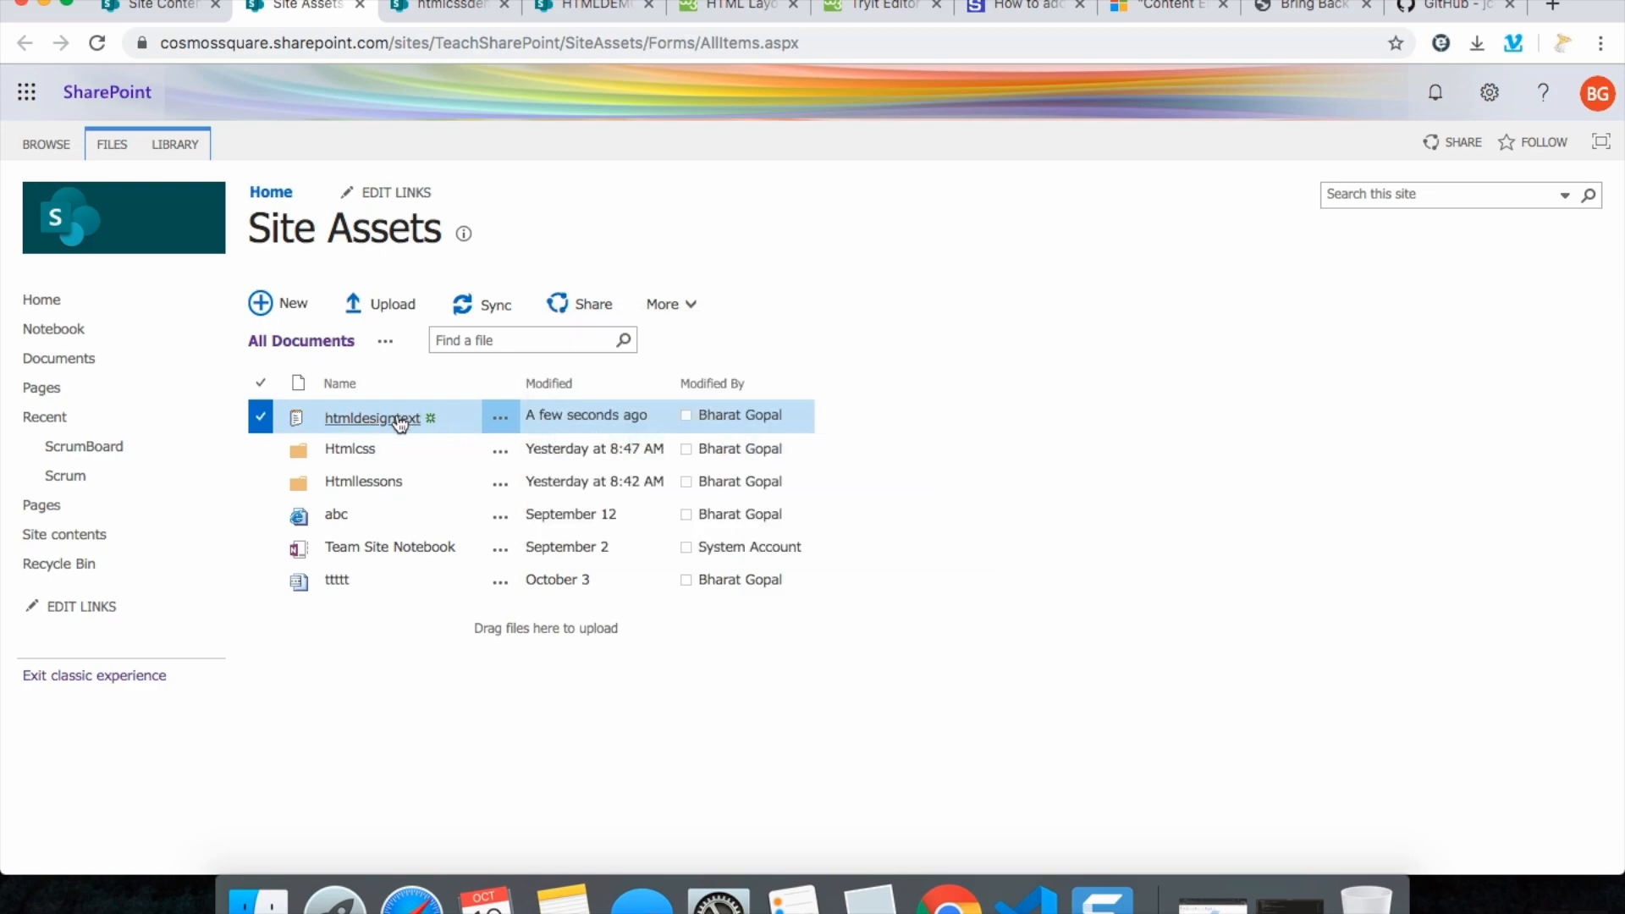
# View htmldesigntext.txt in the browser, grab its web address, and return to the Content Link box
pyautogui.click(370, 419)
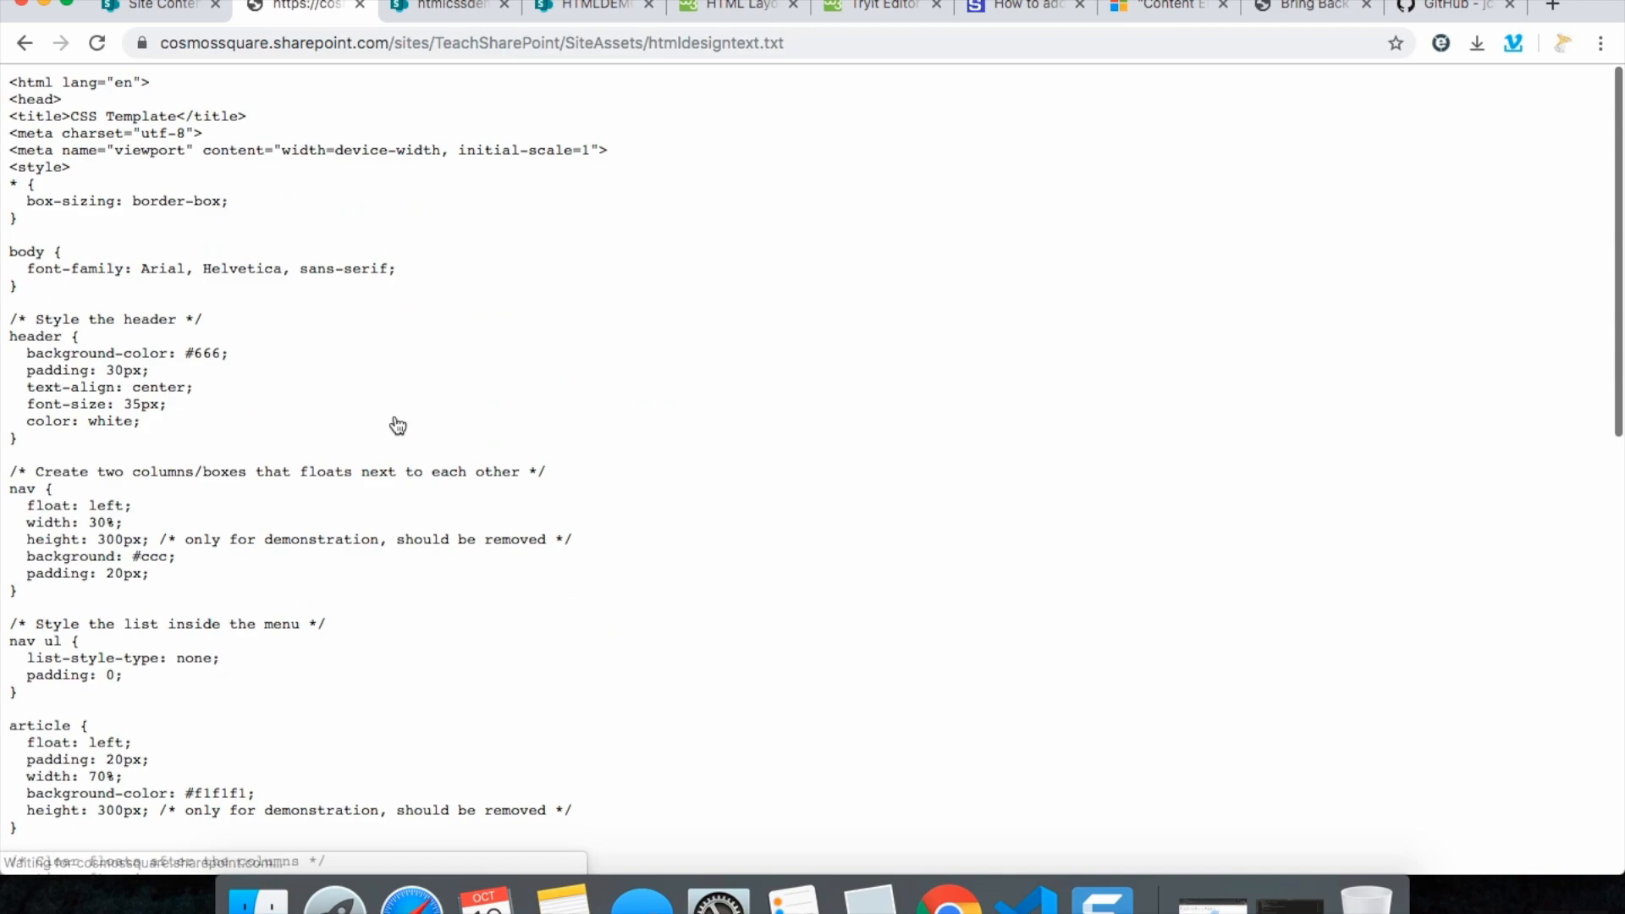
pyautogui.click(473, 42)
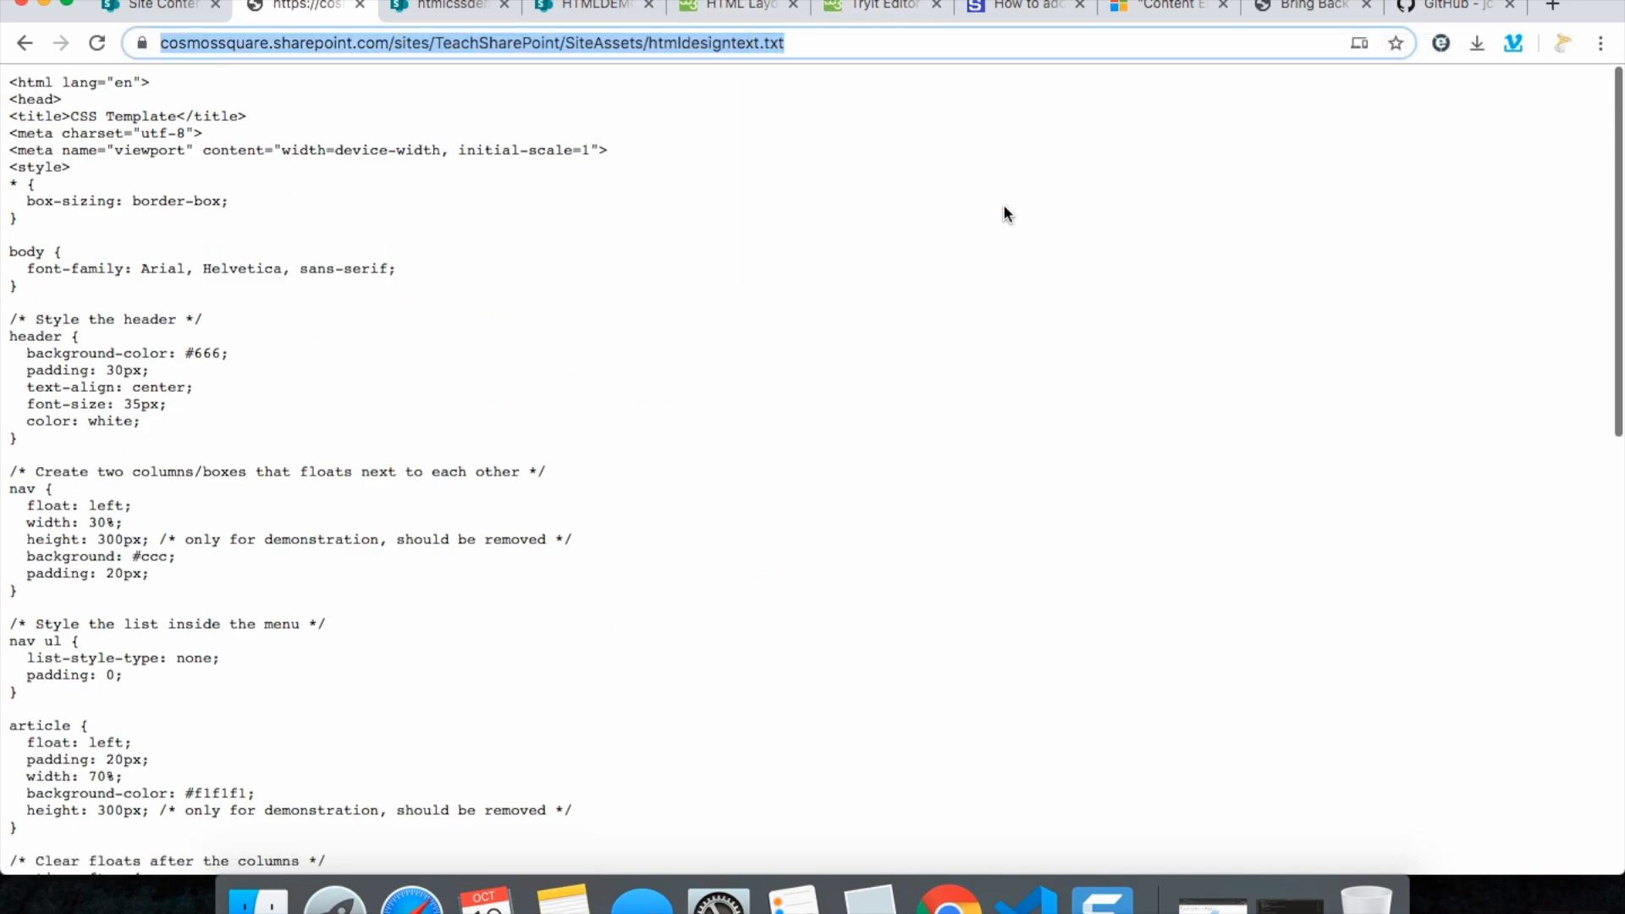
pyautogui.moveTo(527, 65)
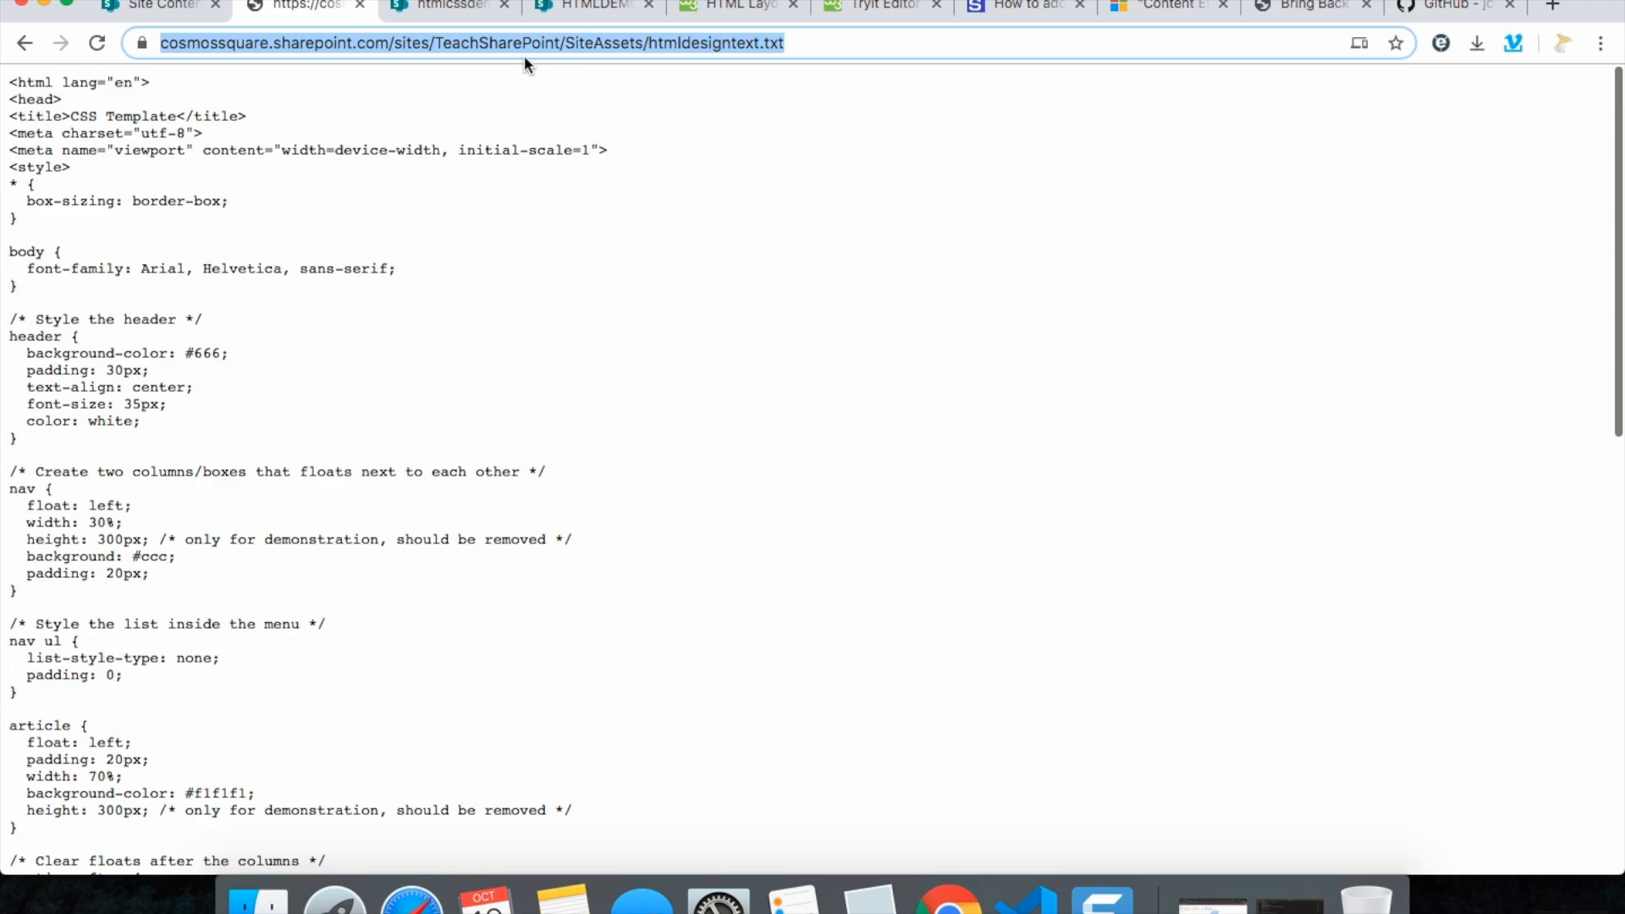
pyautogui.click(445, 5)
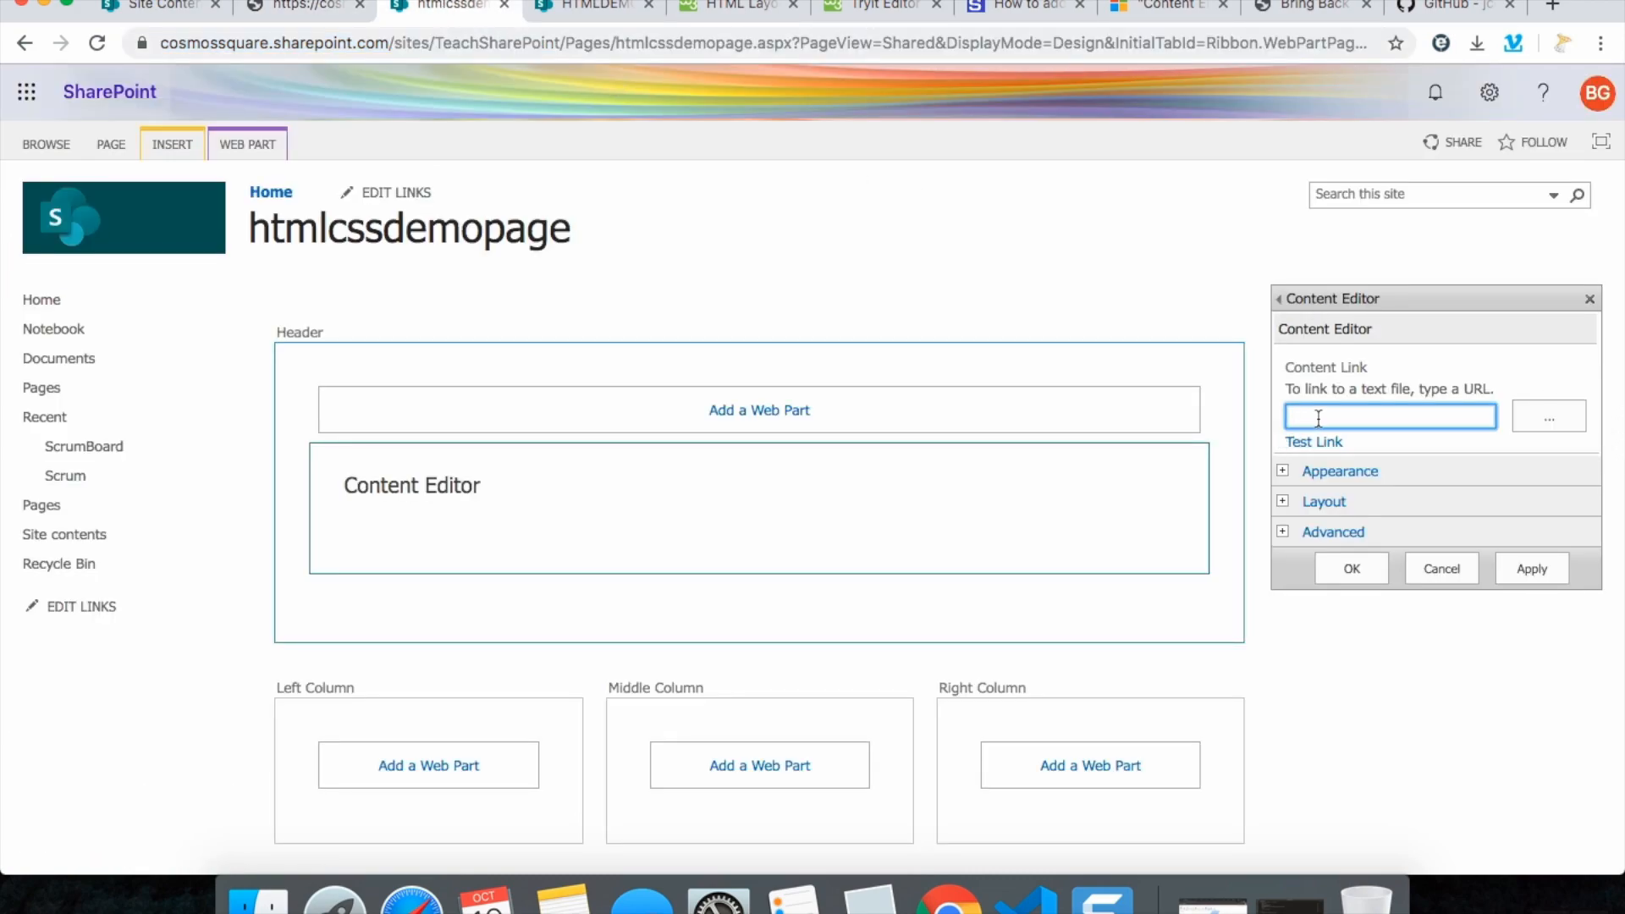
# Set the Content Link to /SiteAssets/htmldesigntext.txt, test it, and apply so the Cities layout renders
pyautogui.write('/SiteAssets/htmldesigntext.txt')
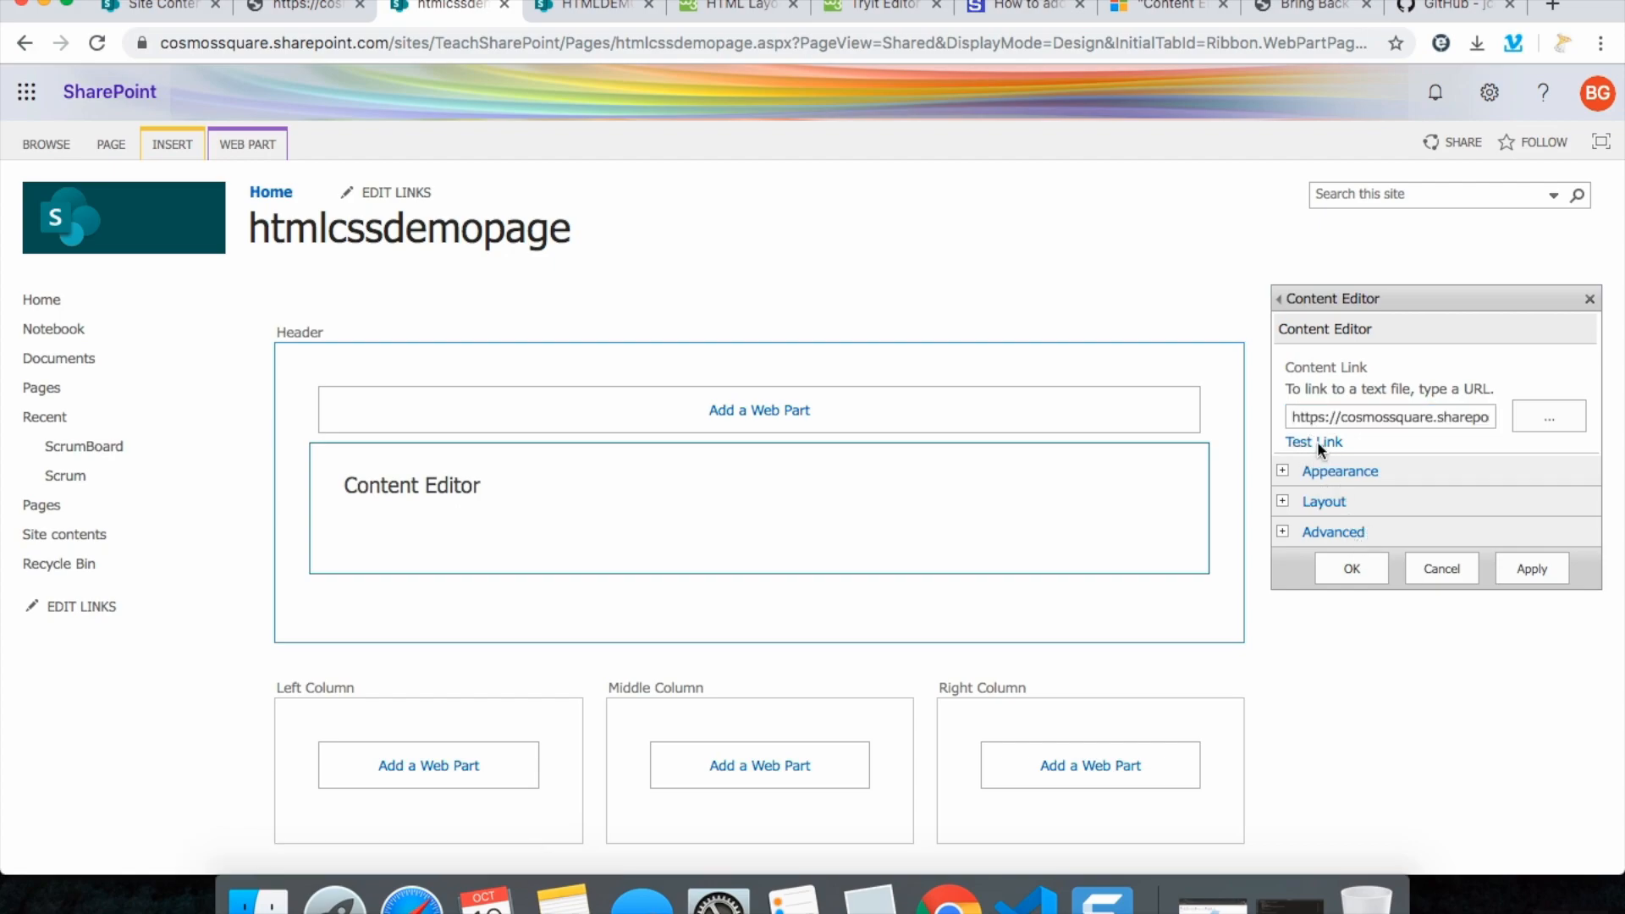
pyautogui.click(1314, 442)
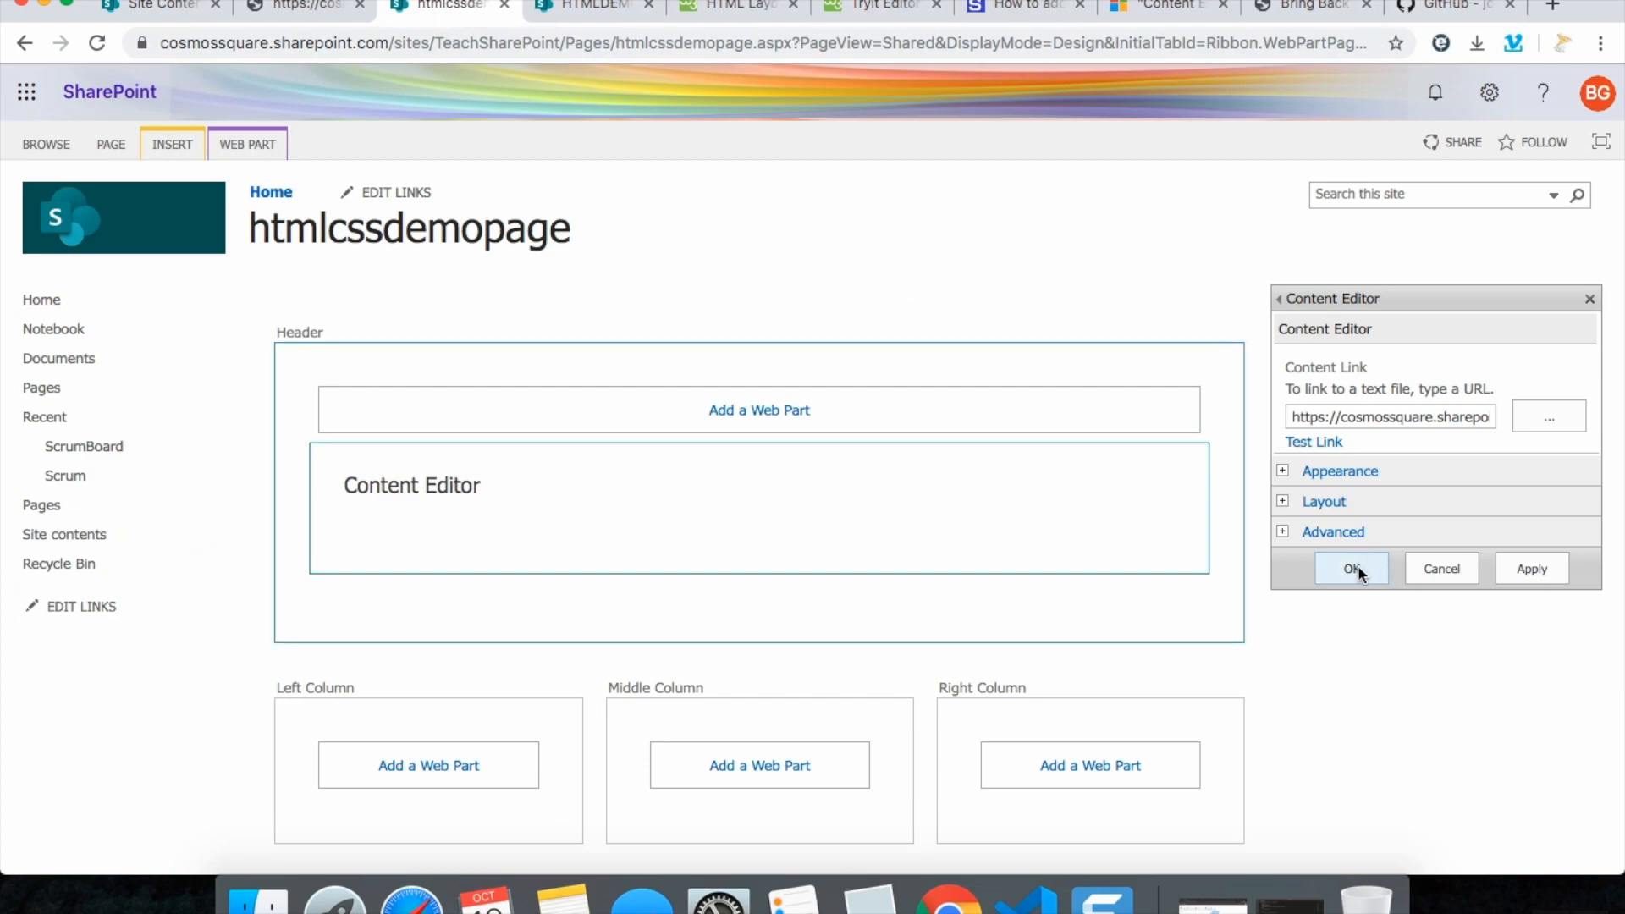
pyautogui.click(1351, 569)
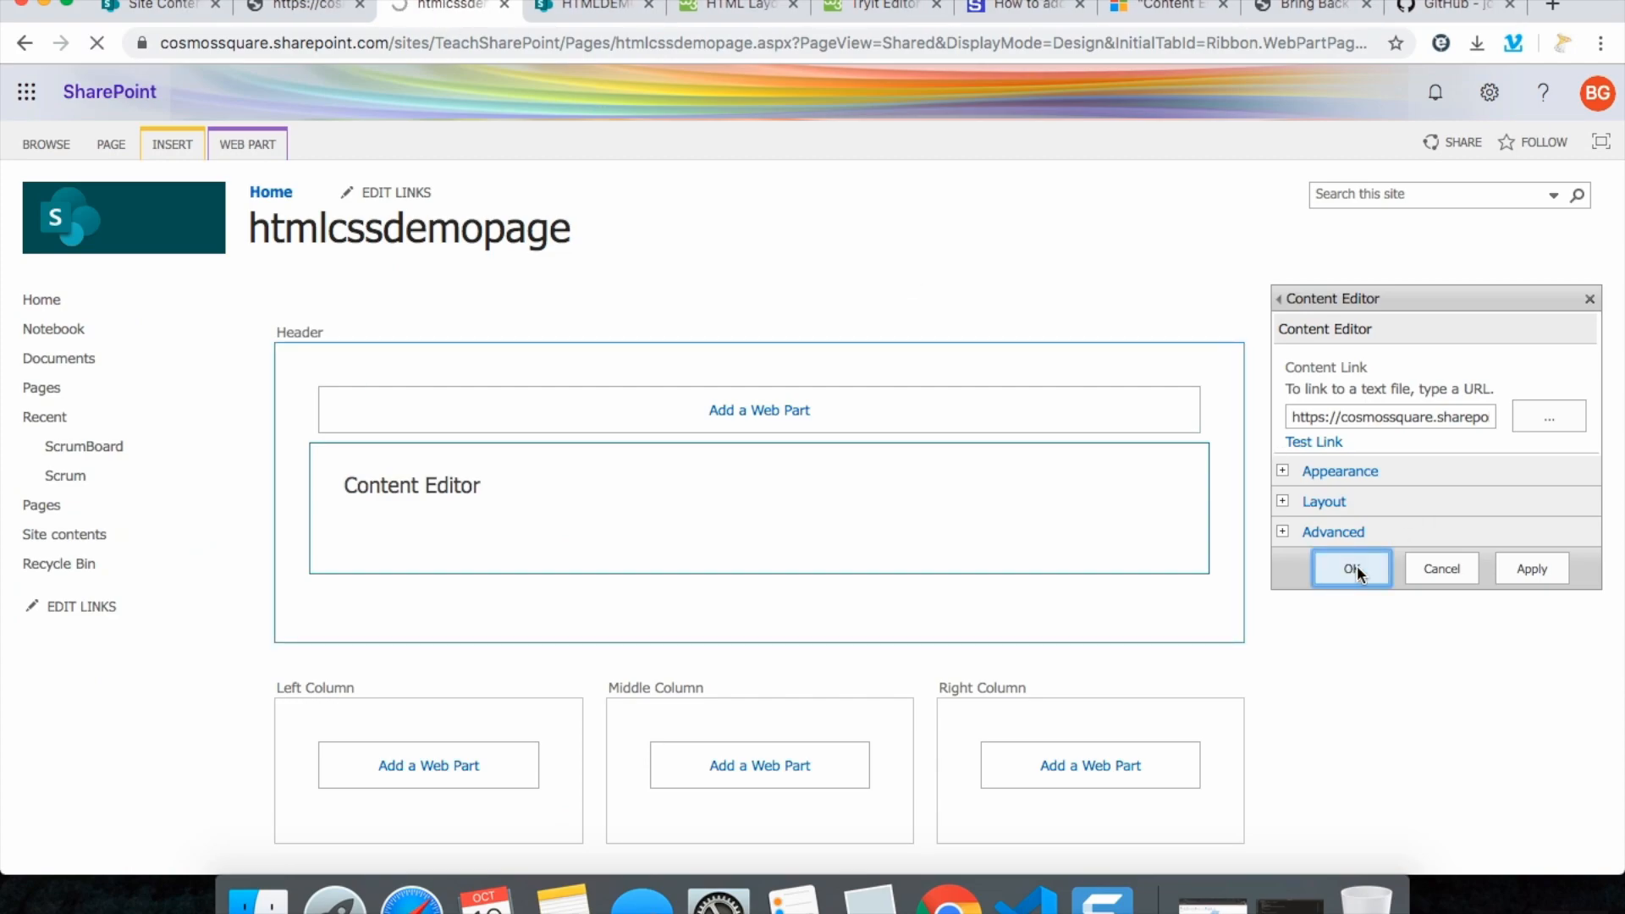
pyautogui.click(1352, 569)
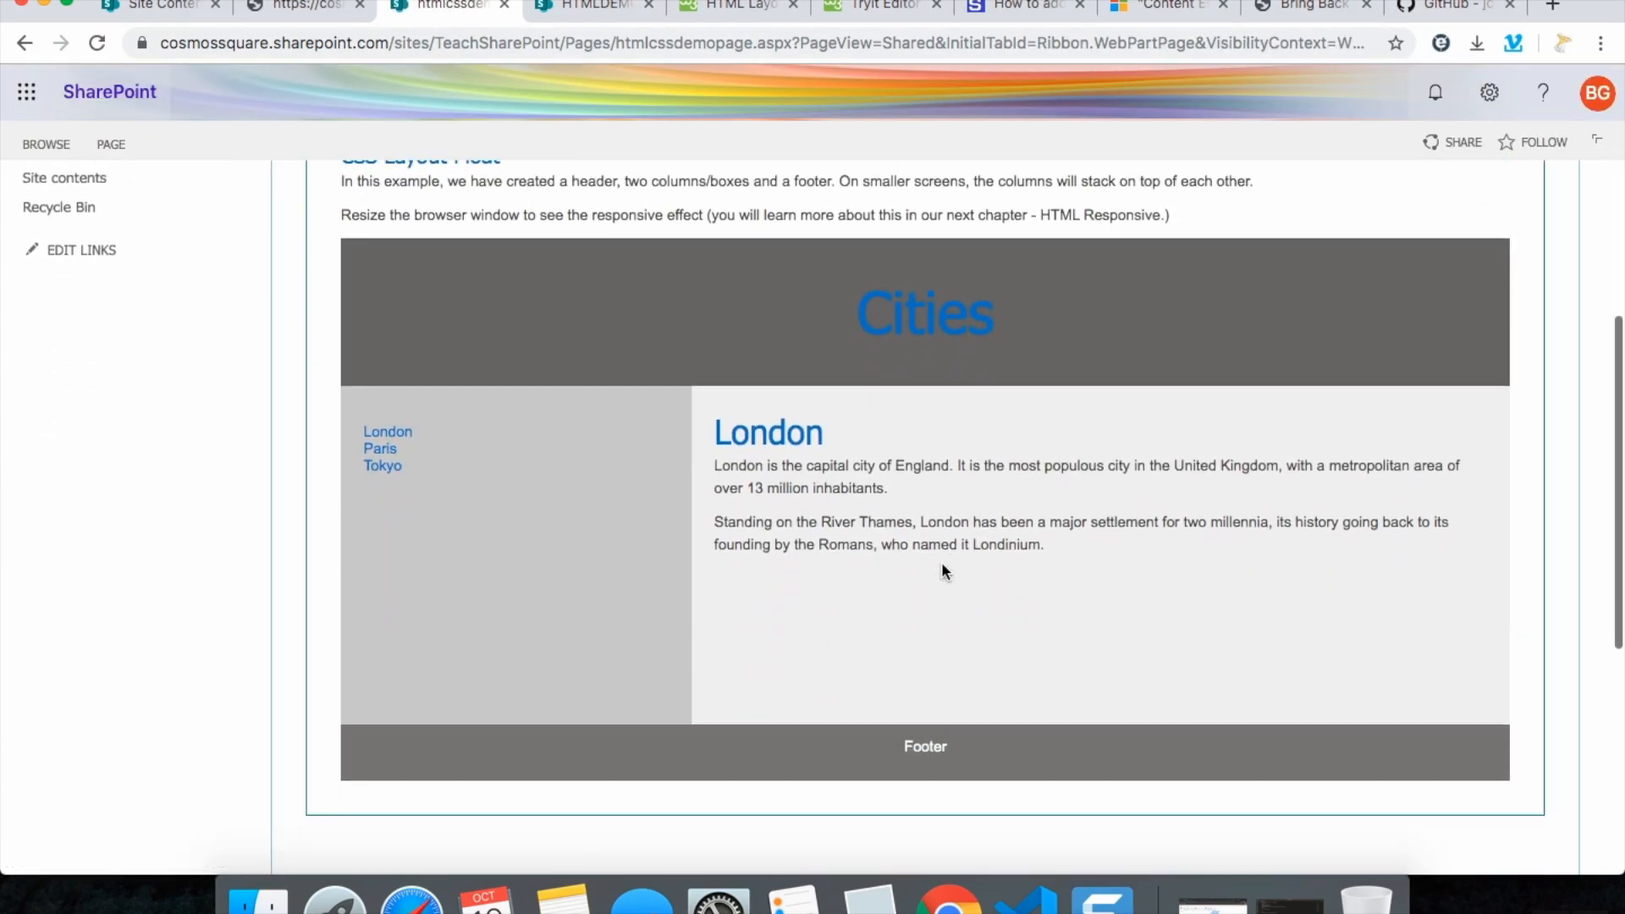
# Stop editing htmlcssdemopage so the rendered Cities layout shows, then view w3schools' original Cities example
pyautogui.scroll(3)
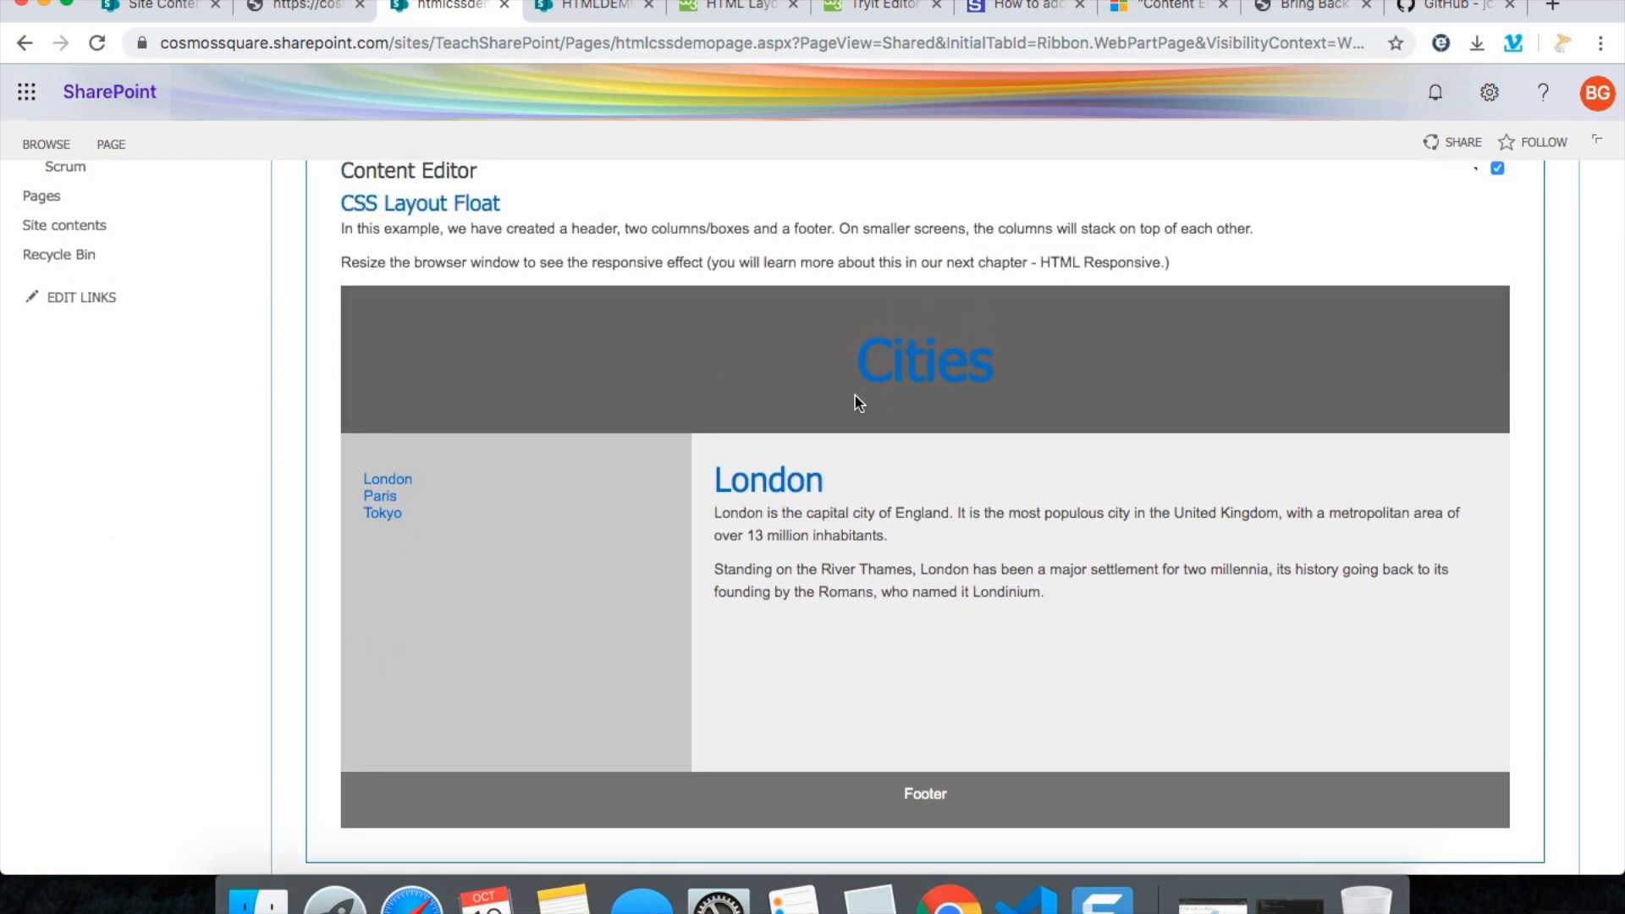
pyautogui.scroll(3)
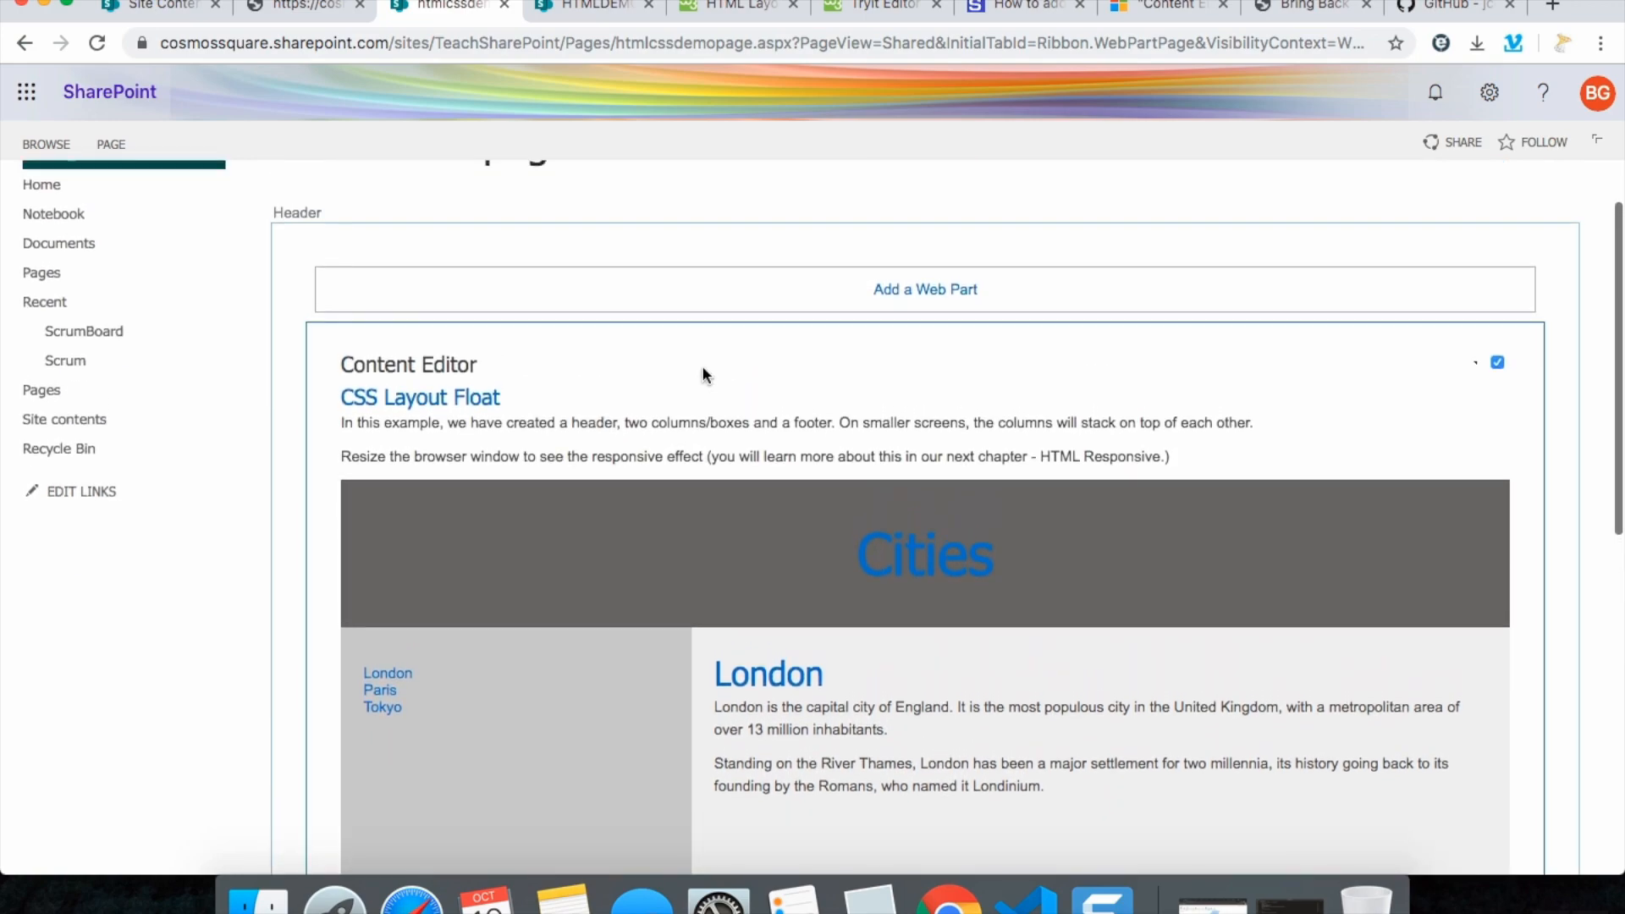
pyautogui.click(110, 144)
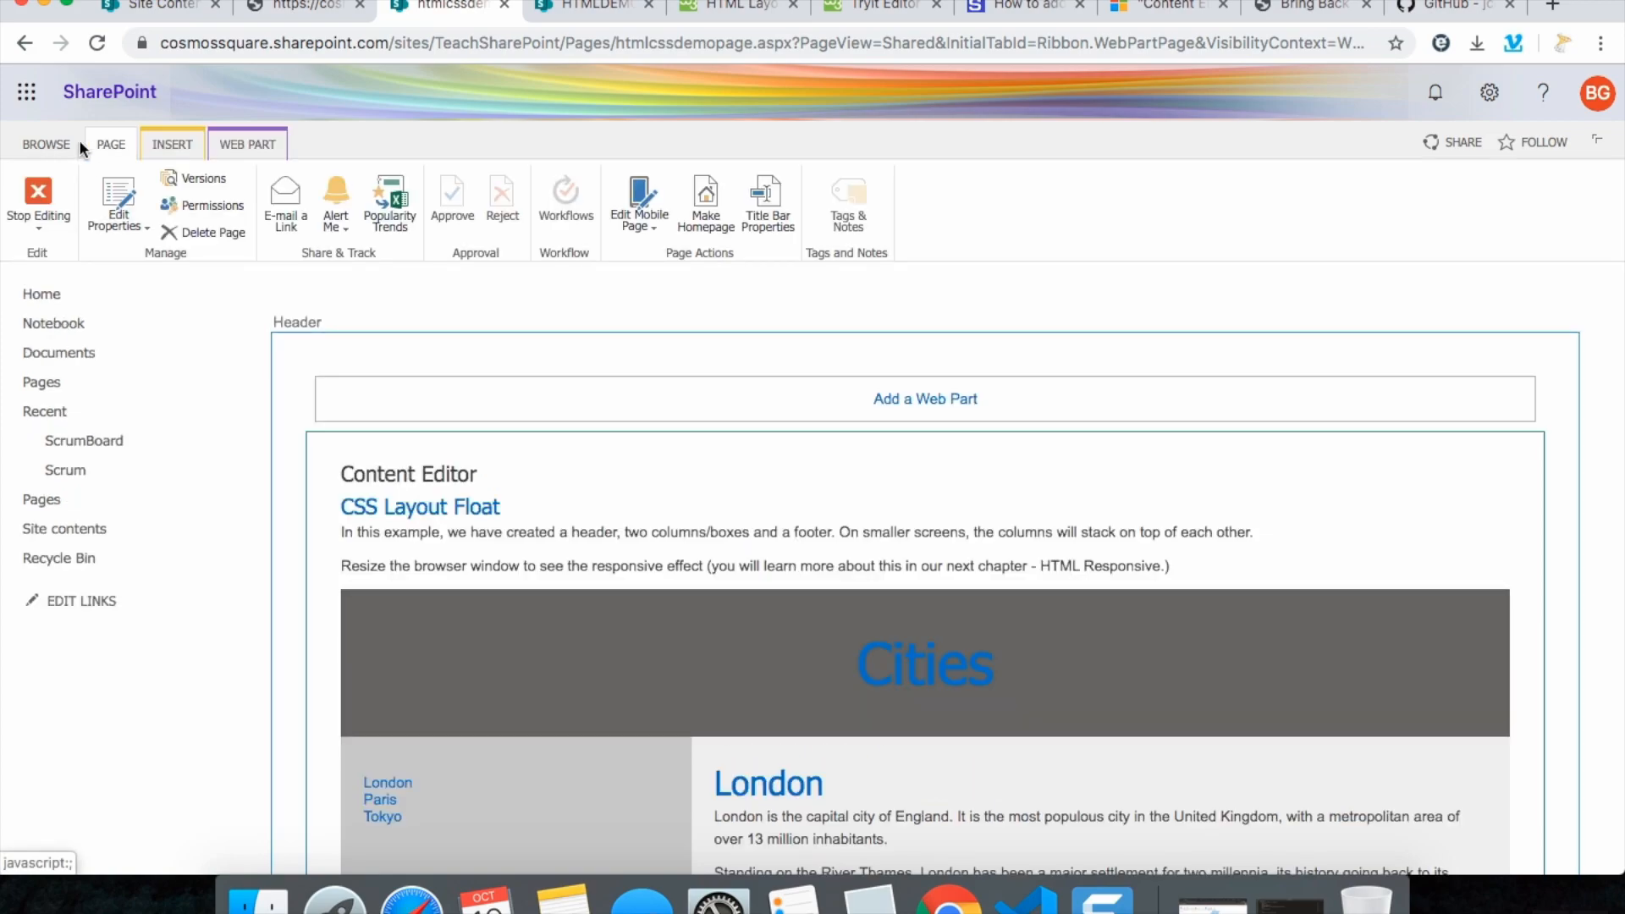
pyautogui.click(39, 201)
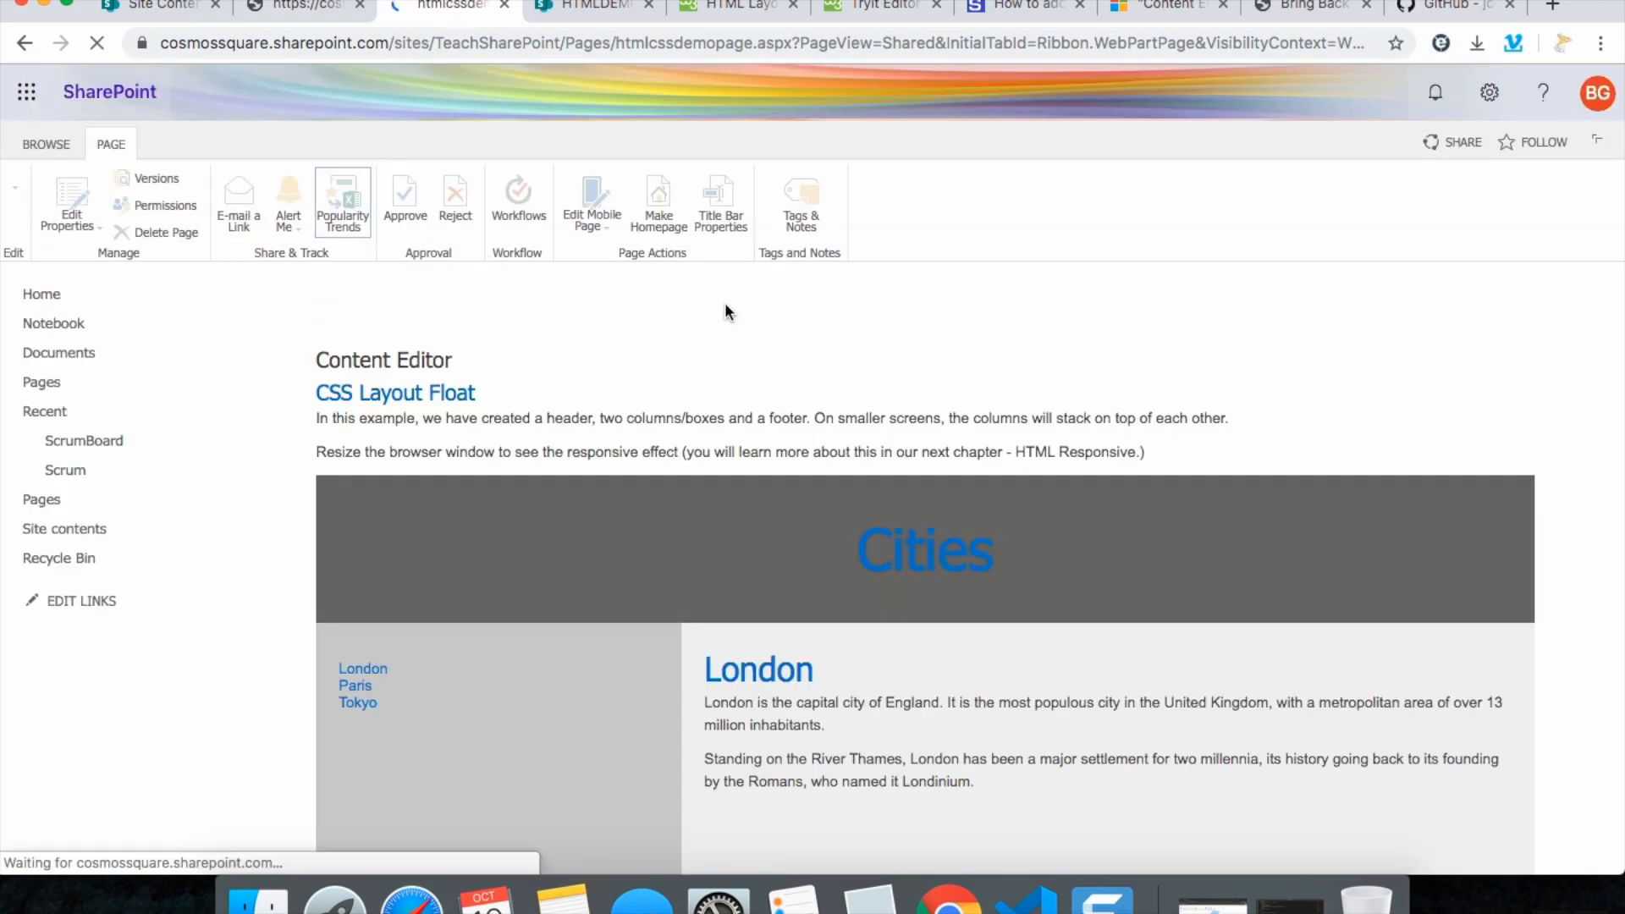
pyautogui.scroll(-3)
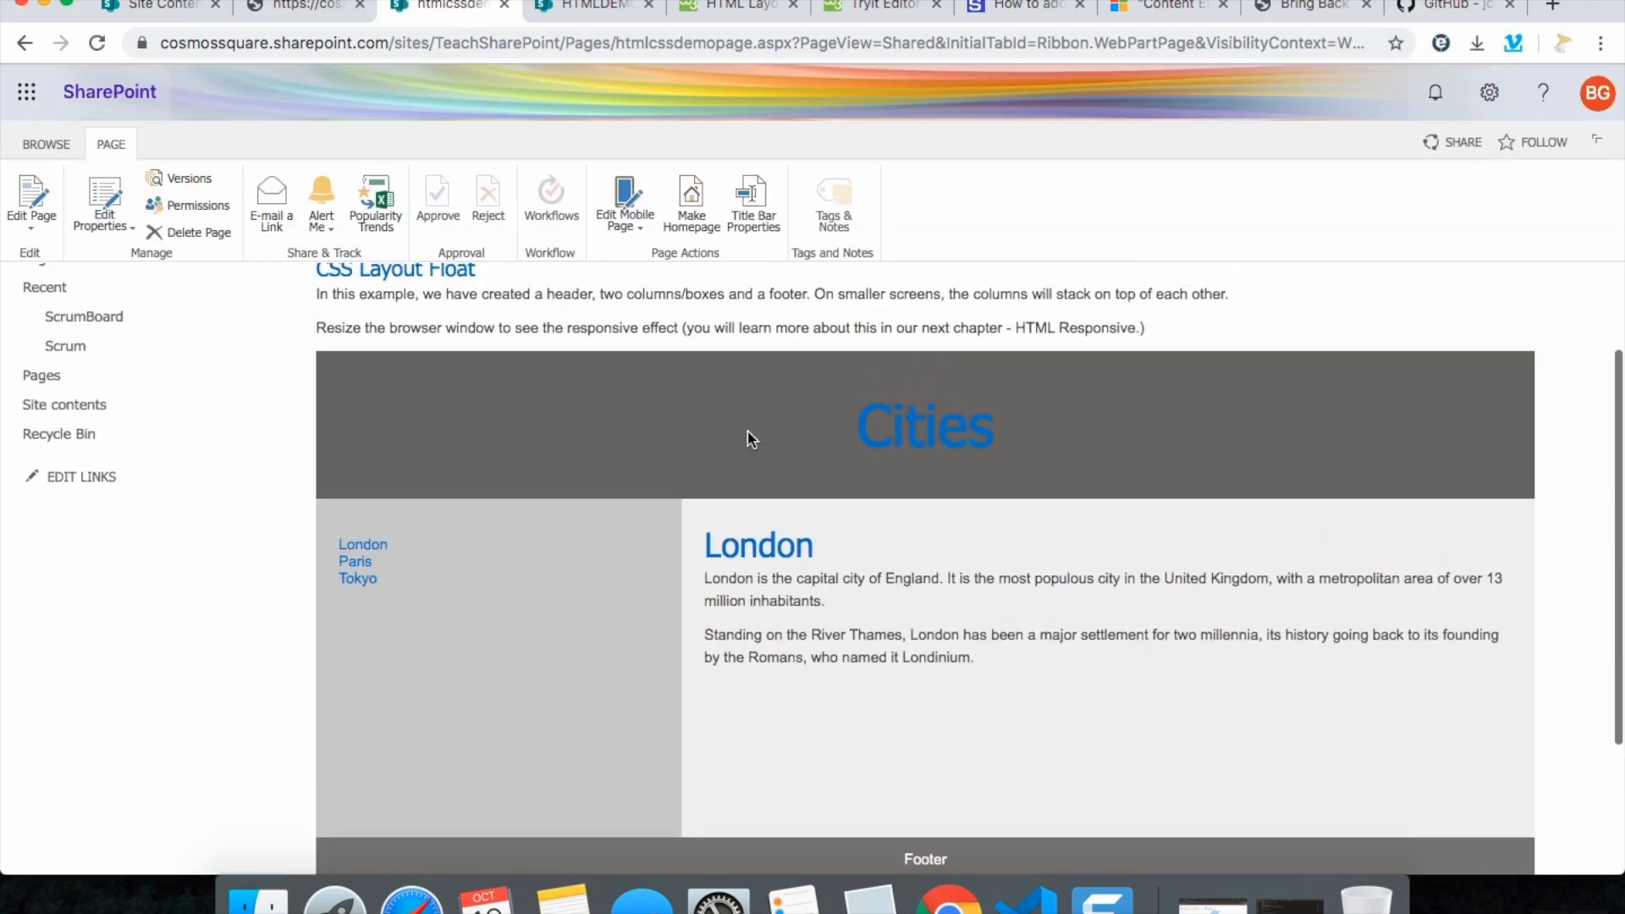
pyautogui.scroll(-3)
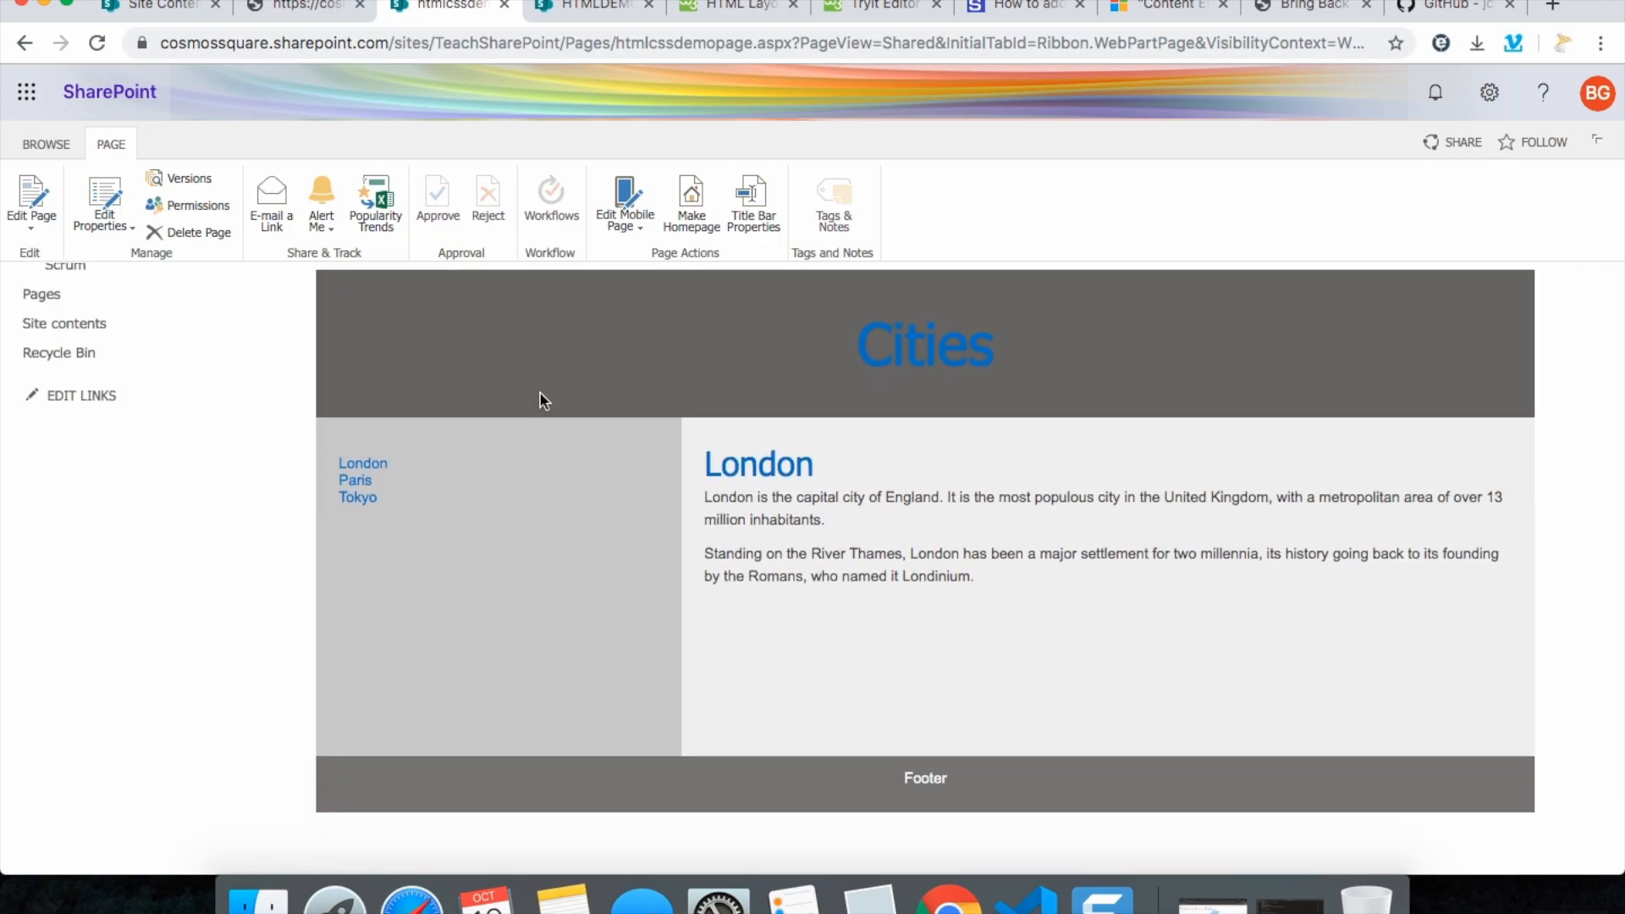
pyautogui.click(739, 7)
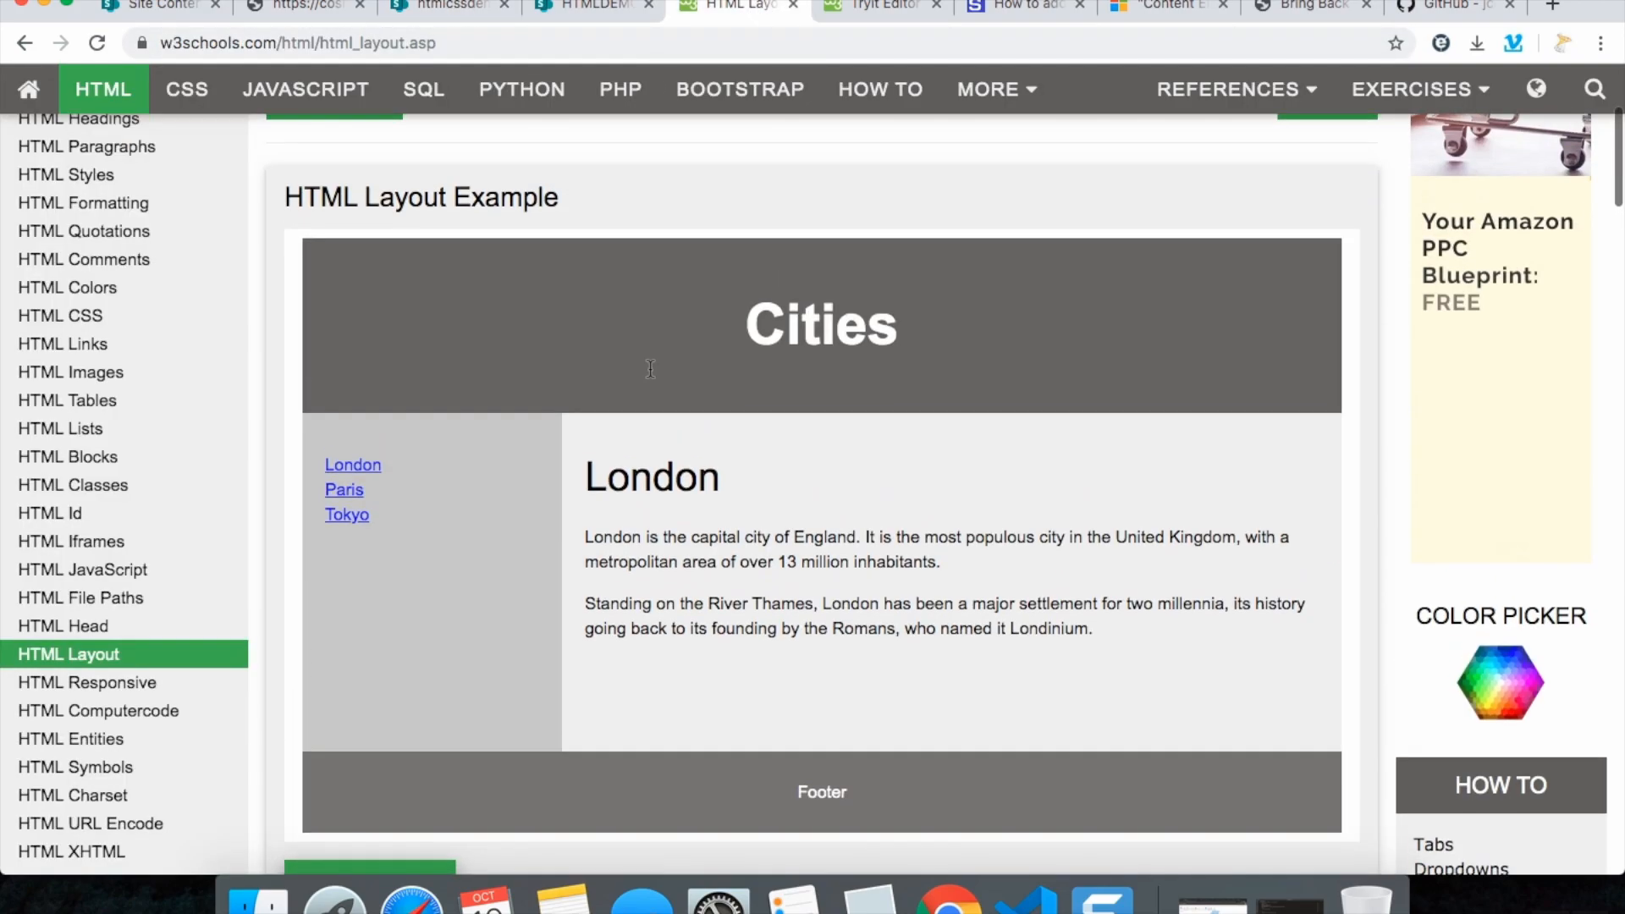
# Return to the htmlcssdemopage Cities layout, then move to the HTMLDEMO page with empty content link
pyautogui.click(445, 7)
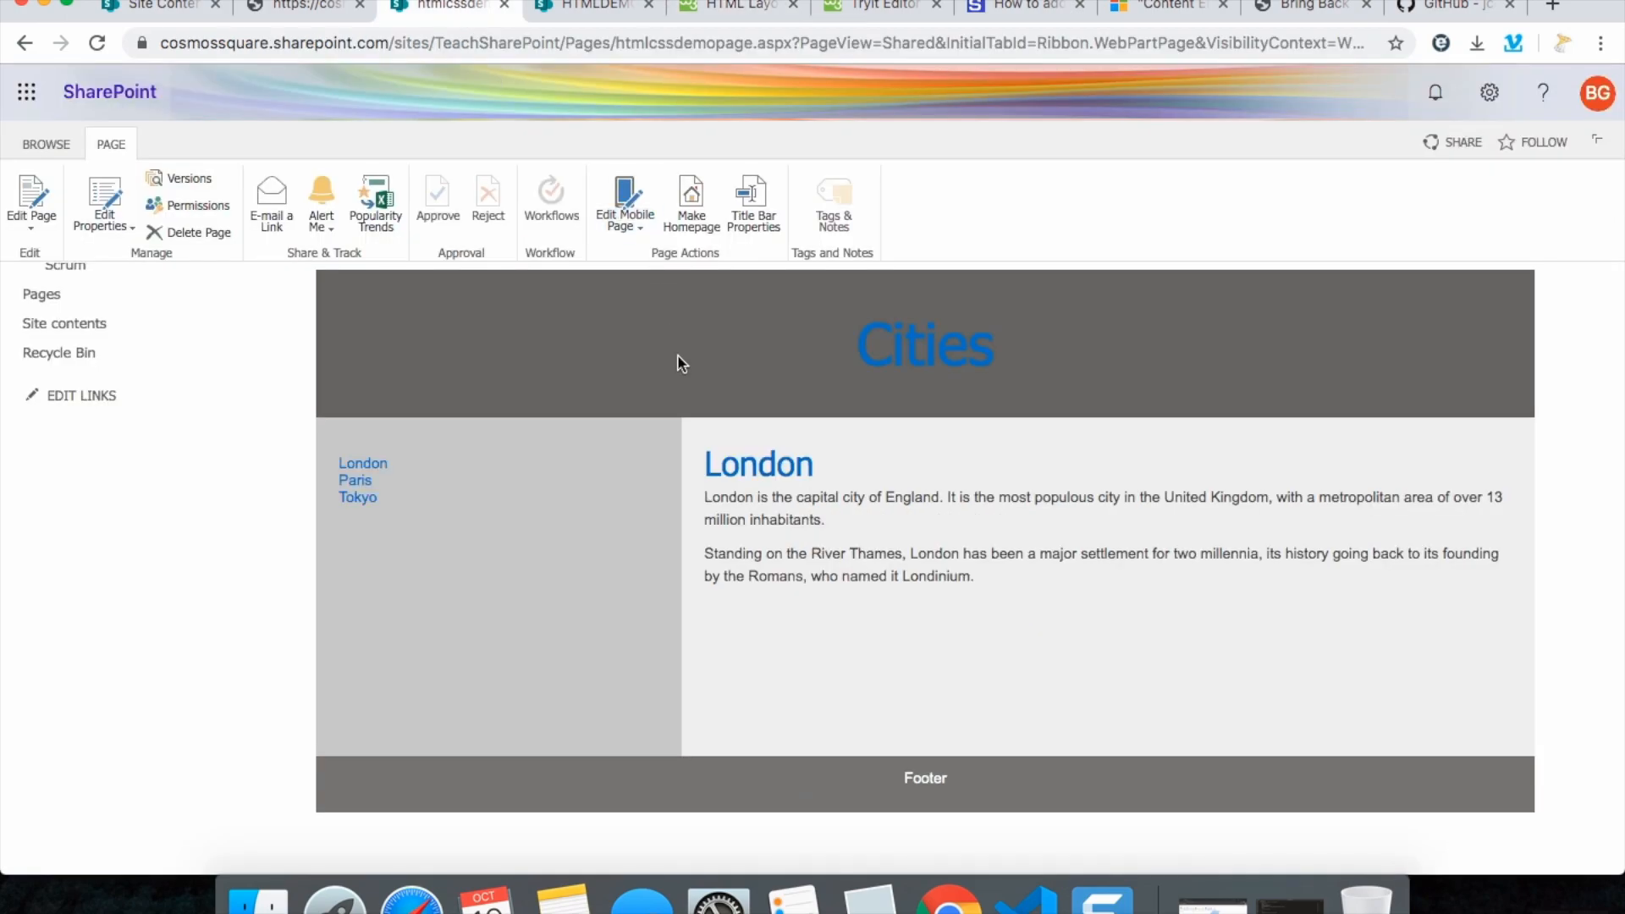
pyautogui.scroll(3)
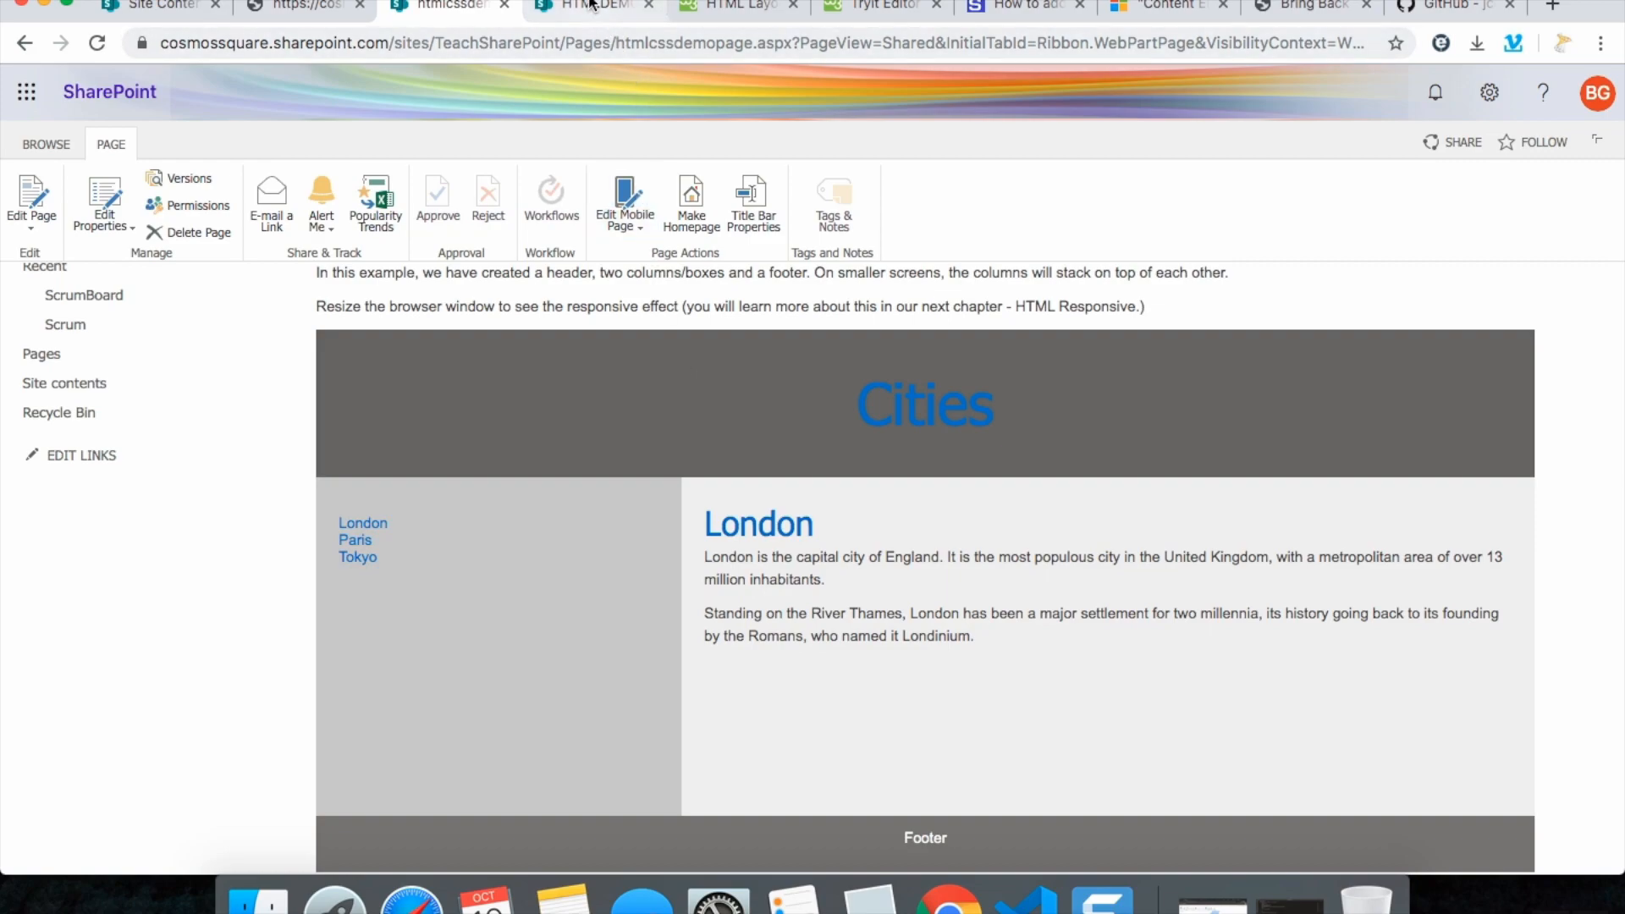
pyautogui.click(737, 6)
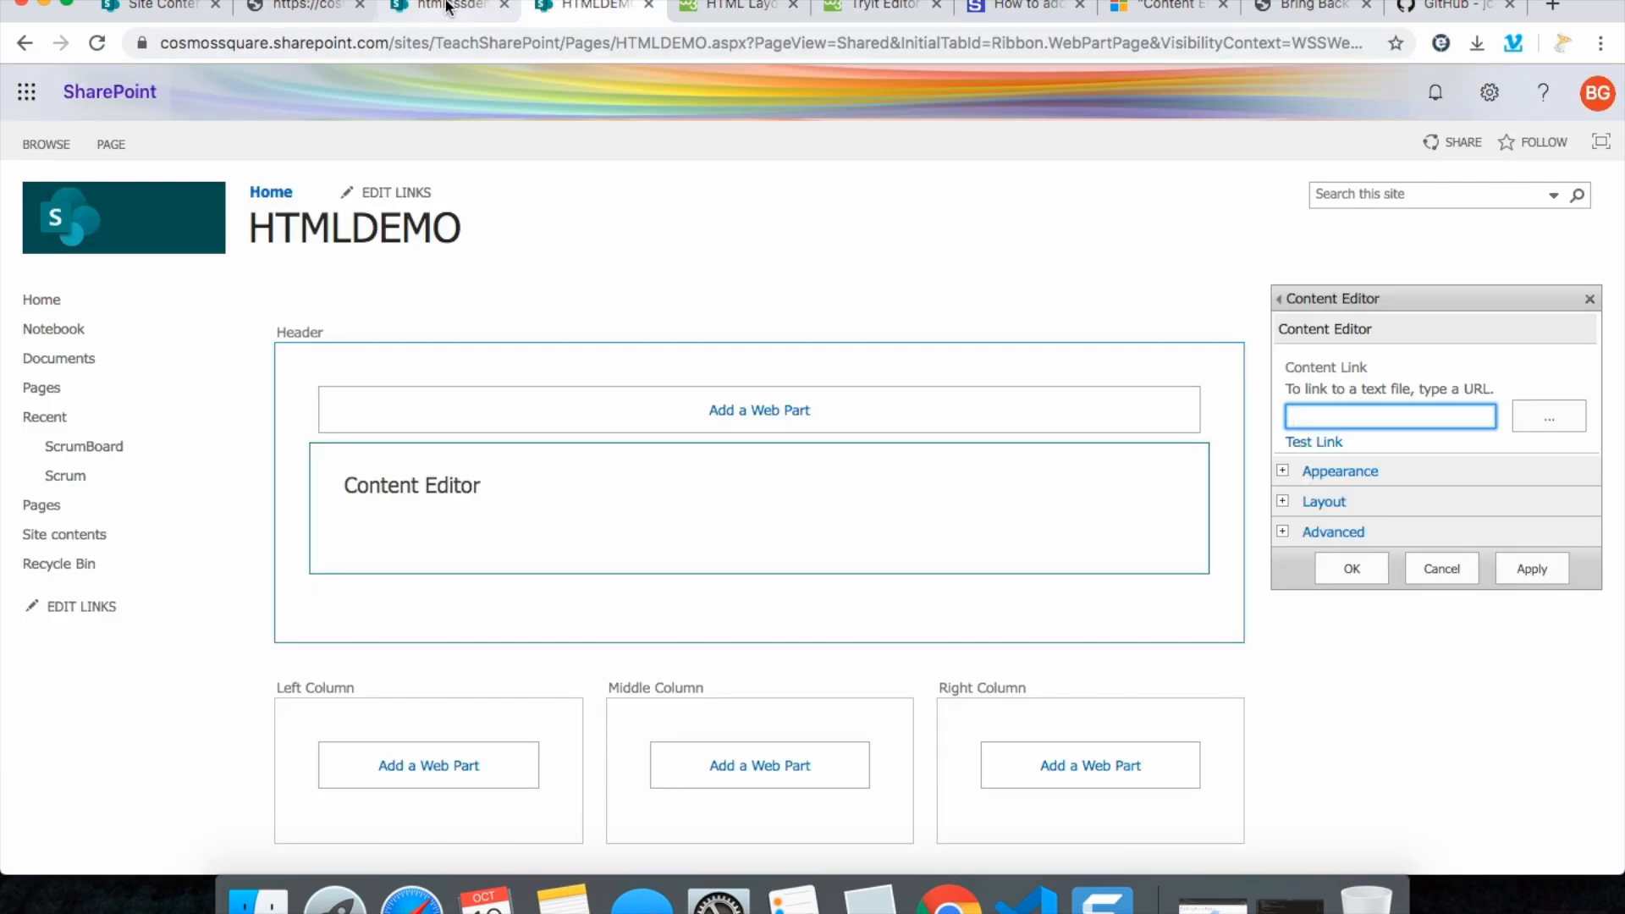
# Review the w3schools Cities layout and its HTML/CSS source, then return to the finished htmlcssdemopage
pyautogui.click(739, 7)
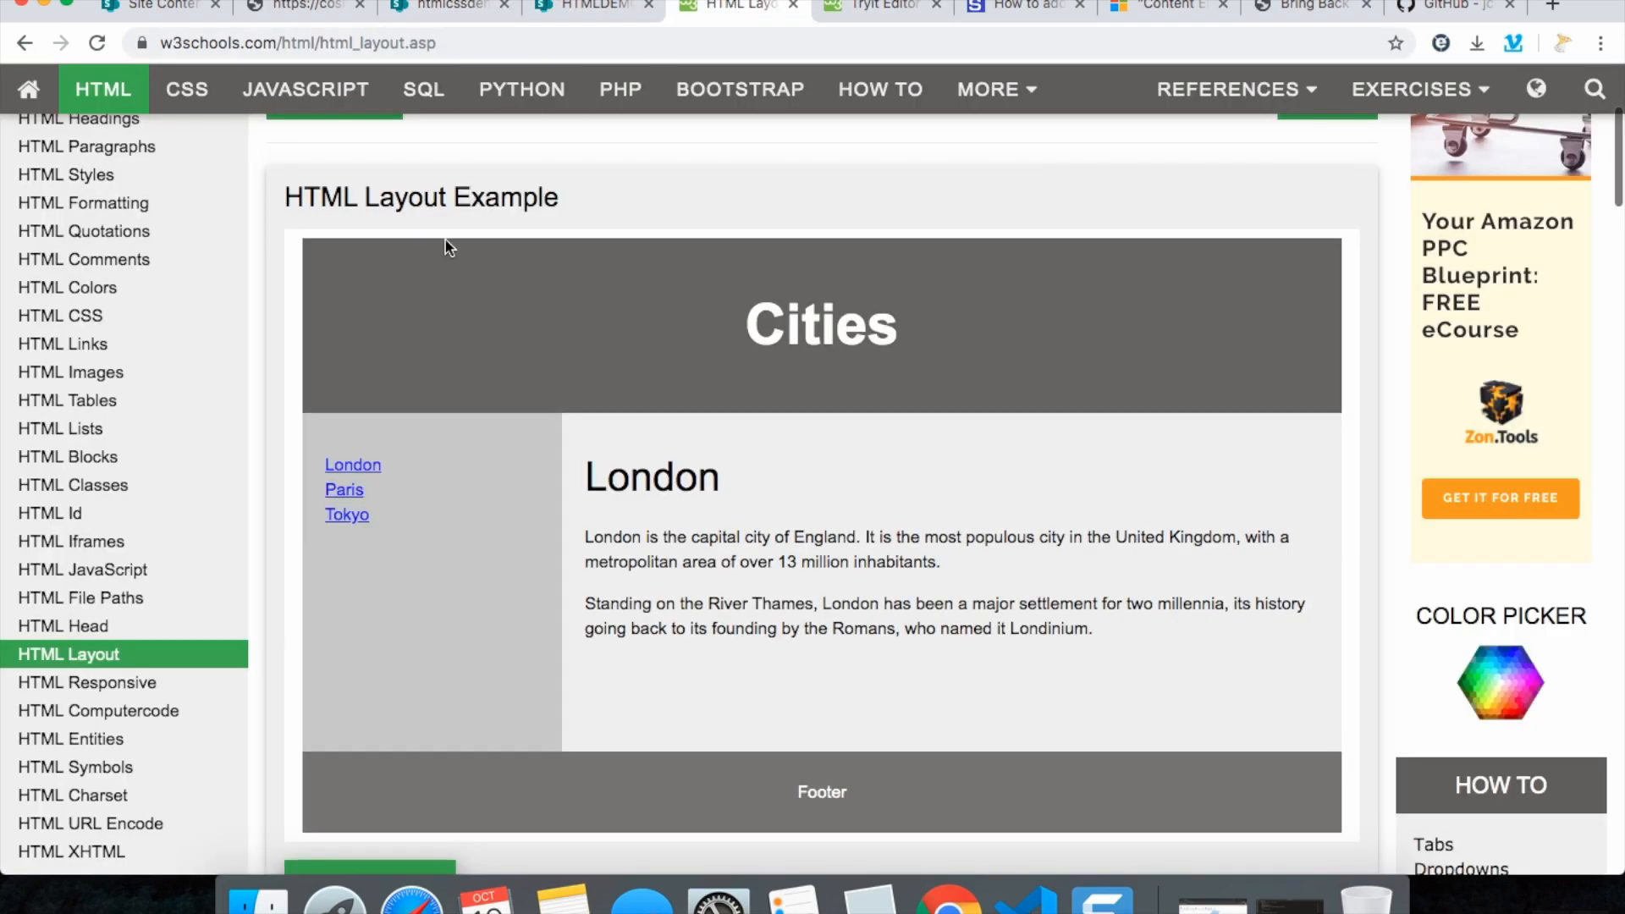
pyautogui.scroll(-3)
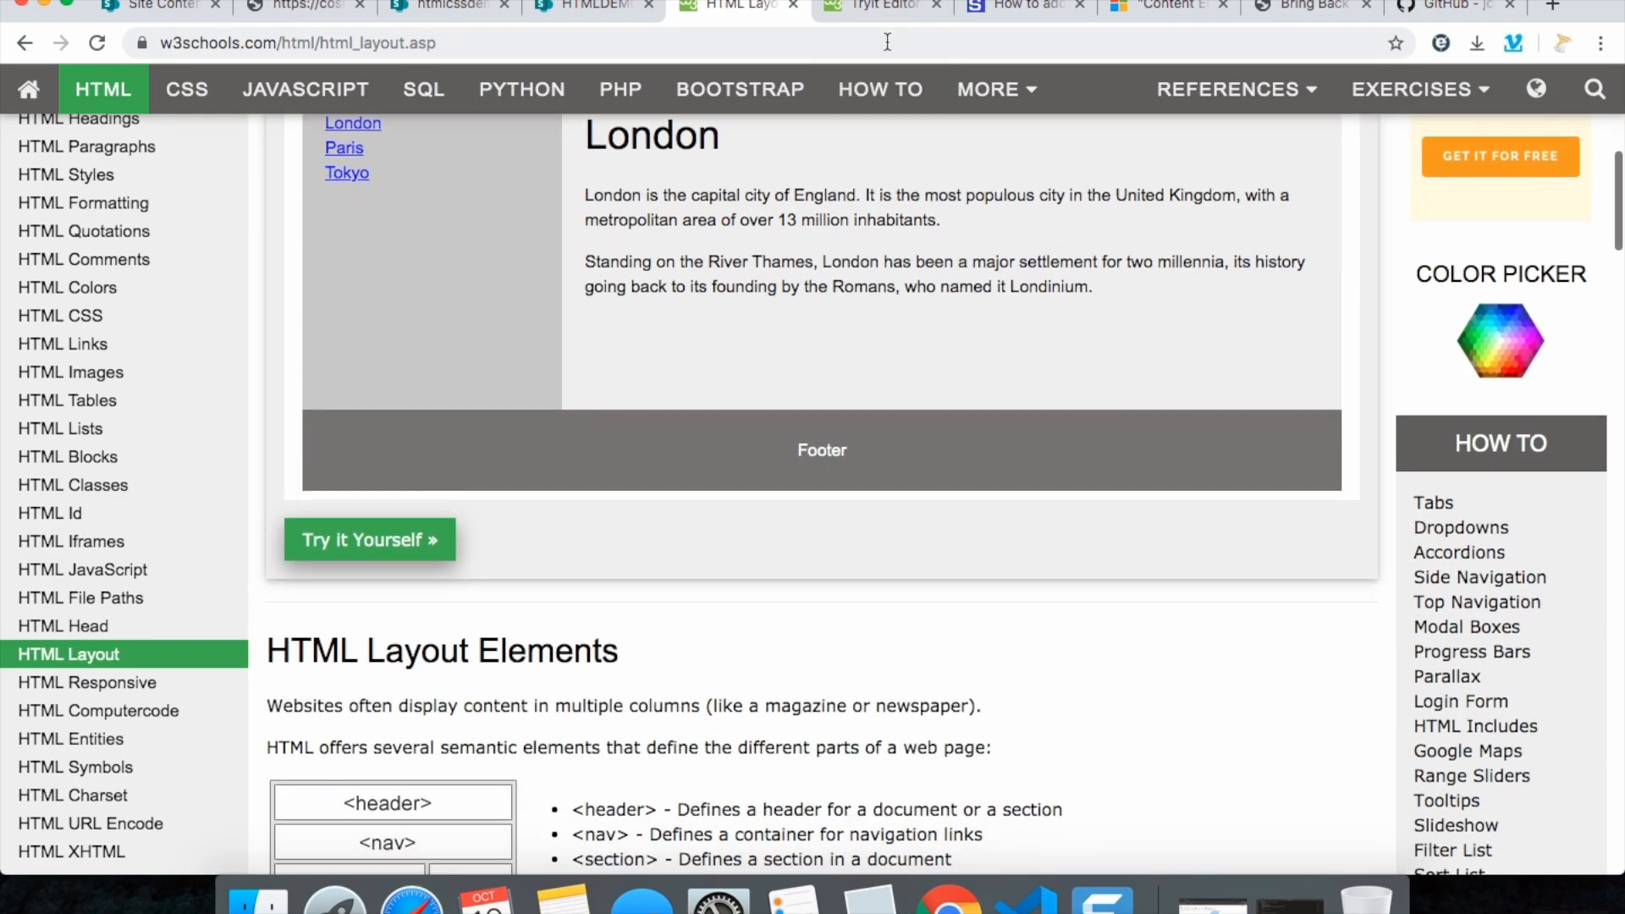
pyautogui.click(369, 539)
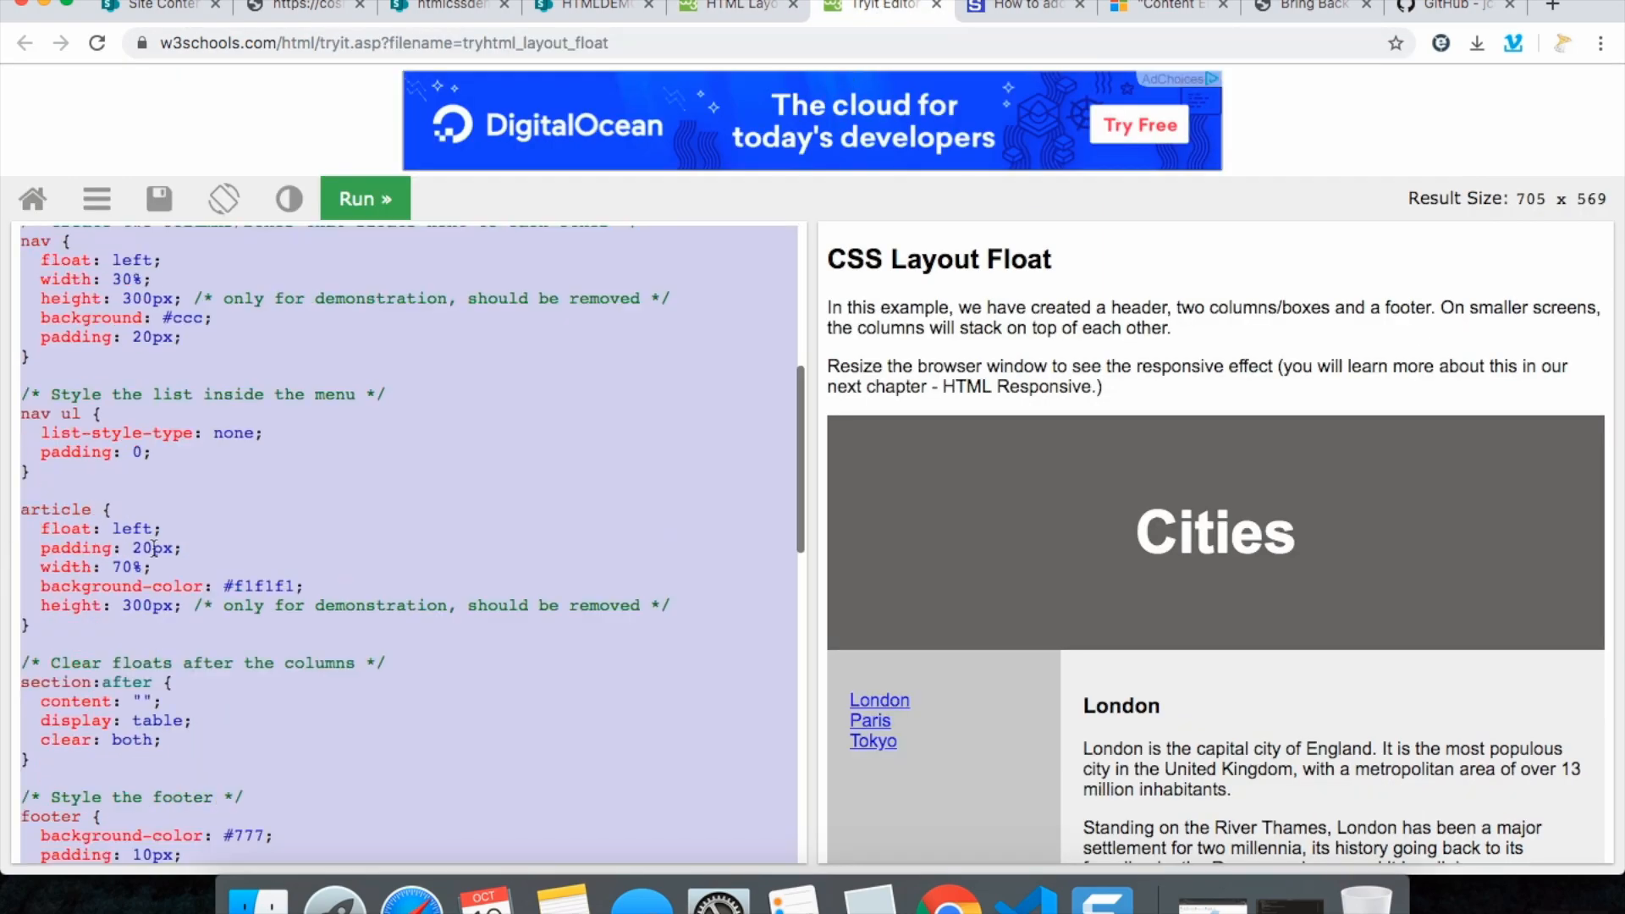
pyautogui.scroll(3)
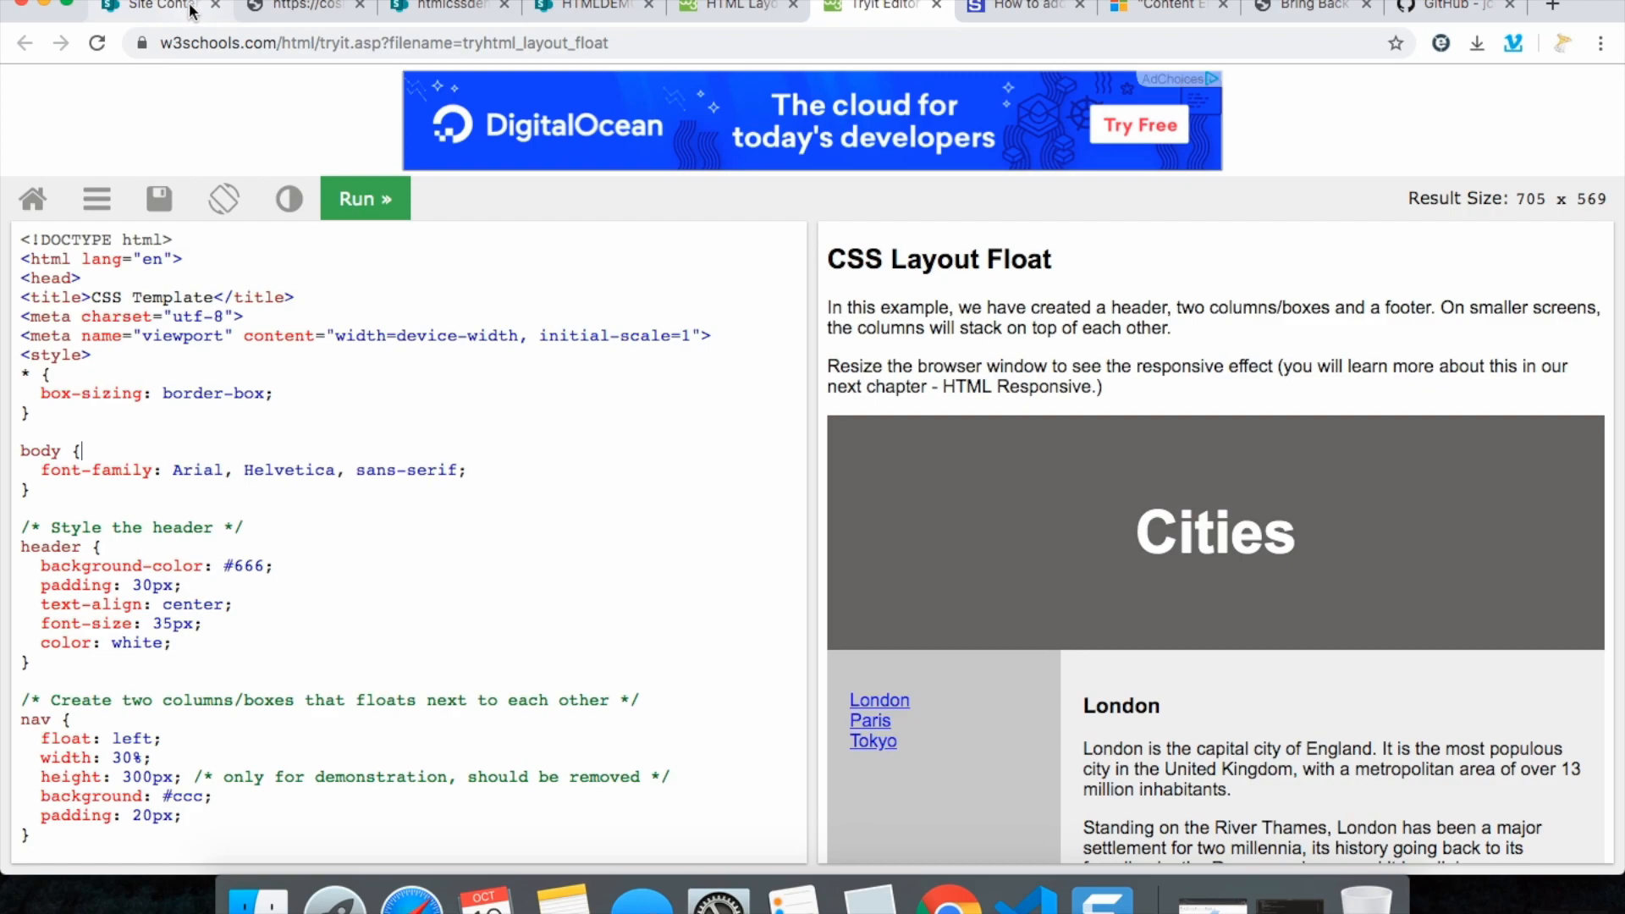
pyautogui.click(445, 7)
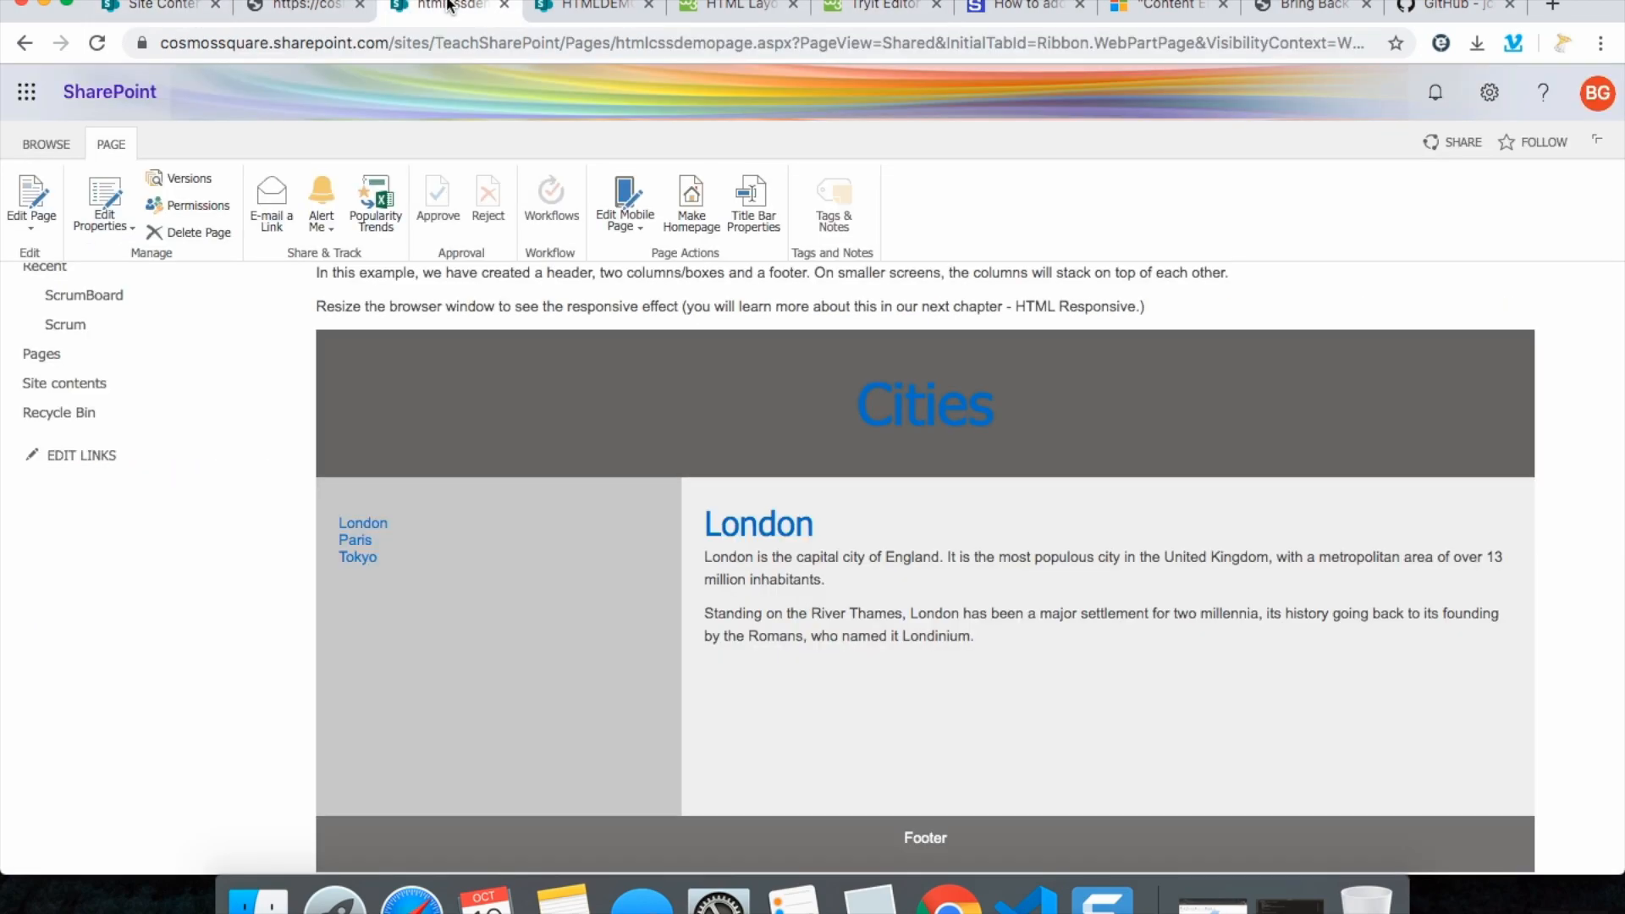
pyautogui.moveTo(753, 202)
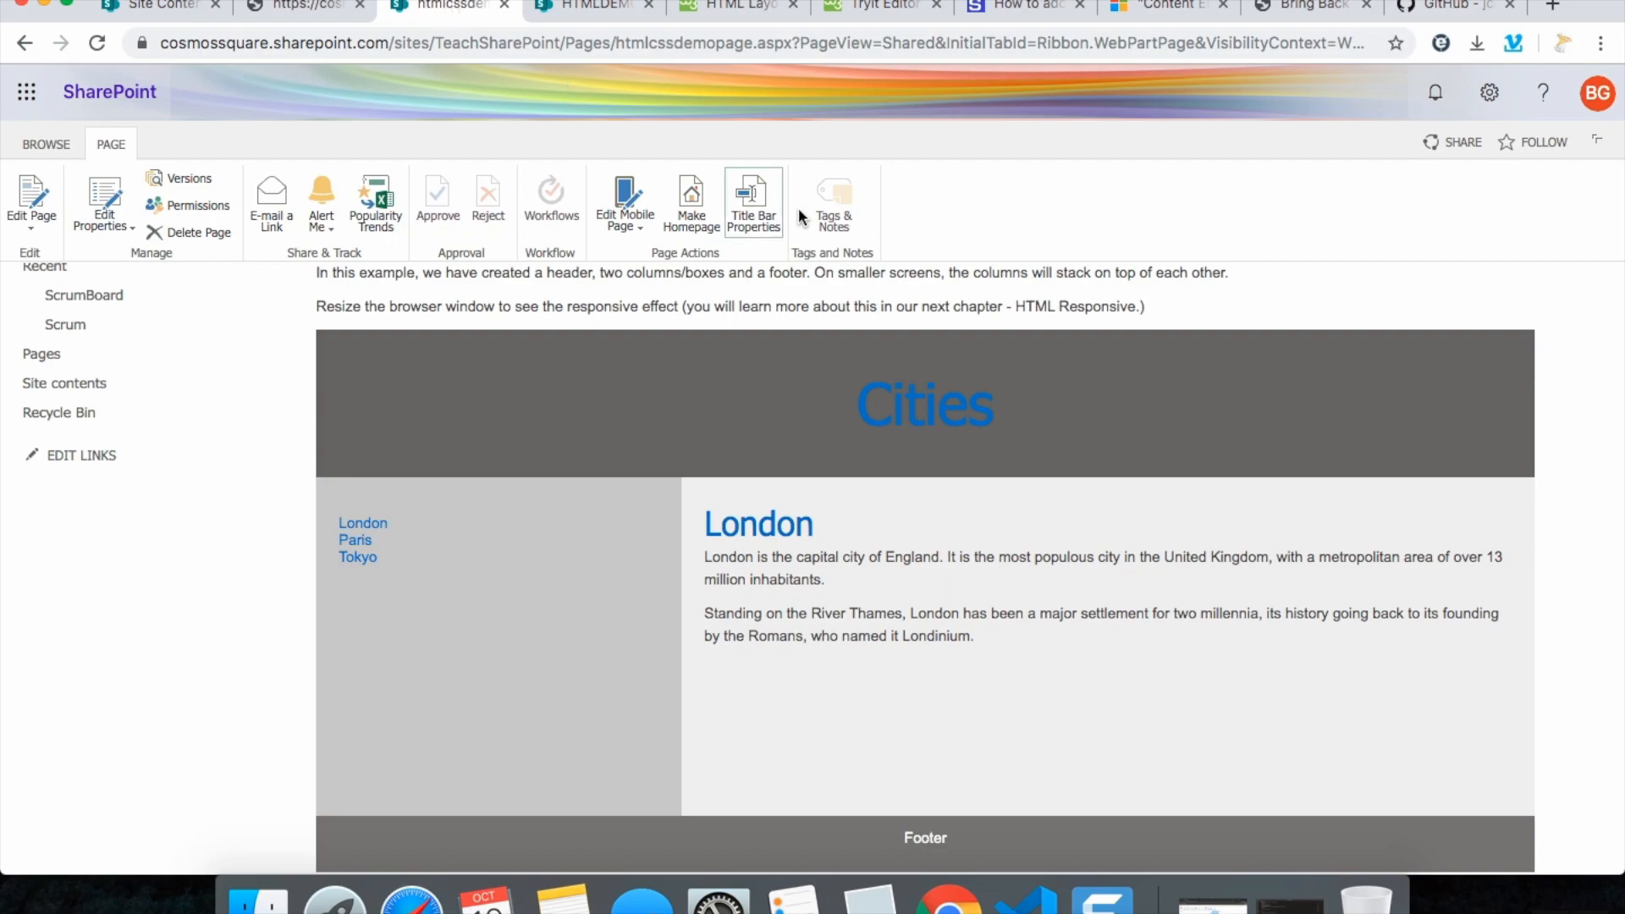
pyautogui.moveTo(830, 413)
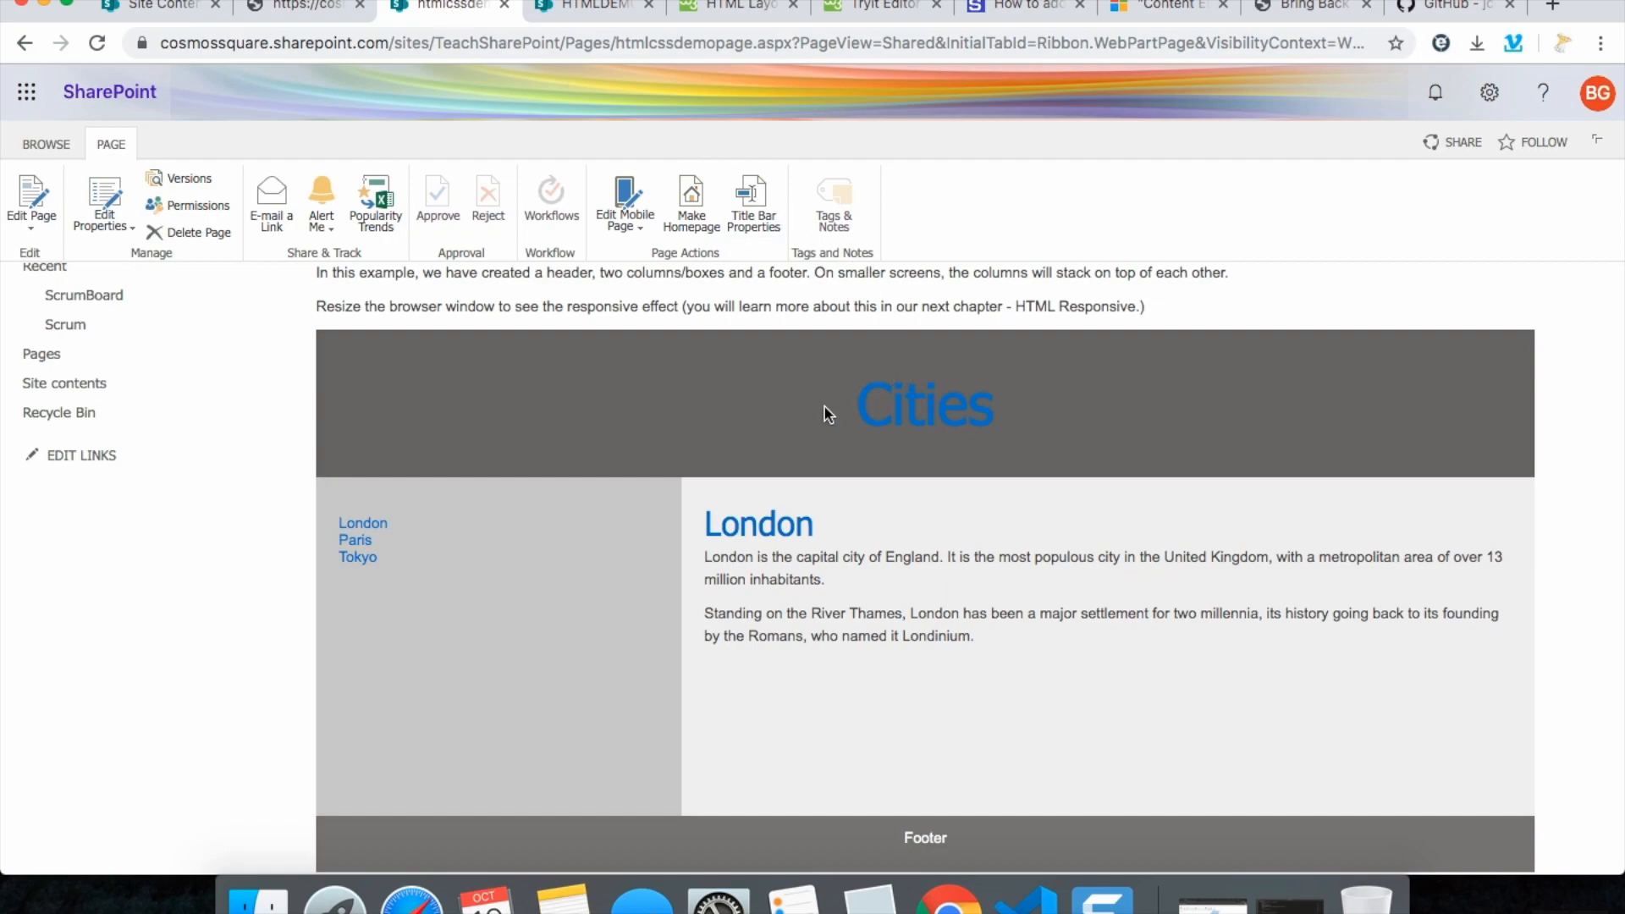